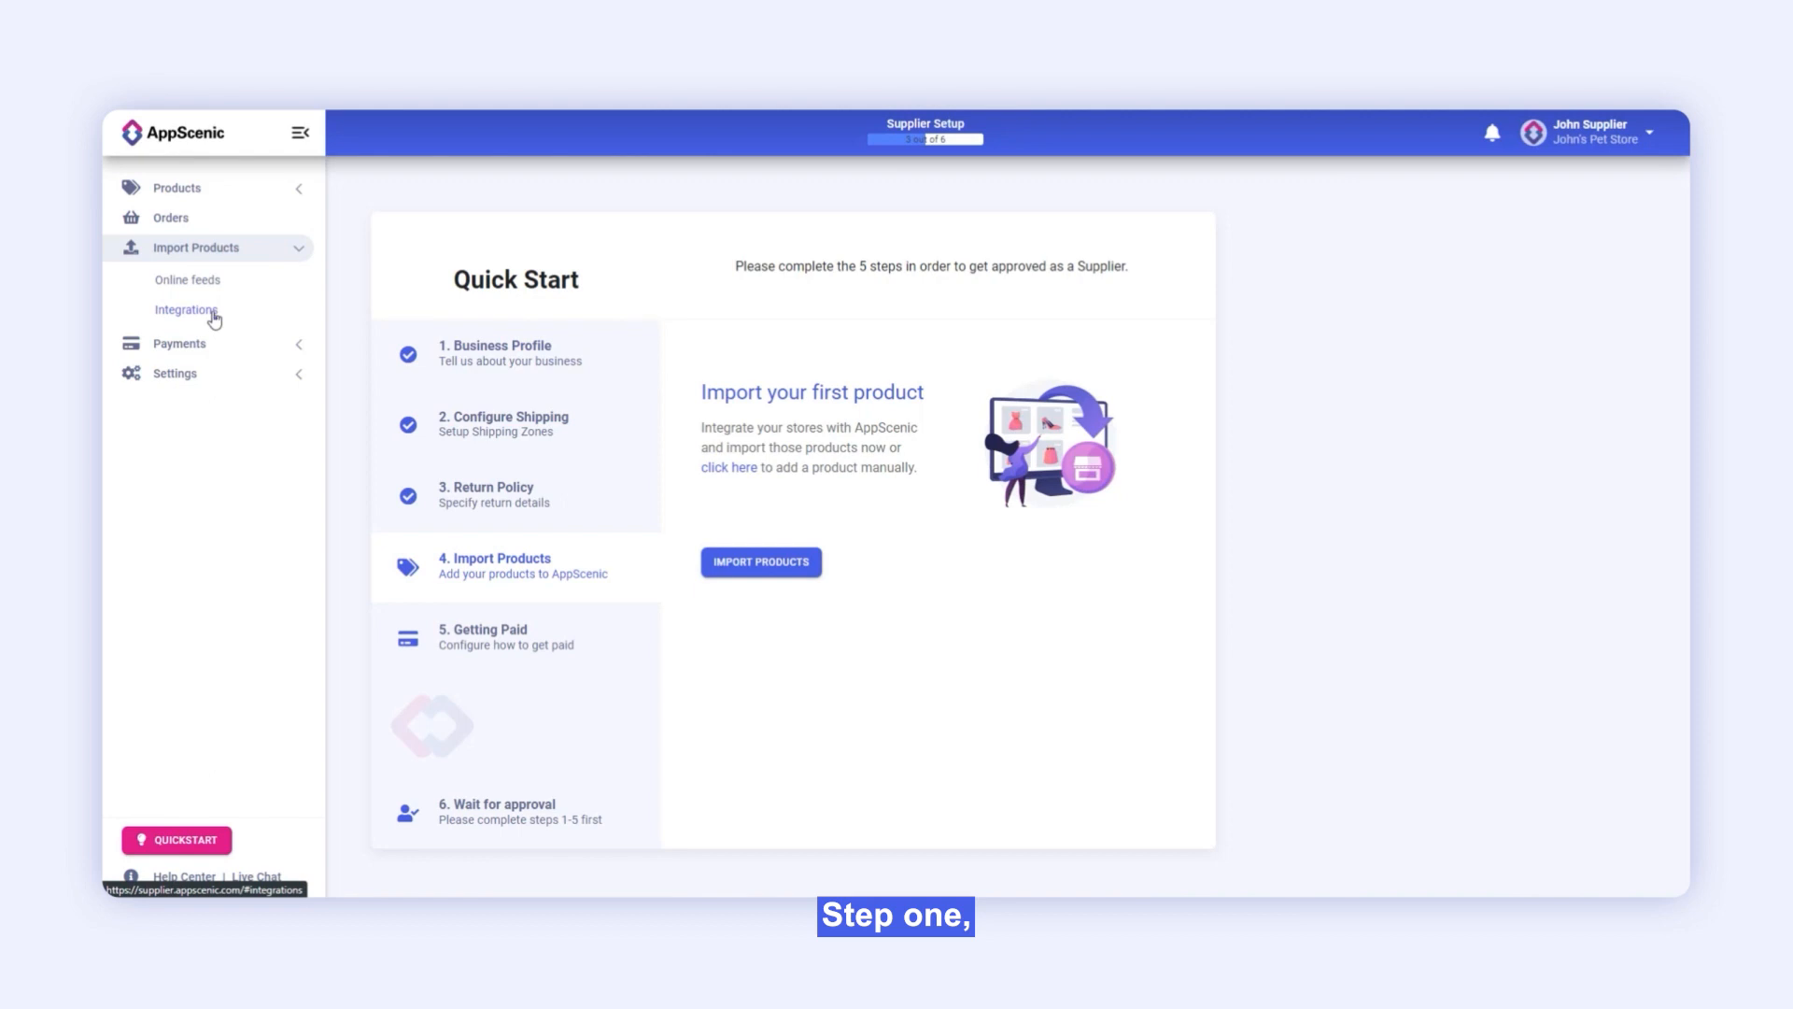
Step: Start a Shopify integration named 'My Sho…' and copy the Shopify admin home link
{"action": "left_click", "coordinate": [187, 309]}
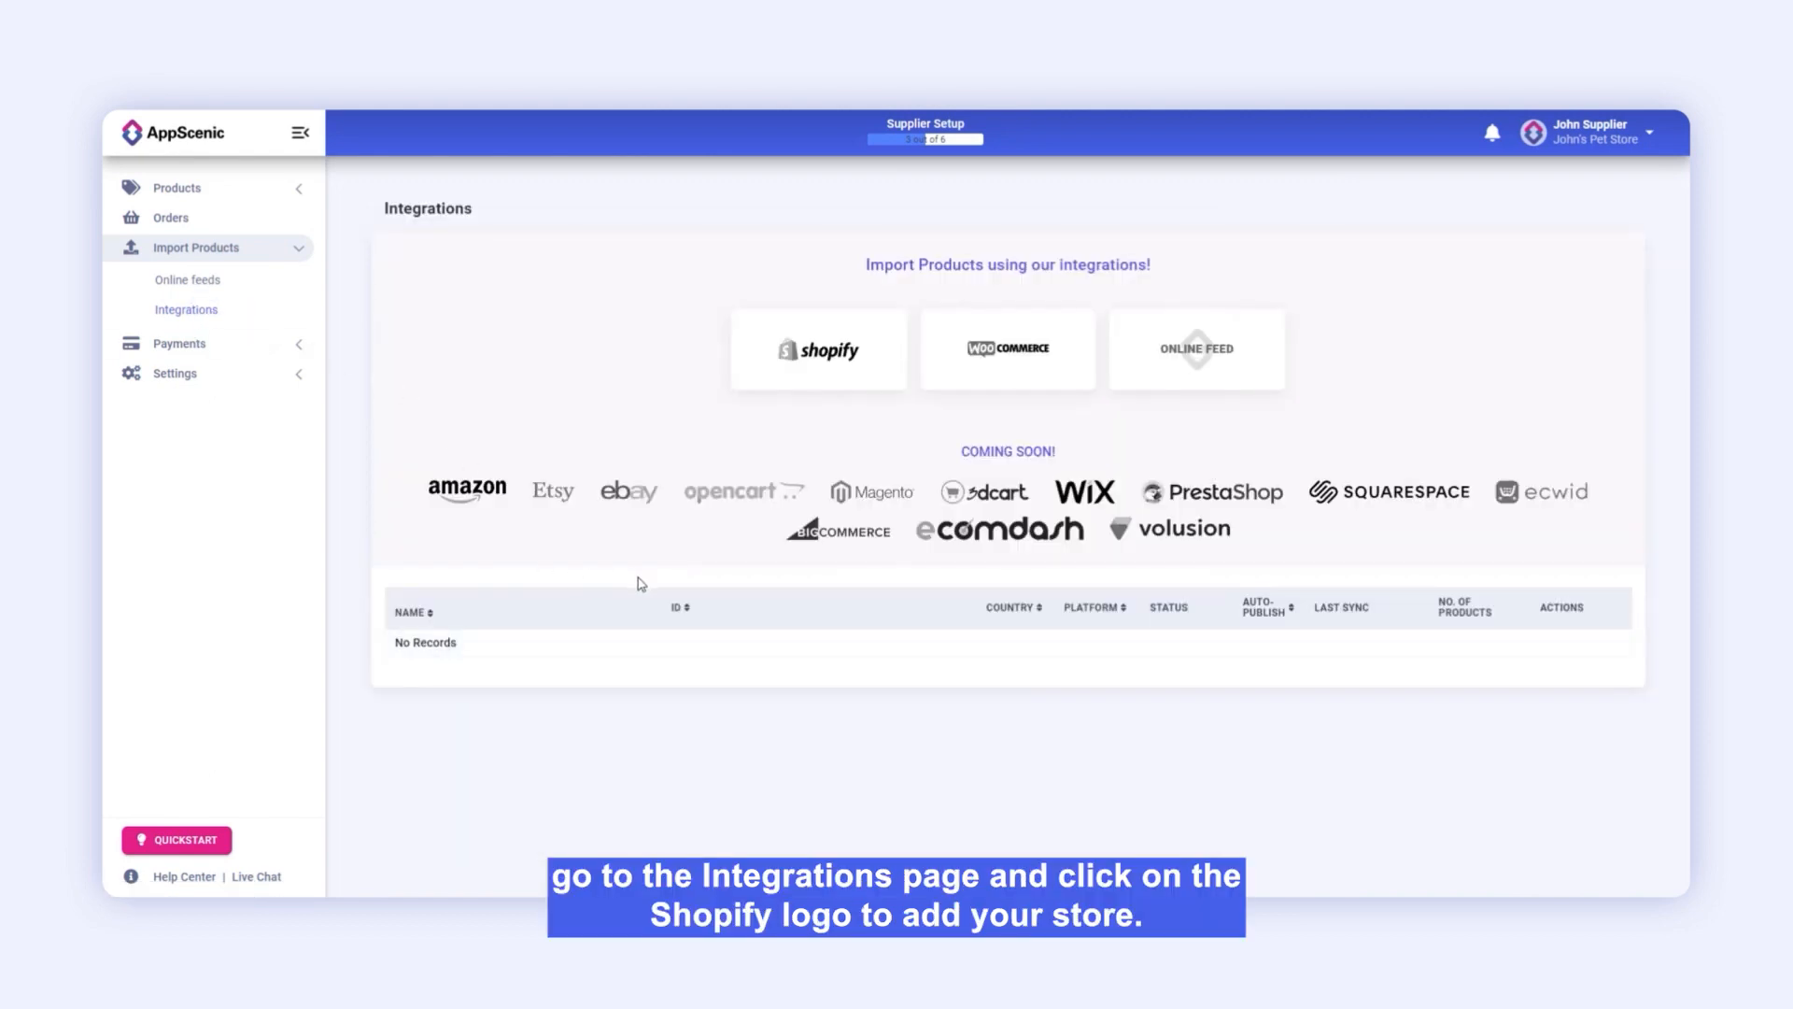
{"action": "left_click", "coordinate": [818, 348]}
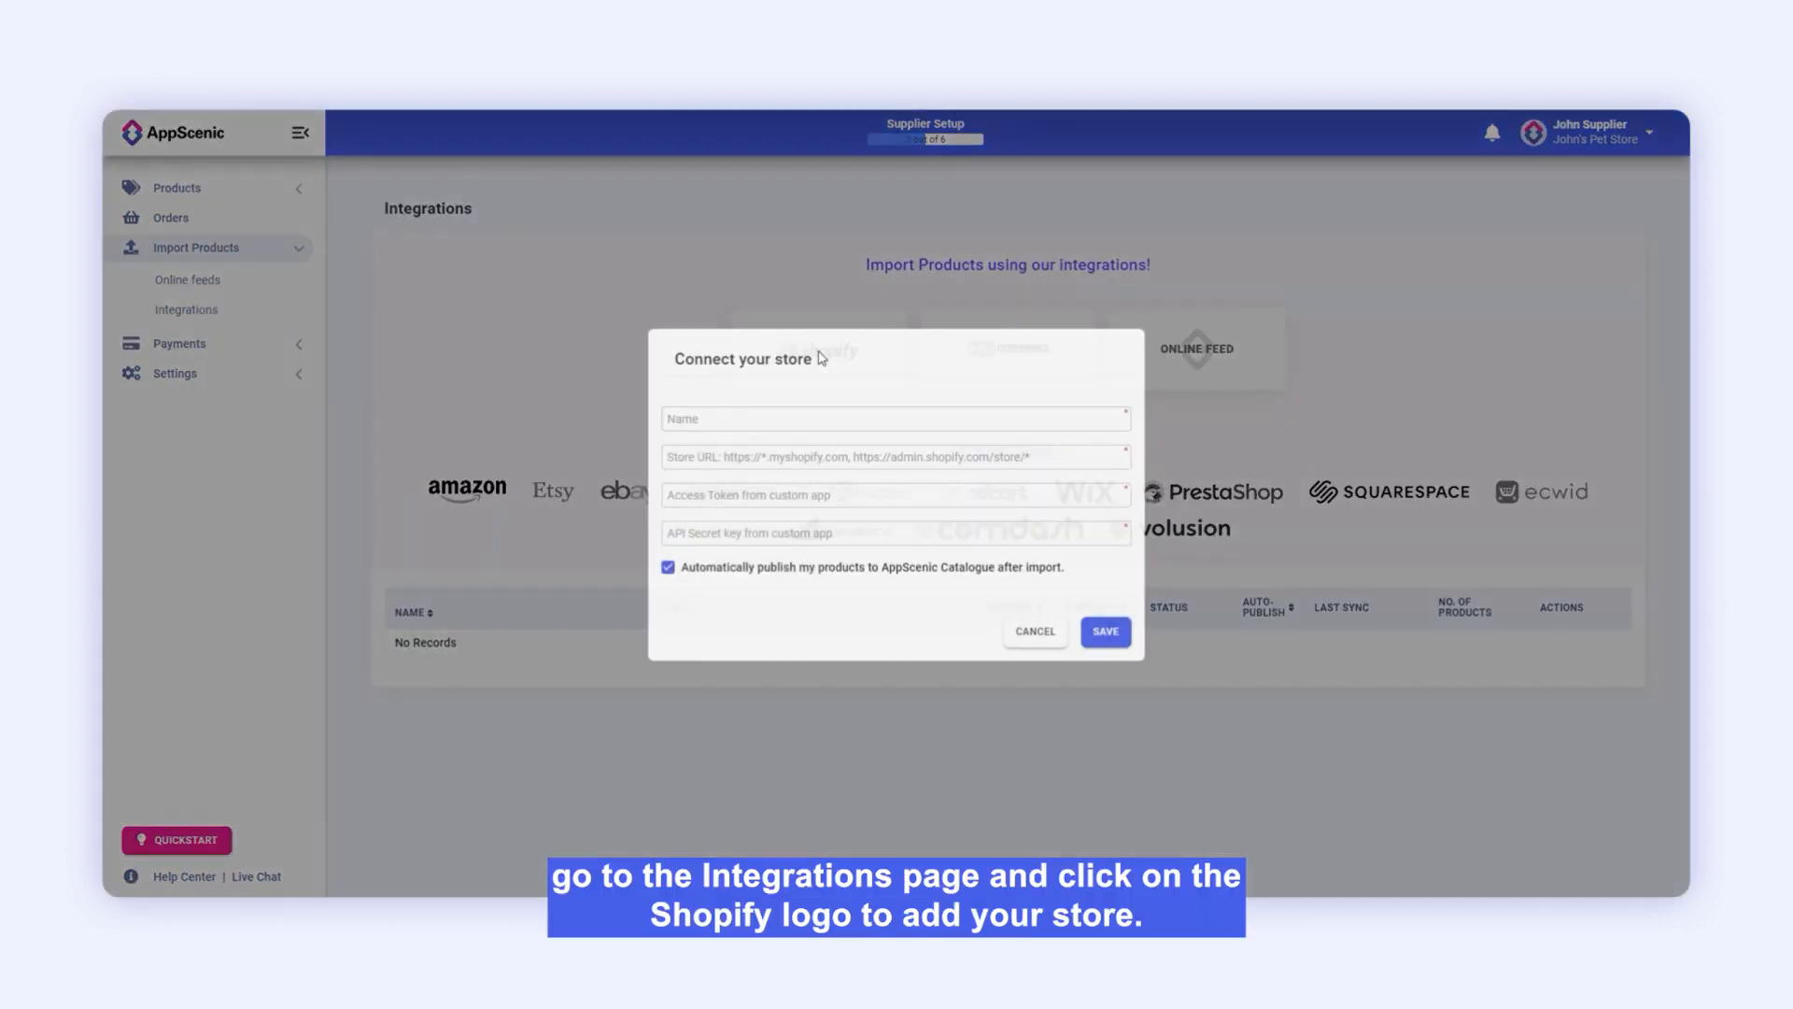
{"action": "type", "text": "My Shopify Store name"}
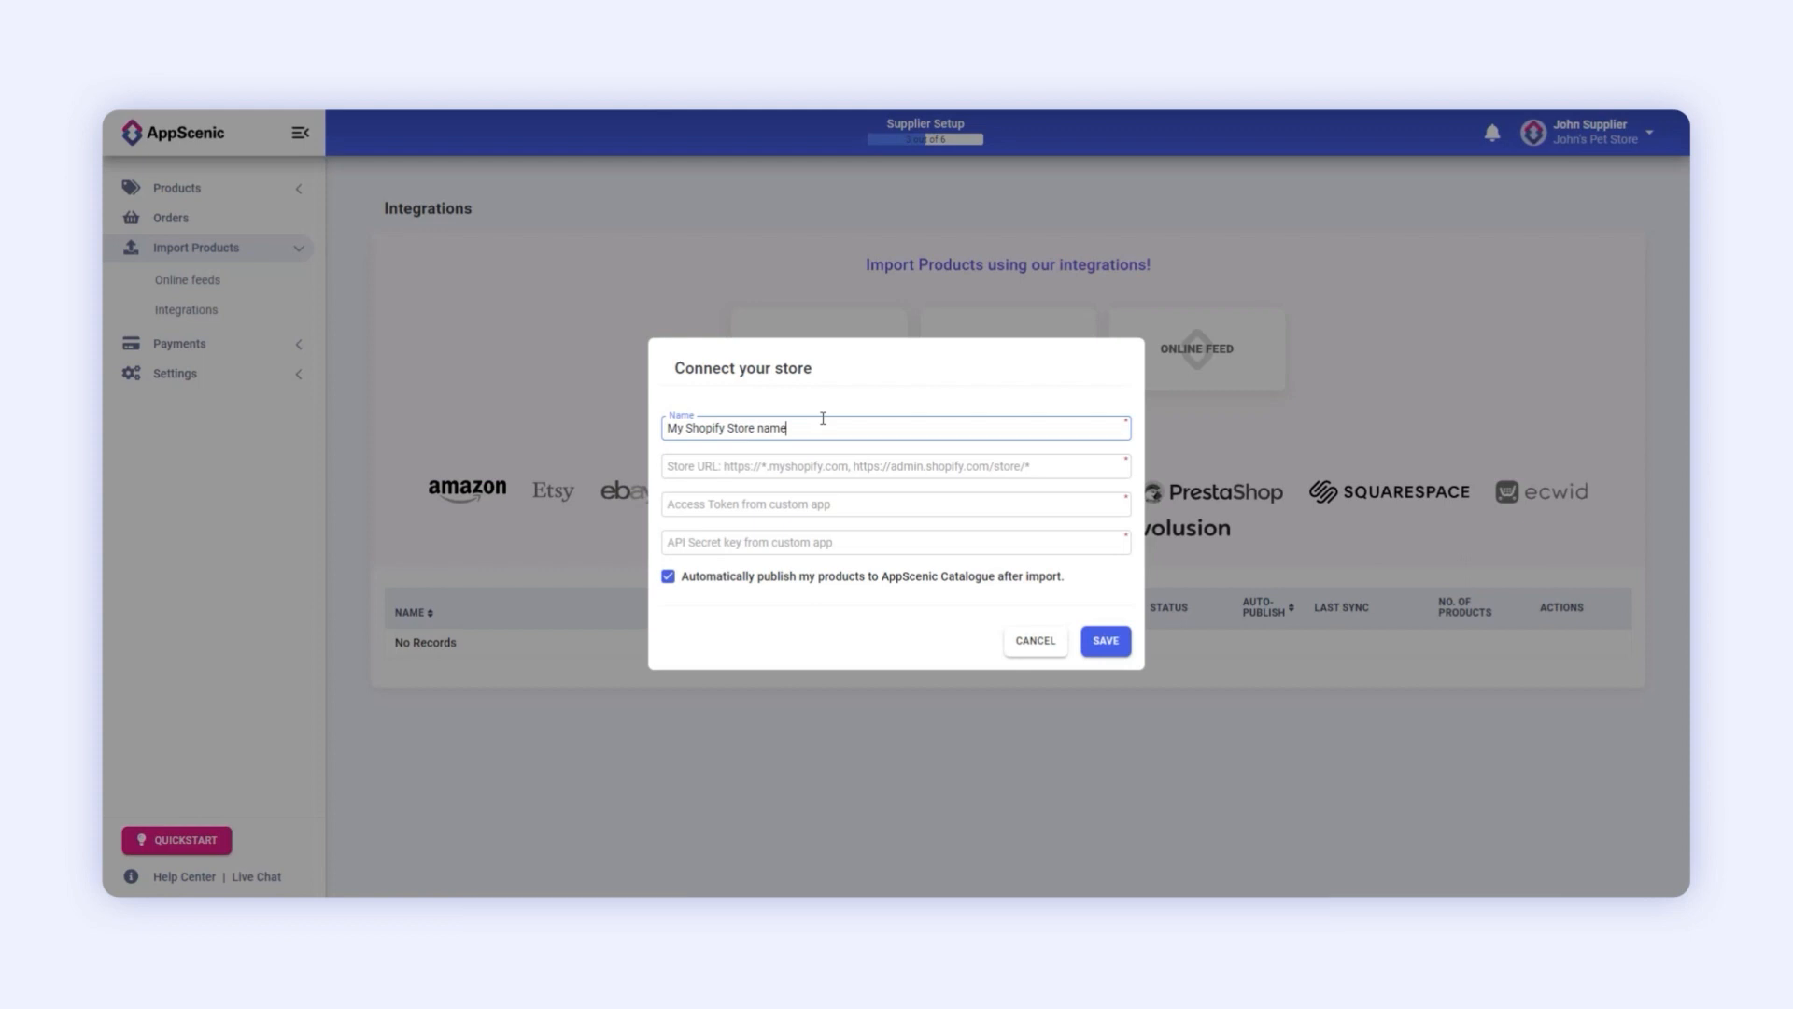
{"action": "left_click", "coordinate": [895, 464]}
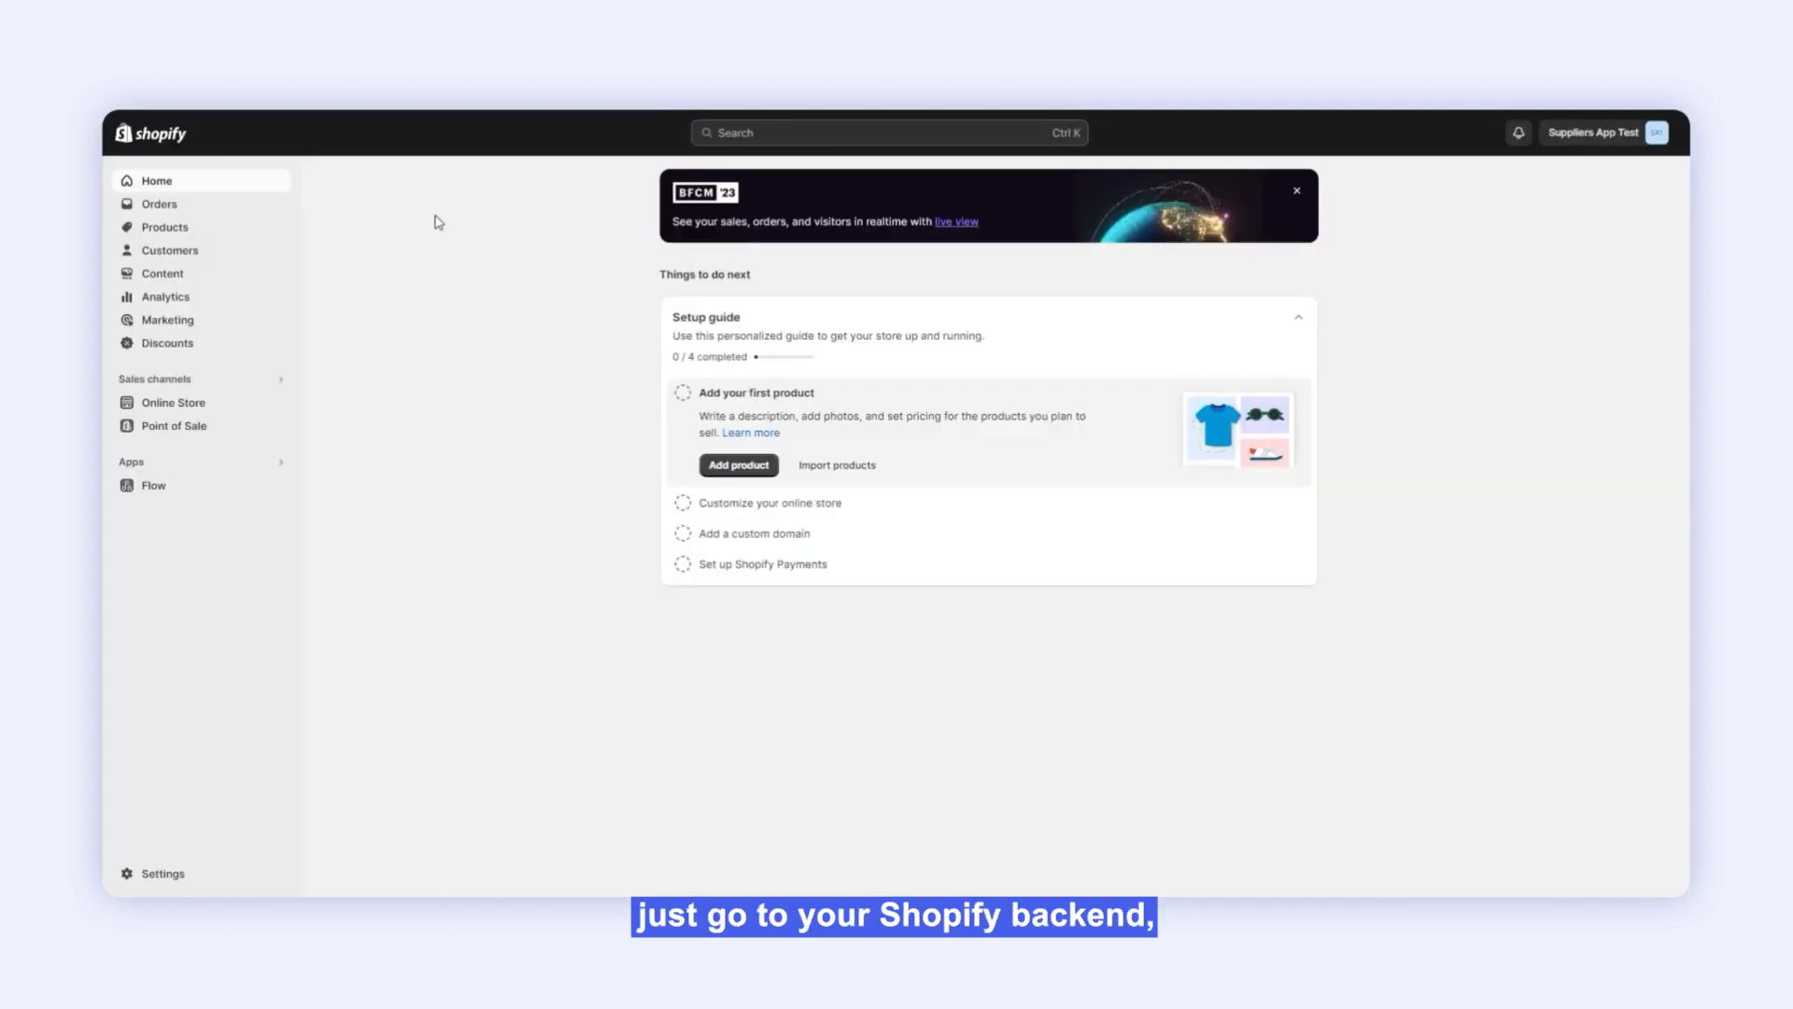
{"action": "right_click", "coordinate": [157, 180]}
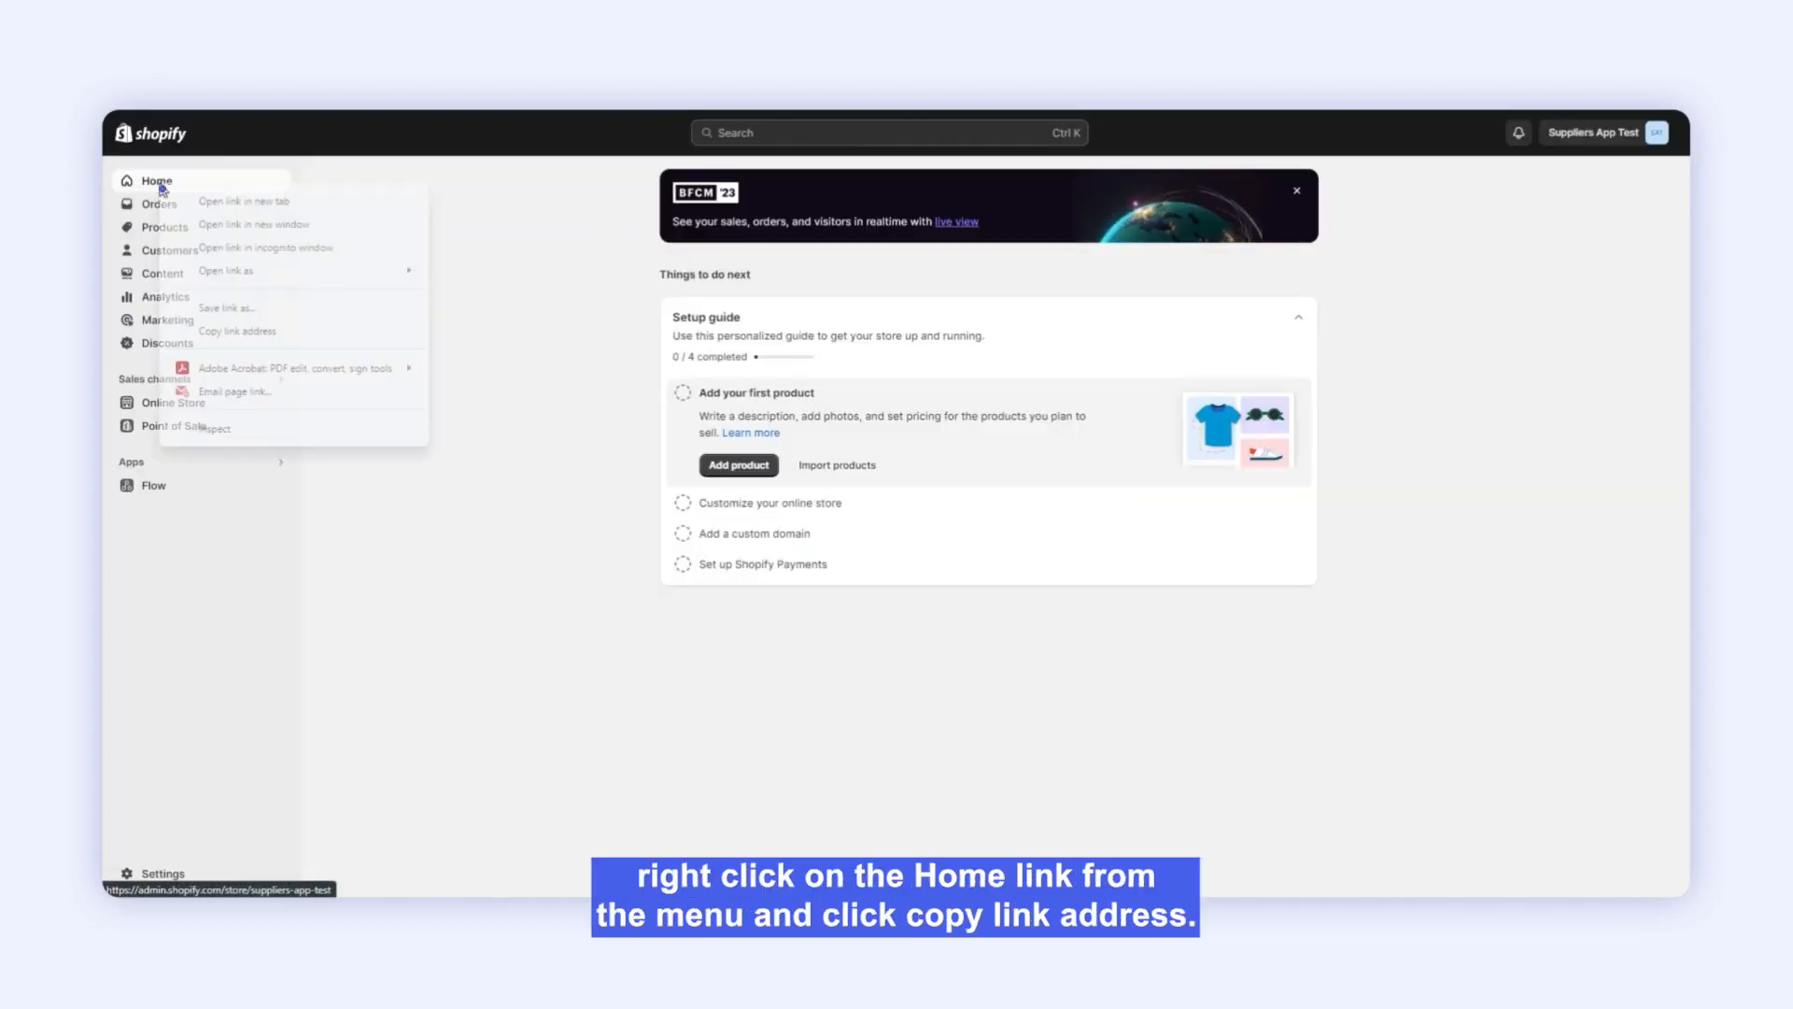
{"action": "left_click", "coordinate": [236, 331]}
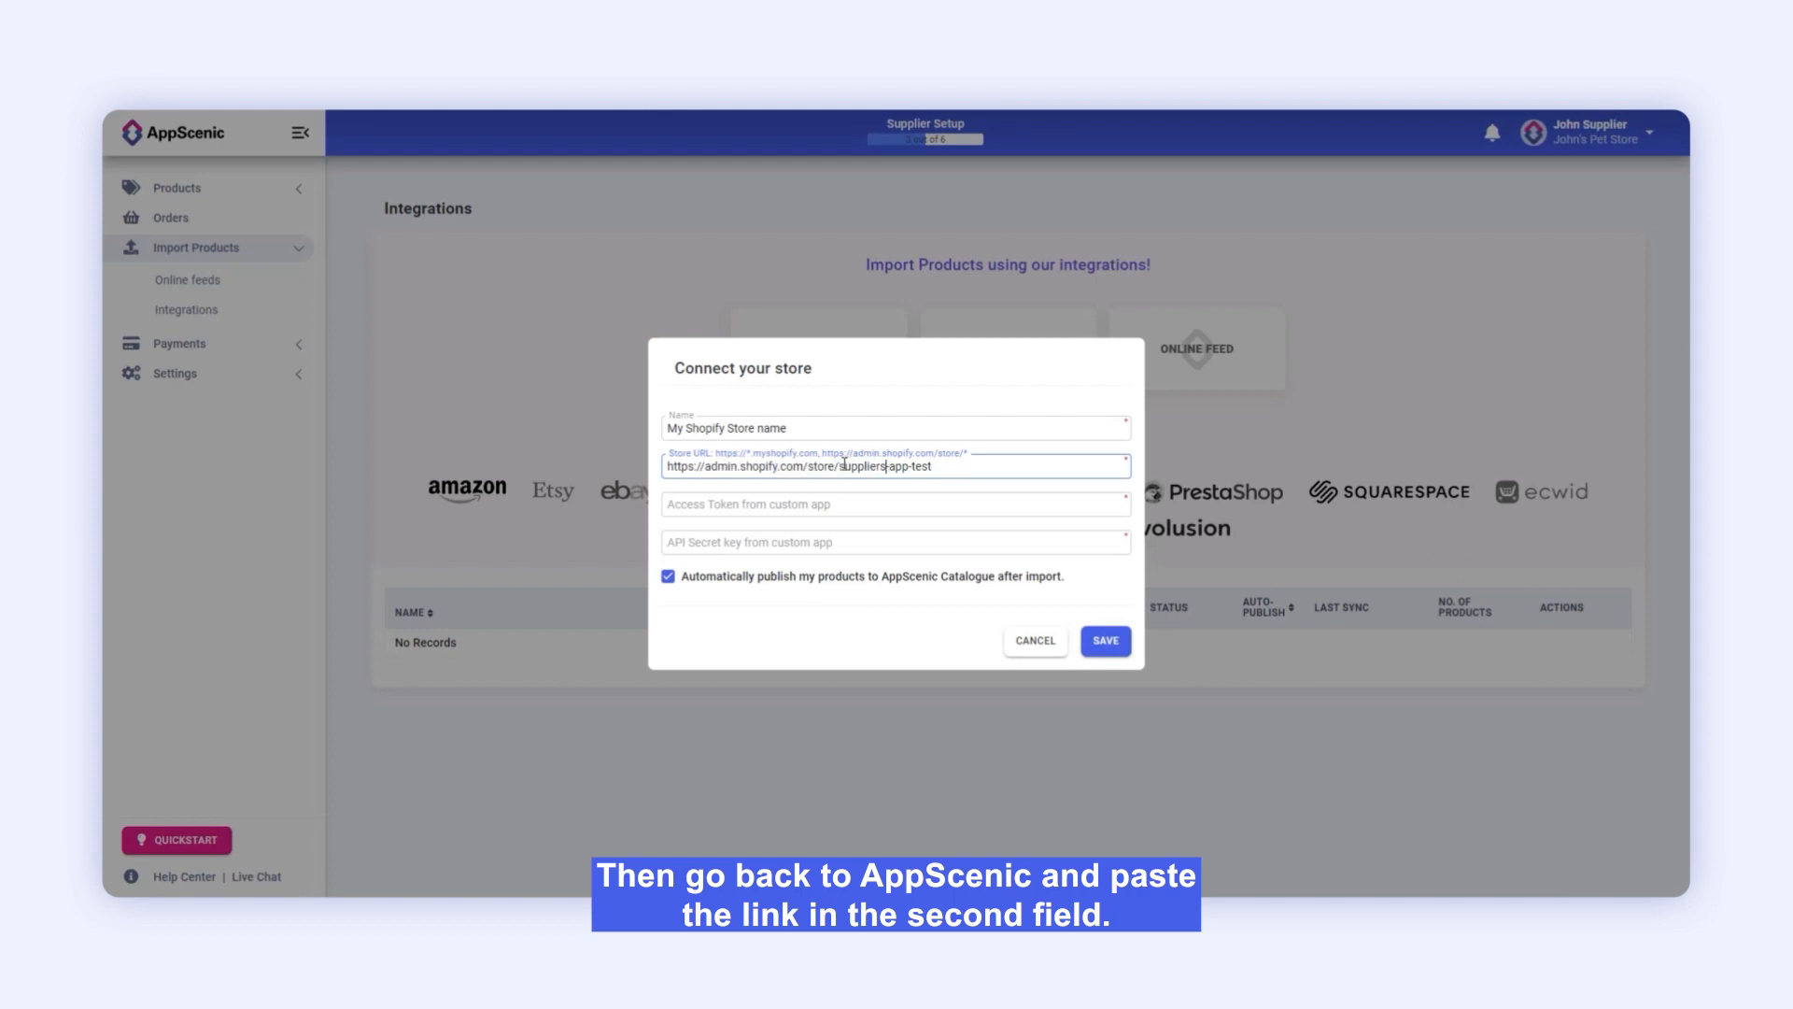
Step: Select the store handle in the Store URL field, then return to the Shopify admin
{"action": "double_click", "coordinate": [868, 467]}
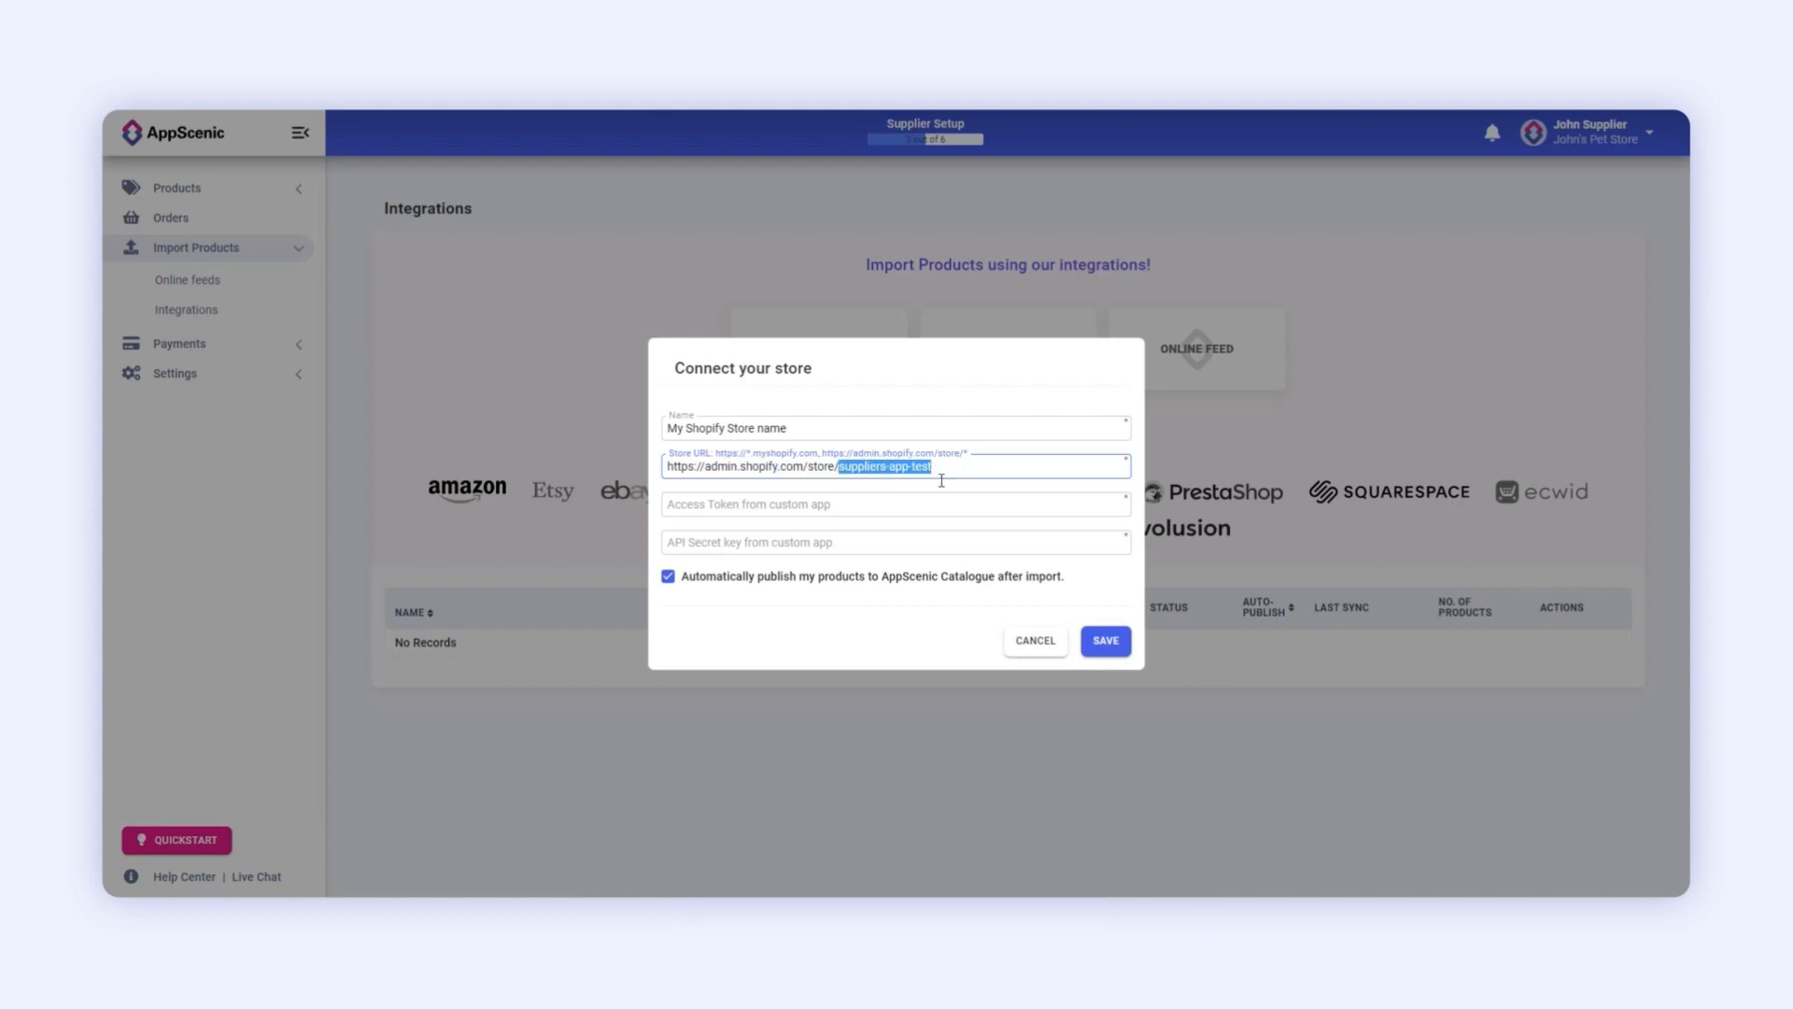
{"action": "left_click", "coordinate": [896, 505]}
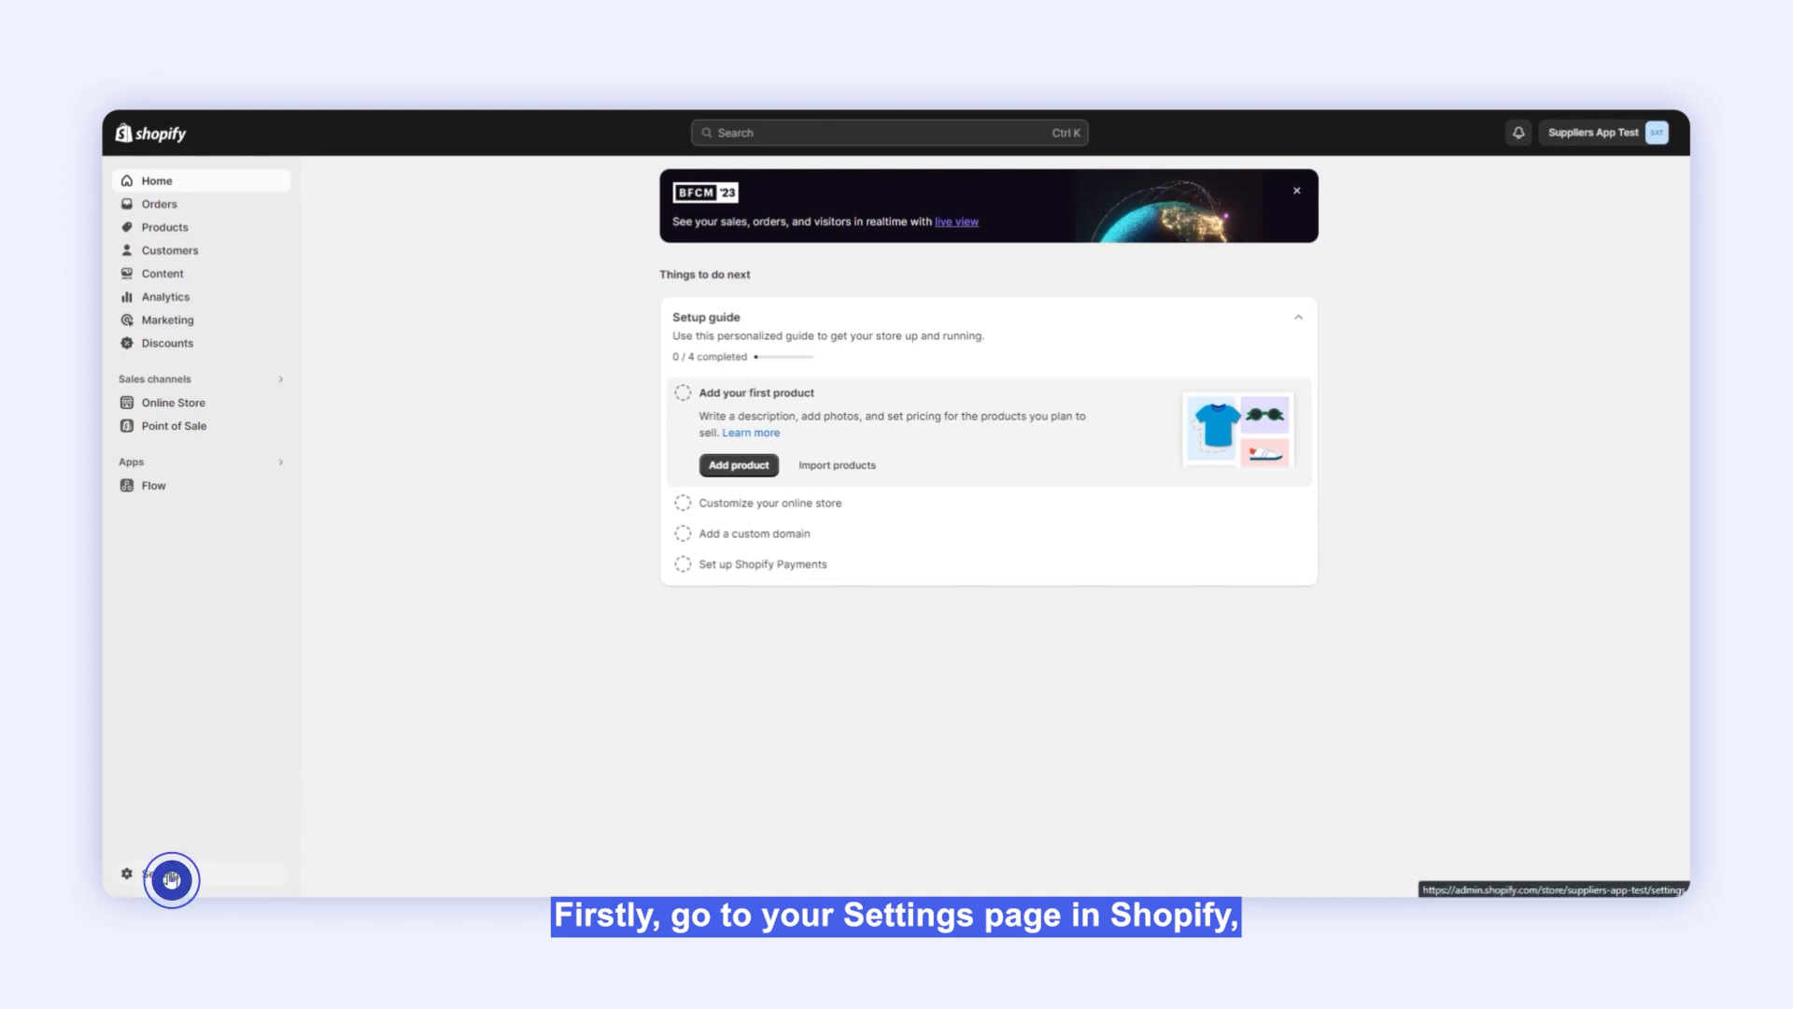
Step: Under Settings > Apps and sales channels > Develop apps, allow and confirm custom app development
{"action": "left_click", "coordinate": [169, 878]}
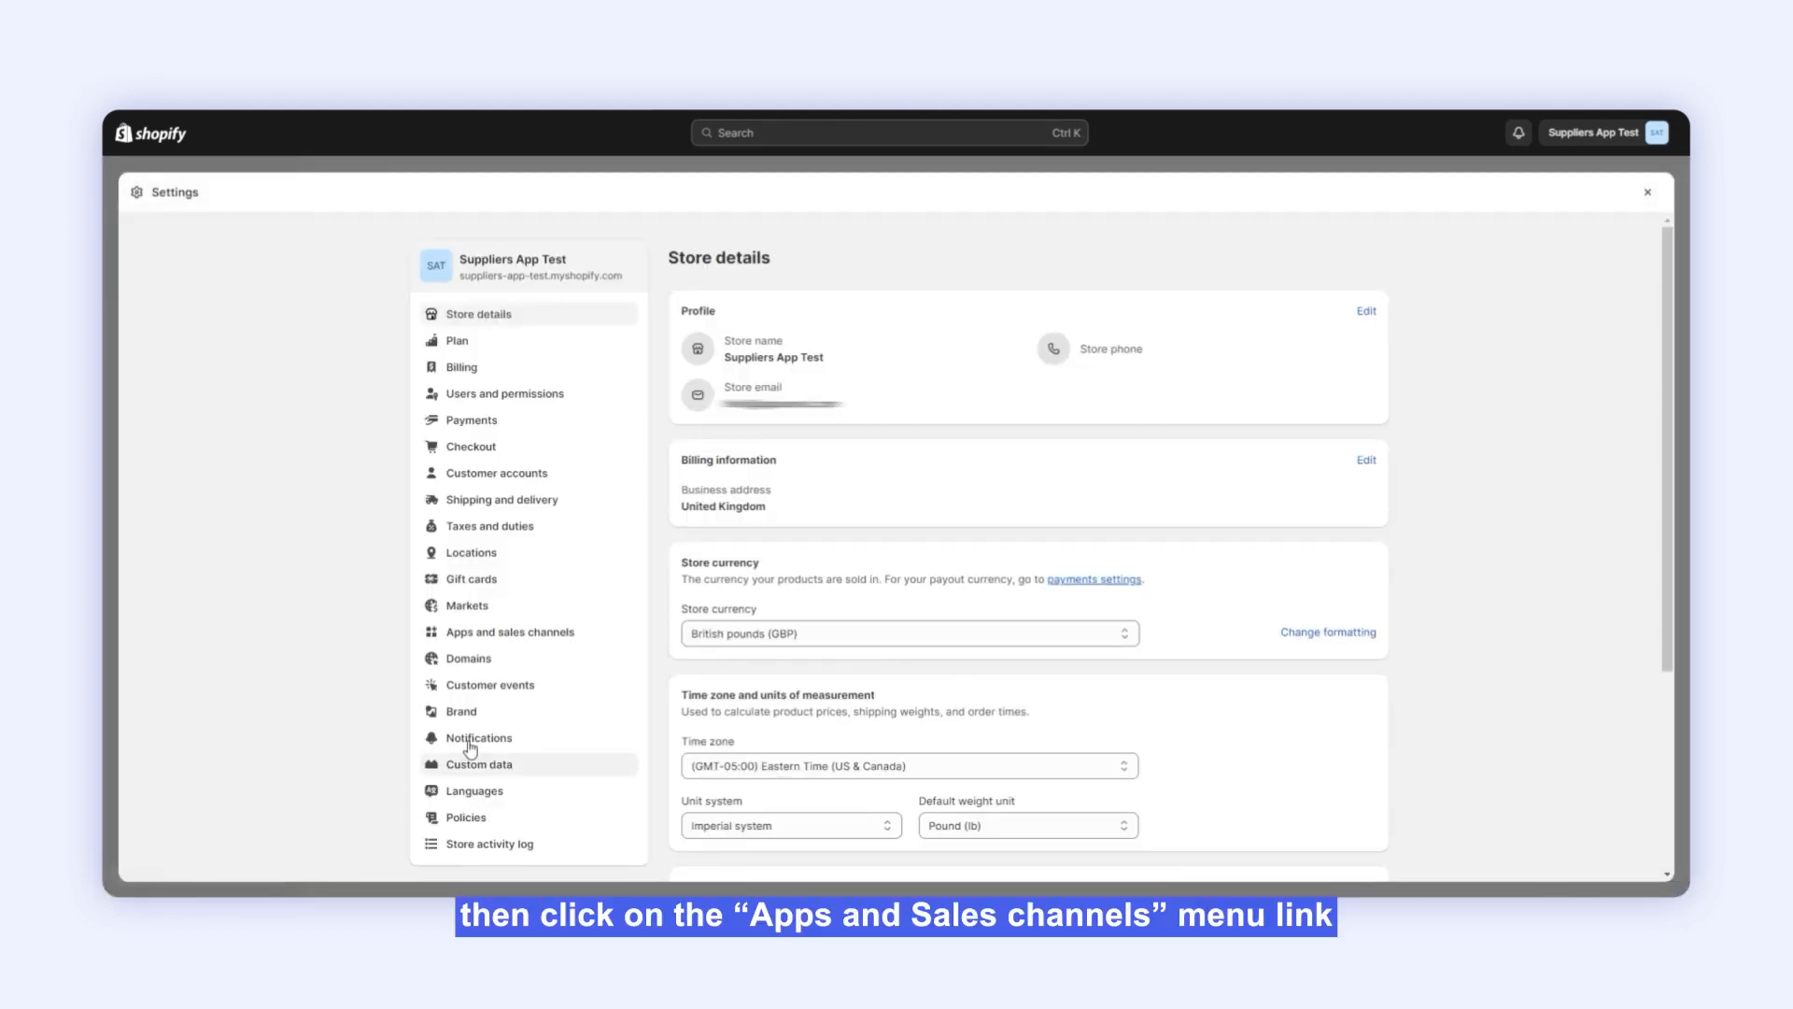
{"action": "left_click", "coordinate": [511, 632]}
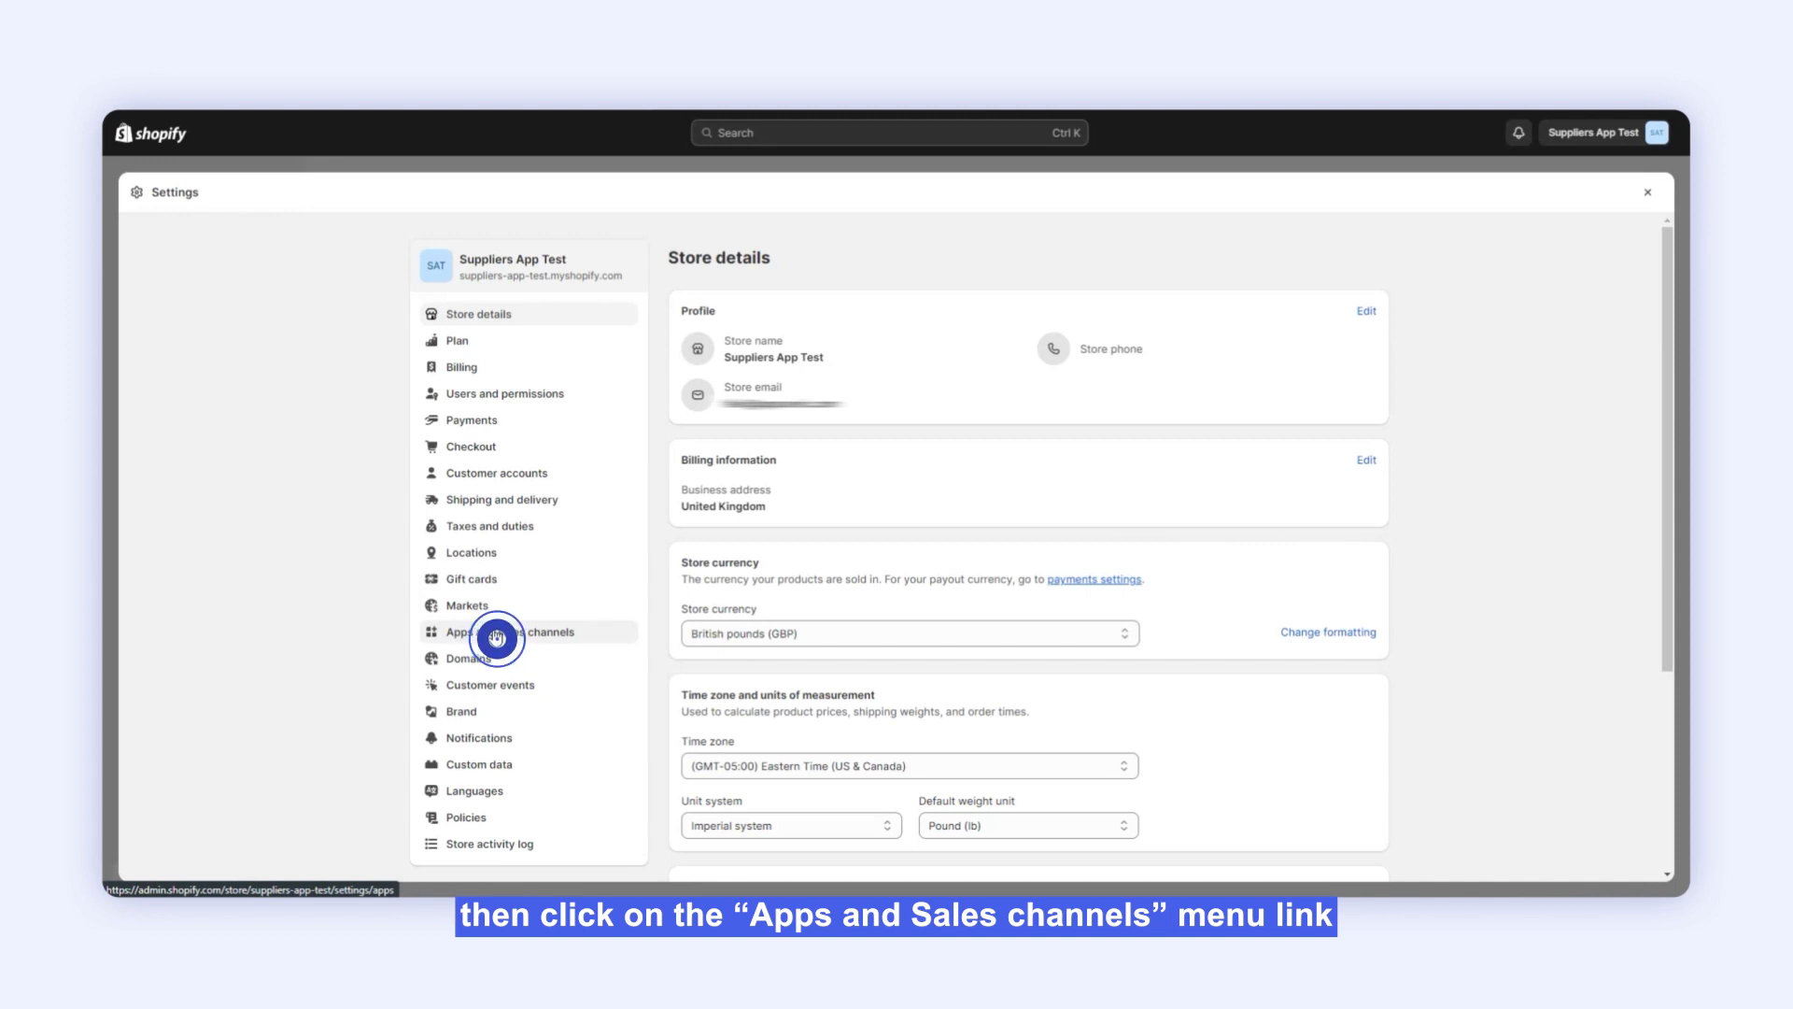
{"action": "left_click", "coordinate": [509, 632]}
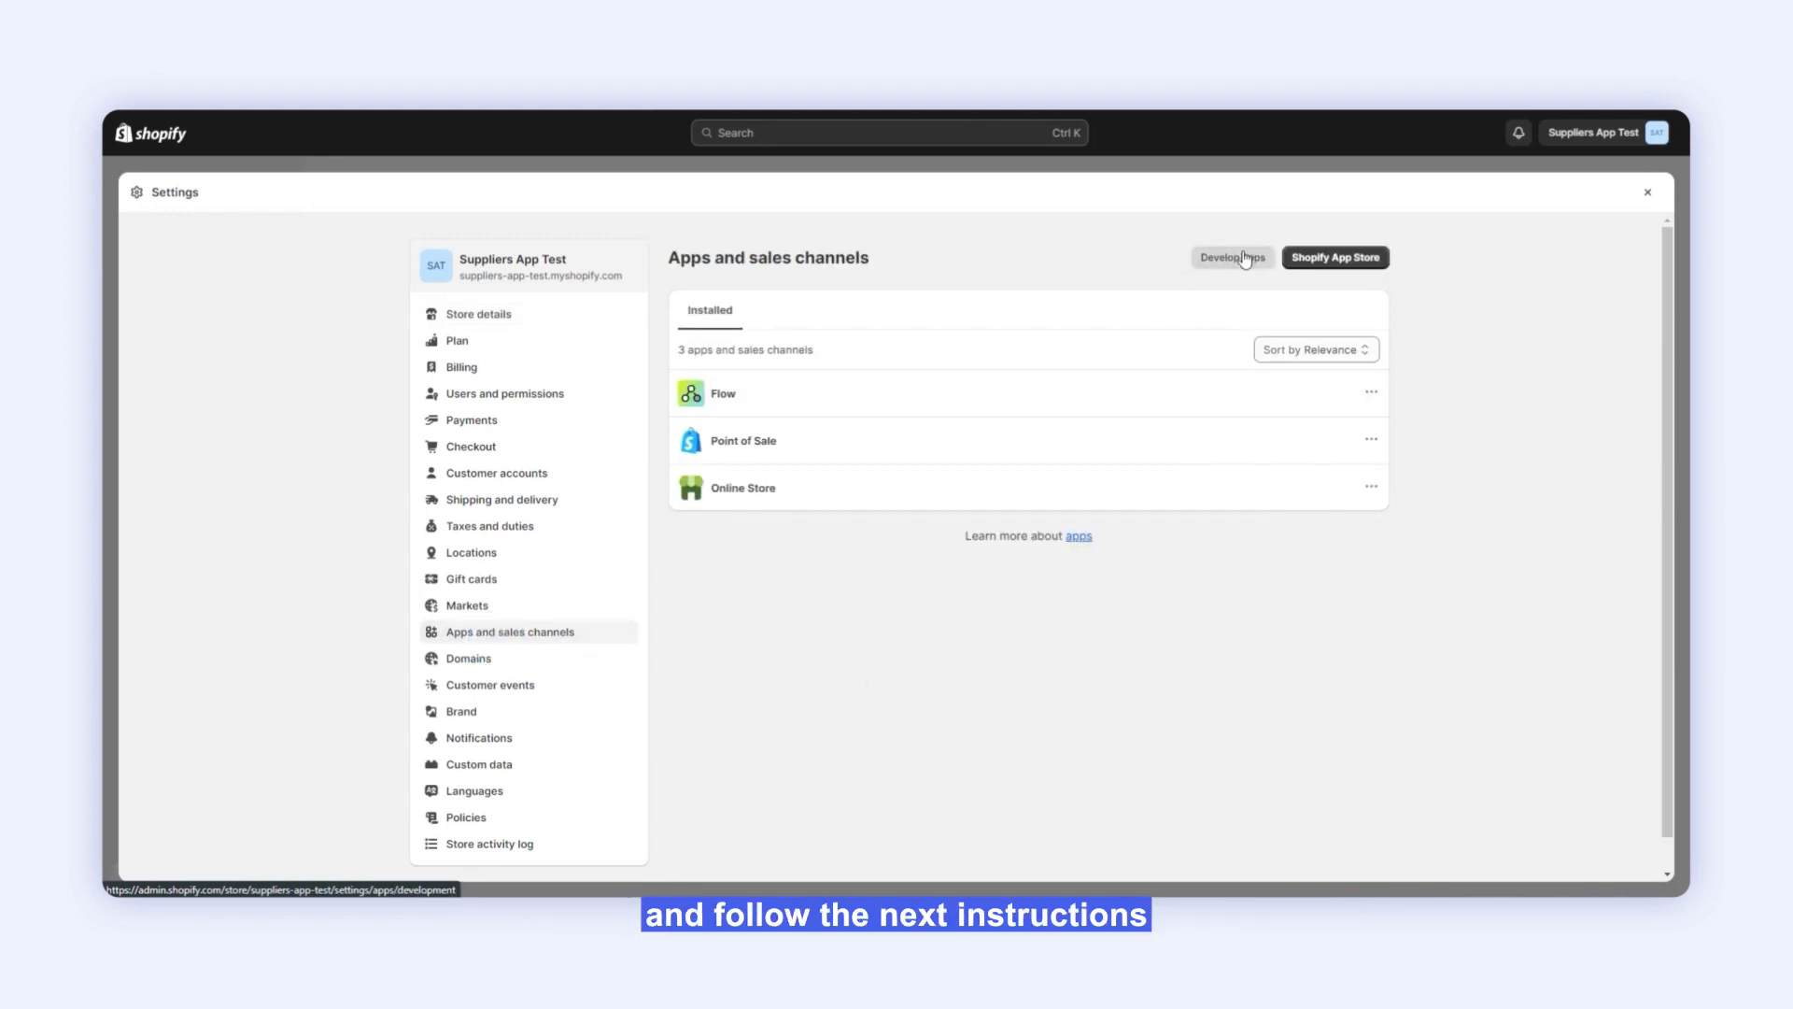
{"action": "left_click", "coordinate": [1232, 256]}
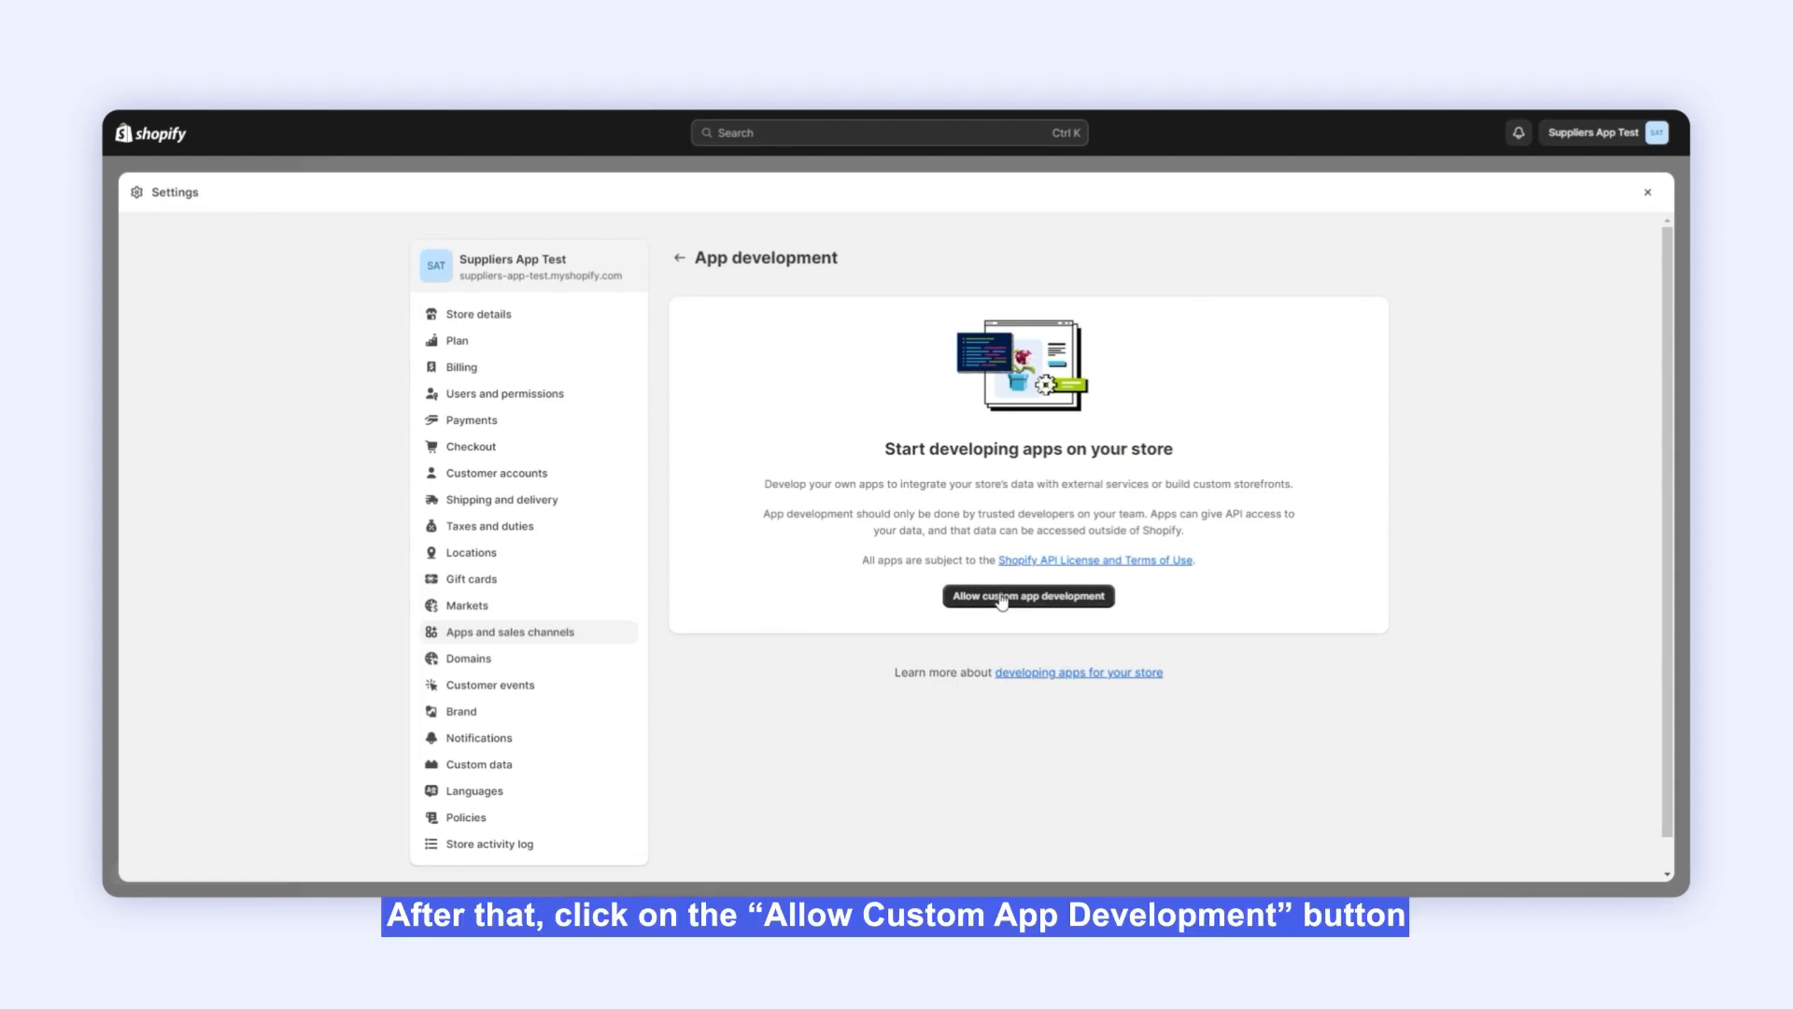
{"action": "left_click", "coordinate": [1027, 596]}
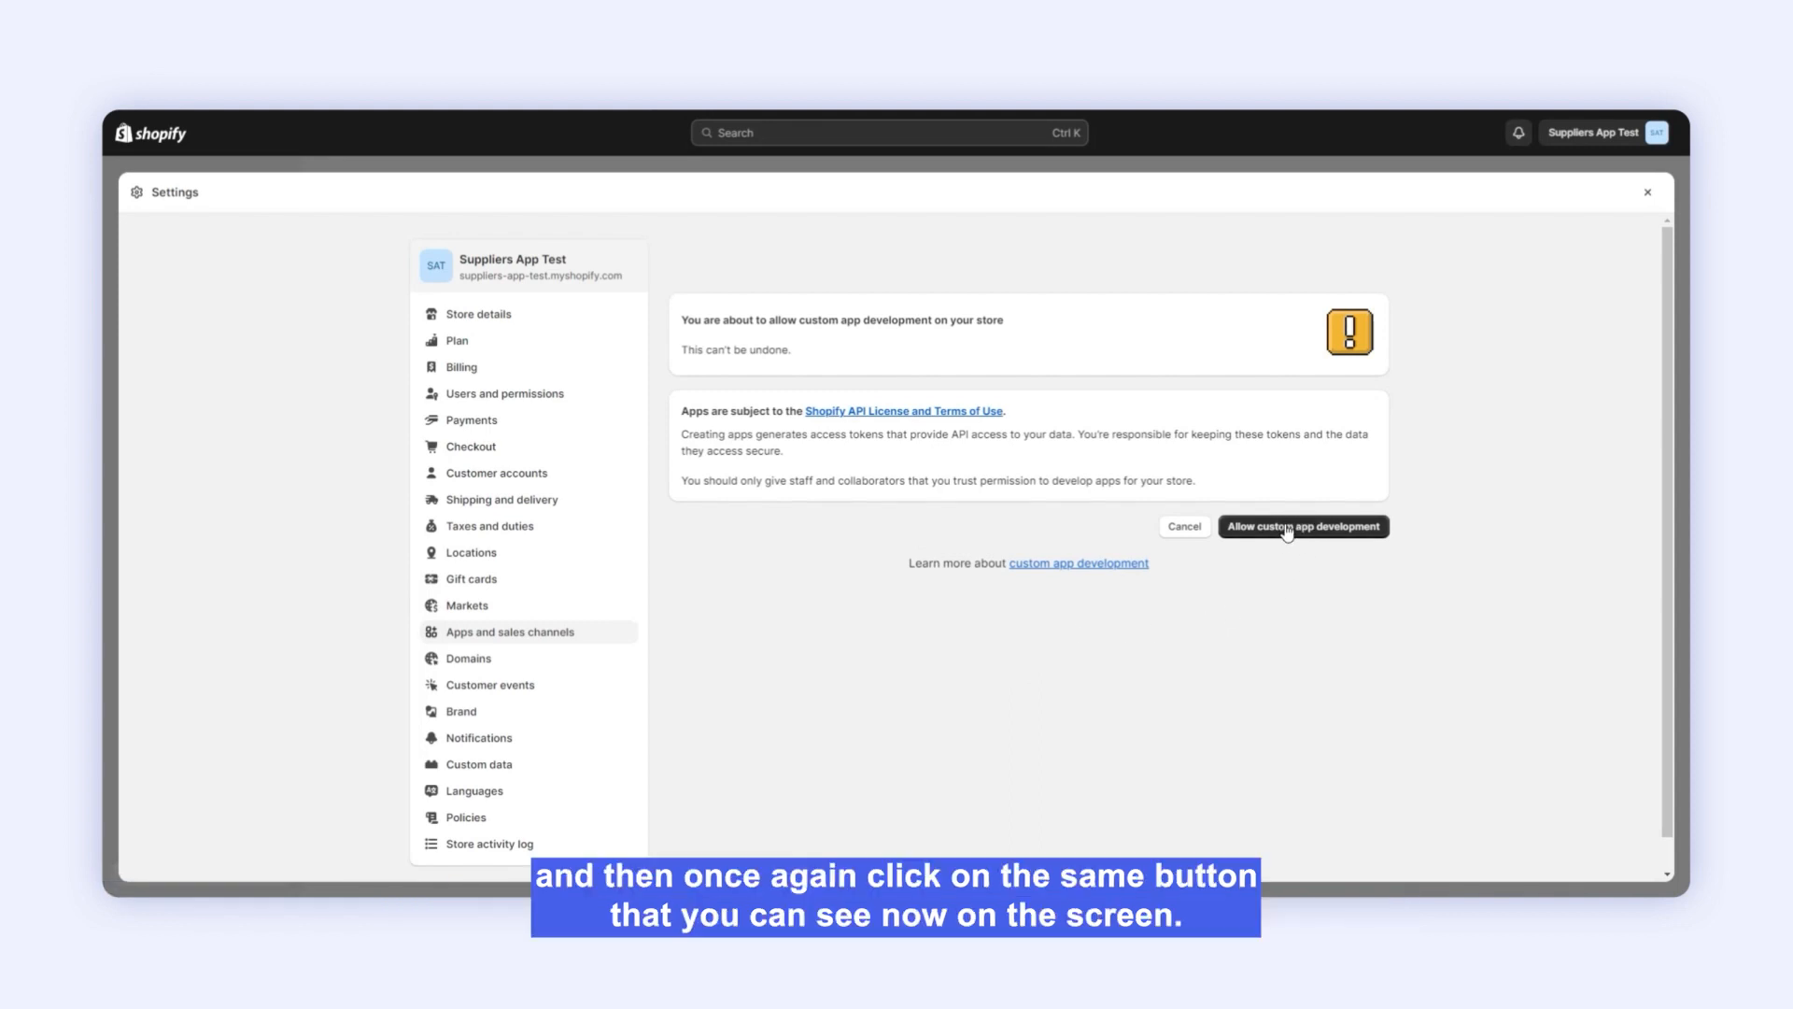
{"action": "left_click", "coordinate": [1303, 526]}
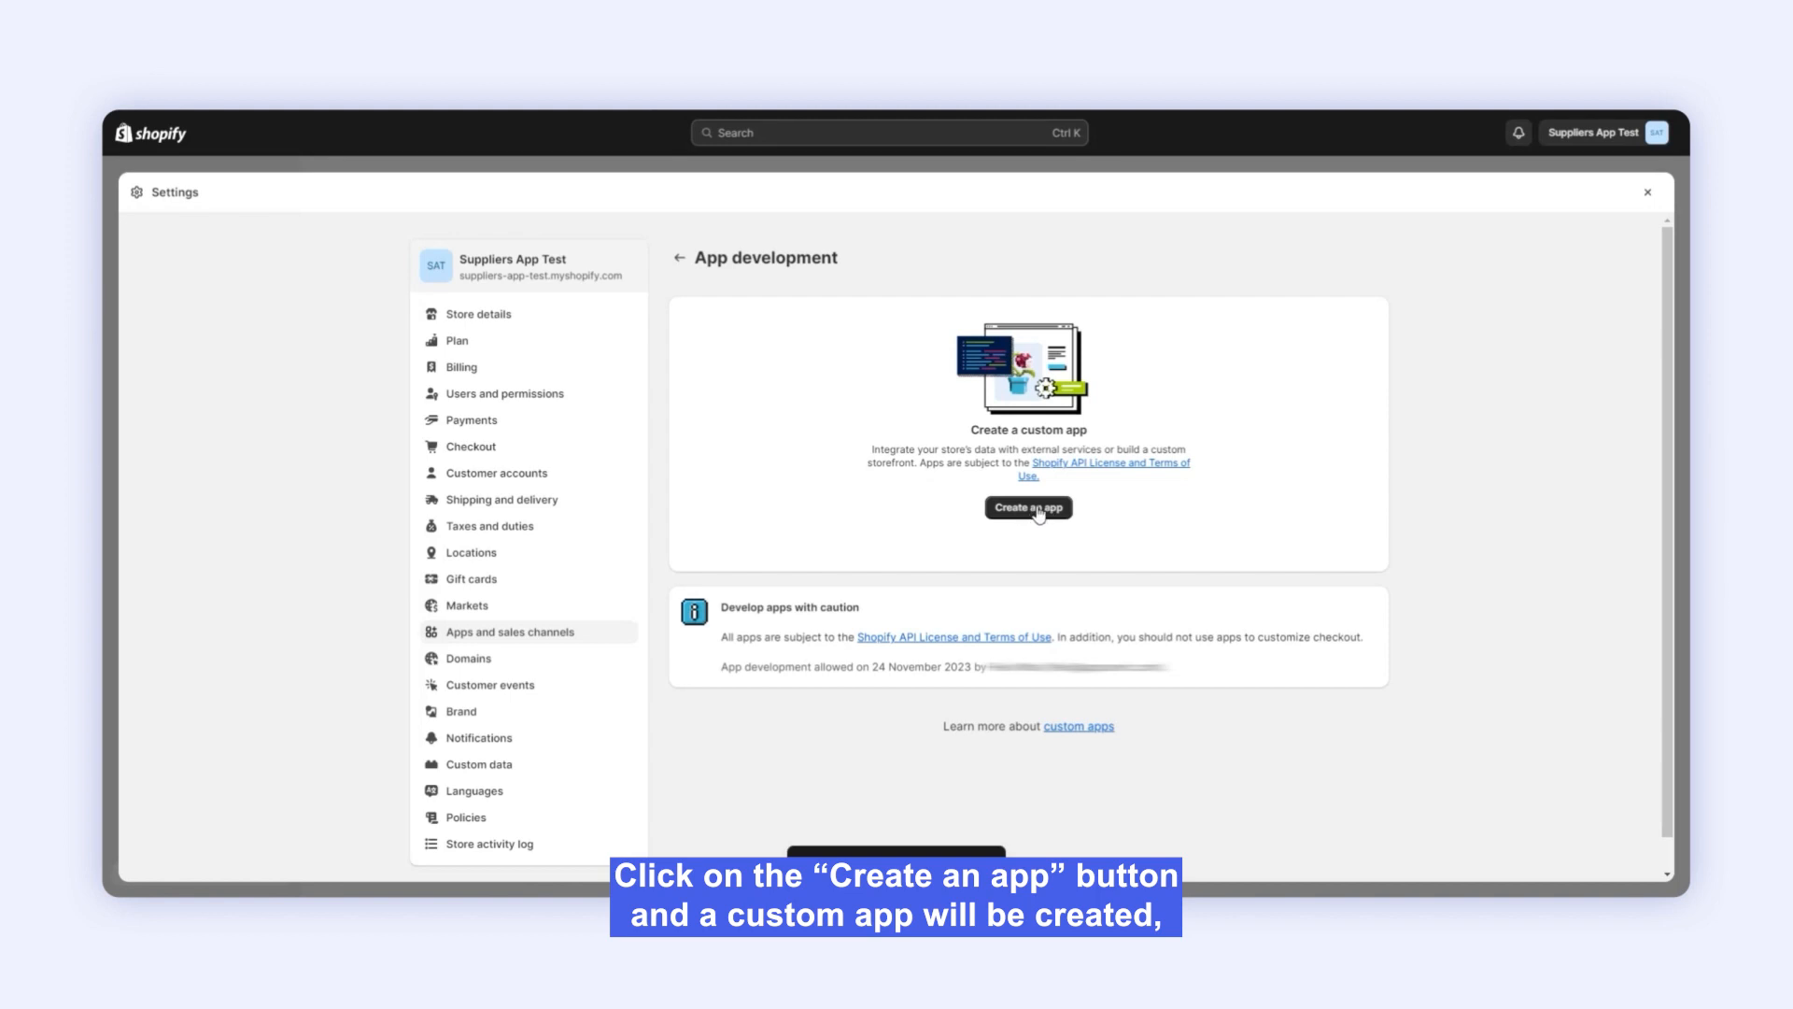
Step: Name the new custom app 'AppScenic Supplier App' and confirm its creation
{"action": "left_click", "coordinate": [1027, 506]}
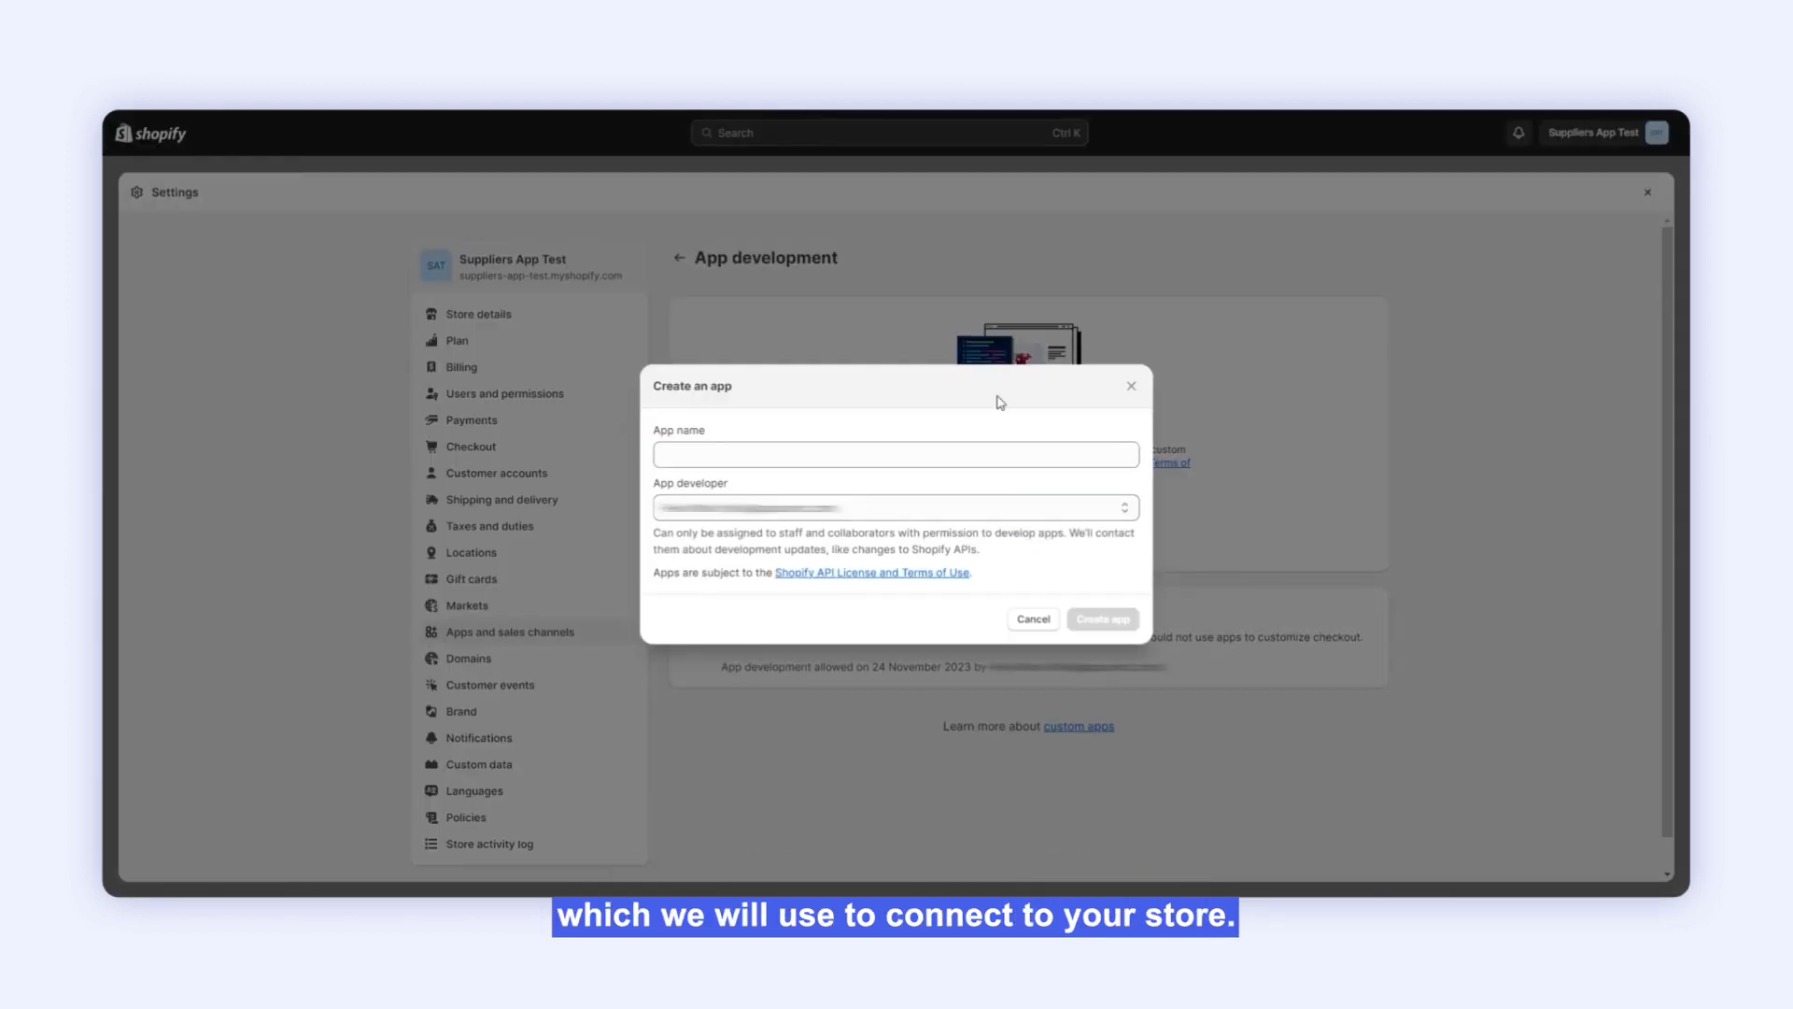
{"action": "type", "text": "AppScenic Supplie"}
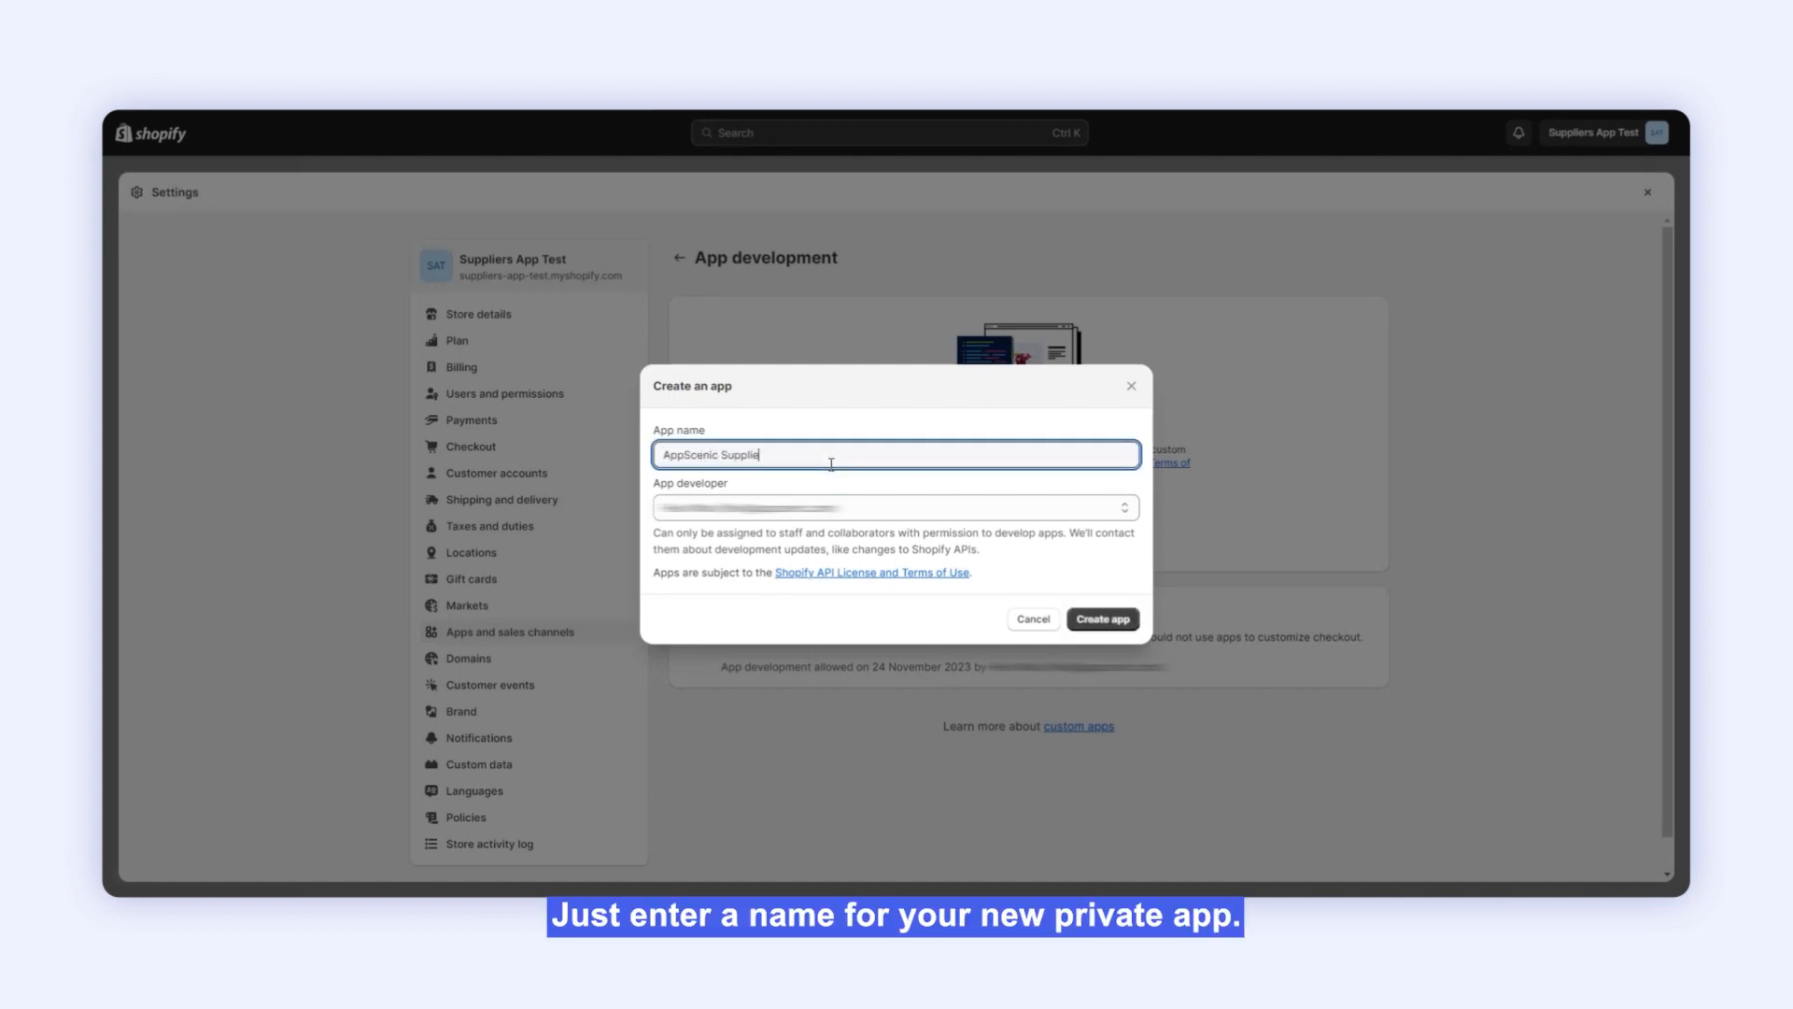
{"action": "type", "text": "r App"}
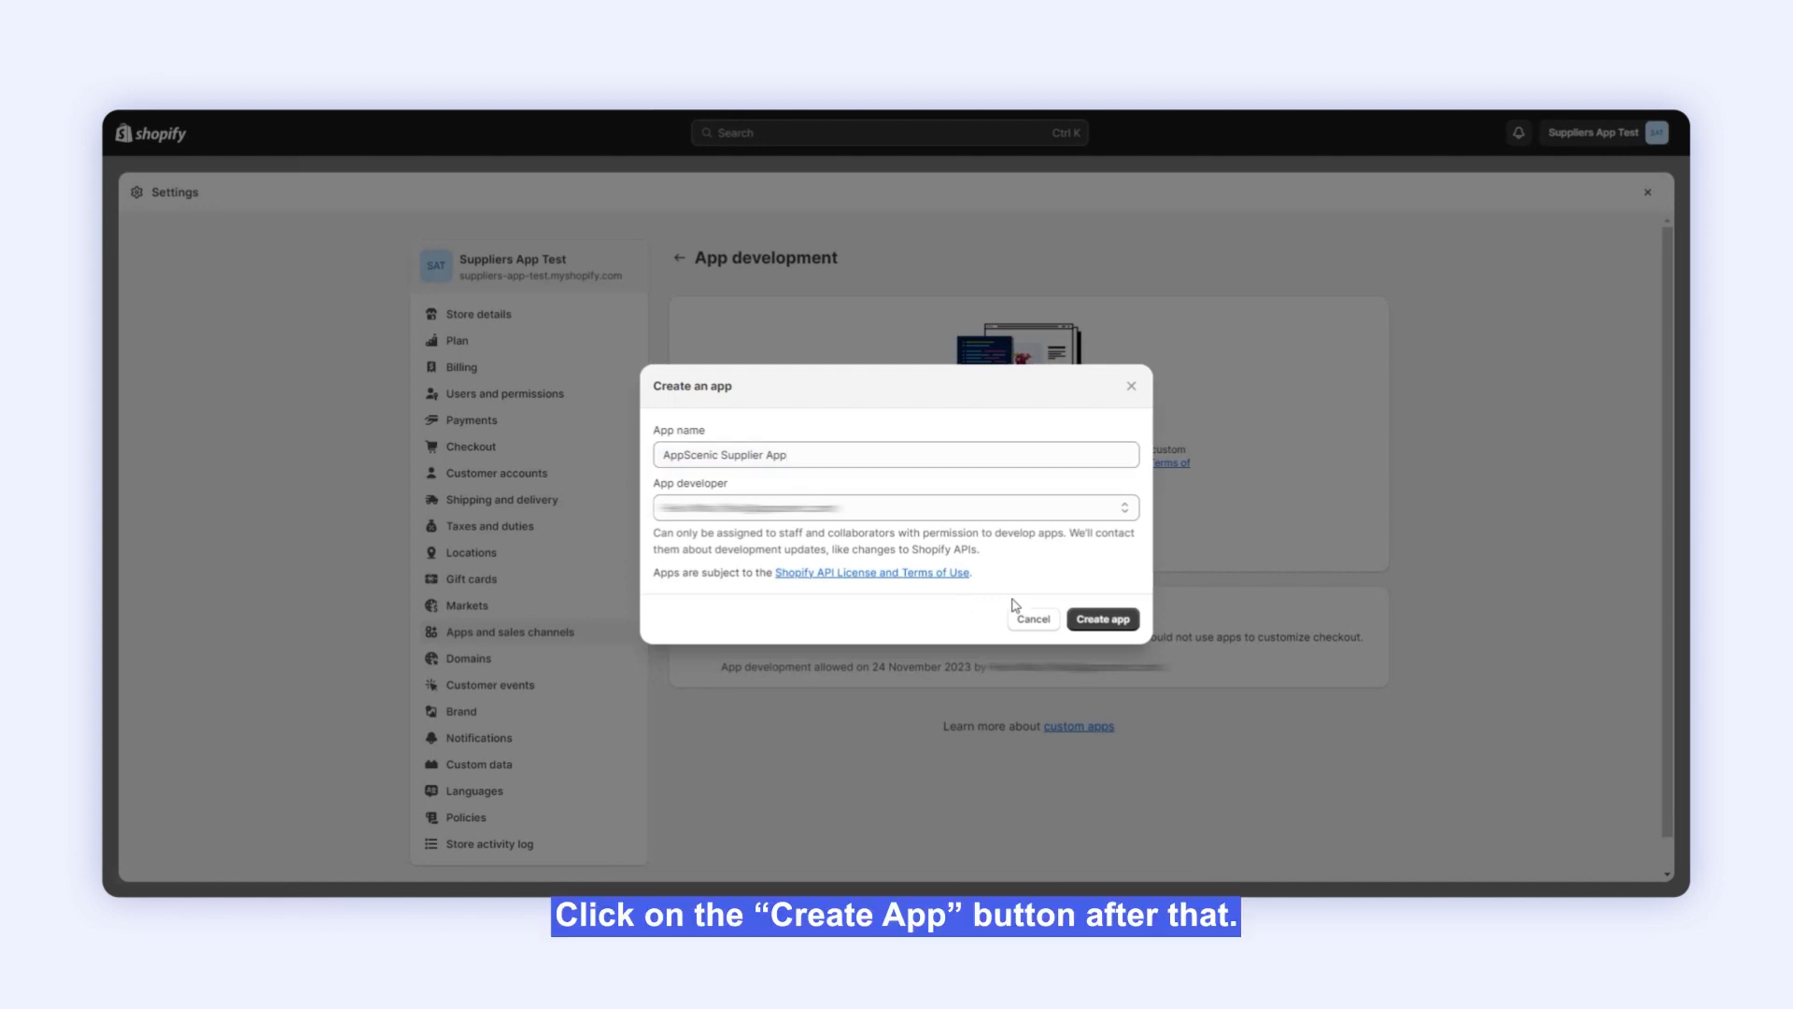
{"action": "left_click", "coordinate": [1102, 619]}
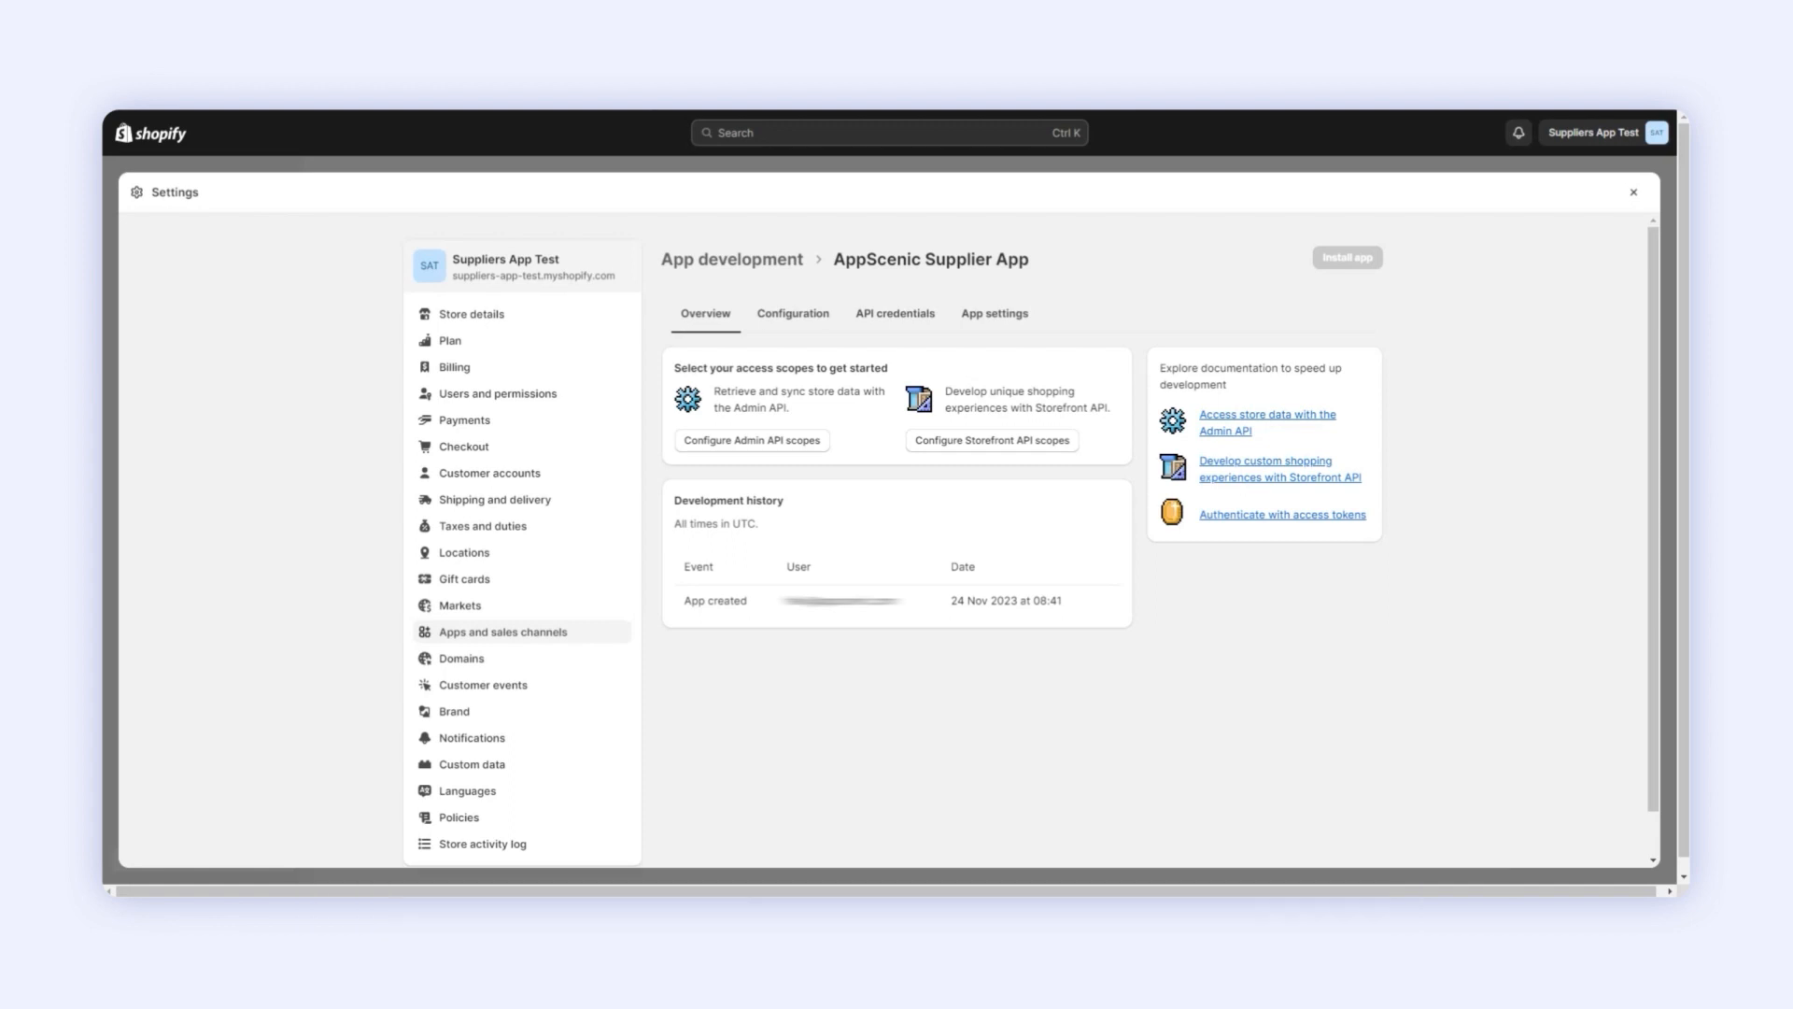
{"action": "mouse_move", "coordinate": [896, 314]}
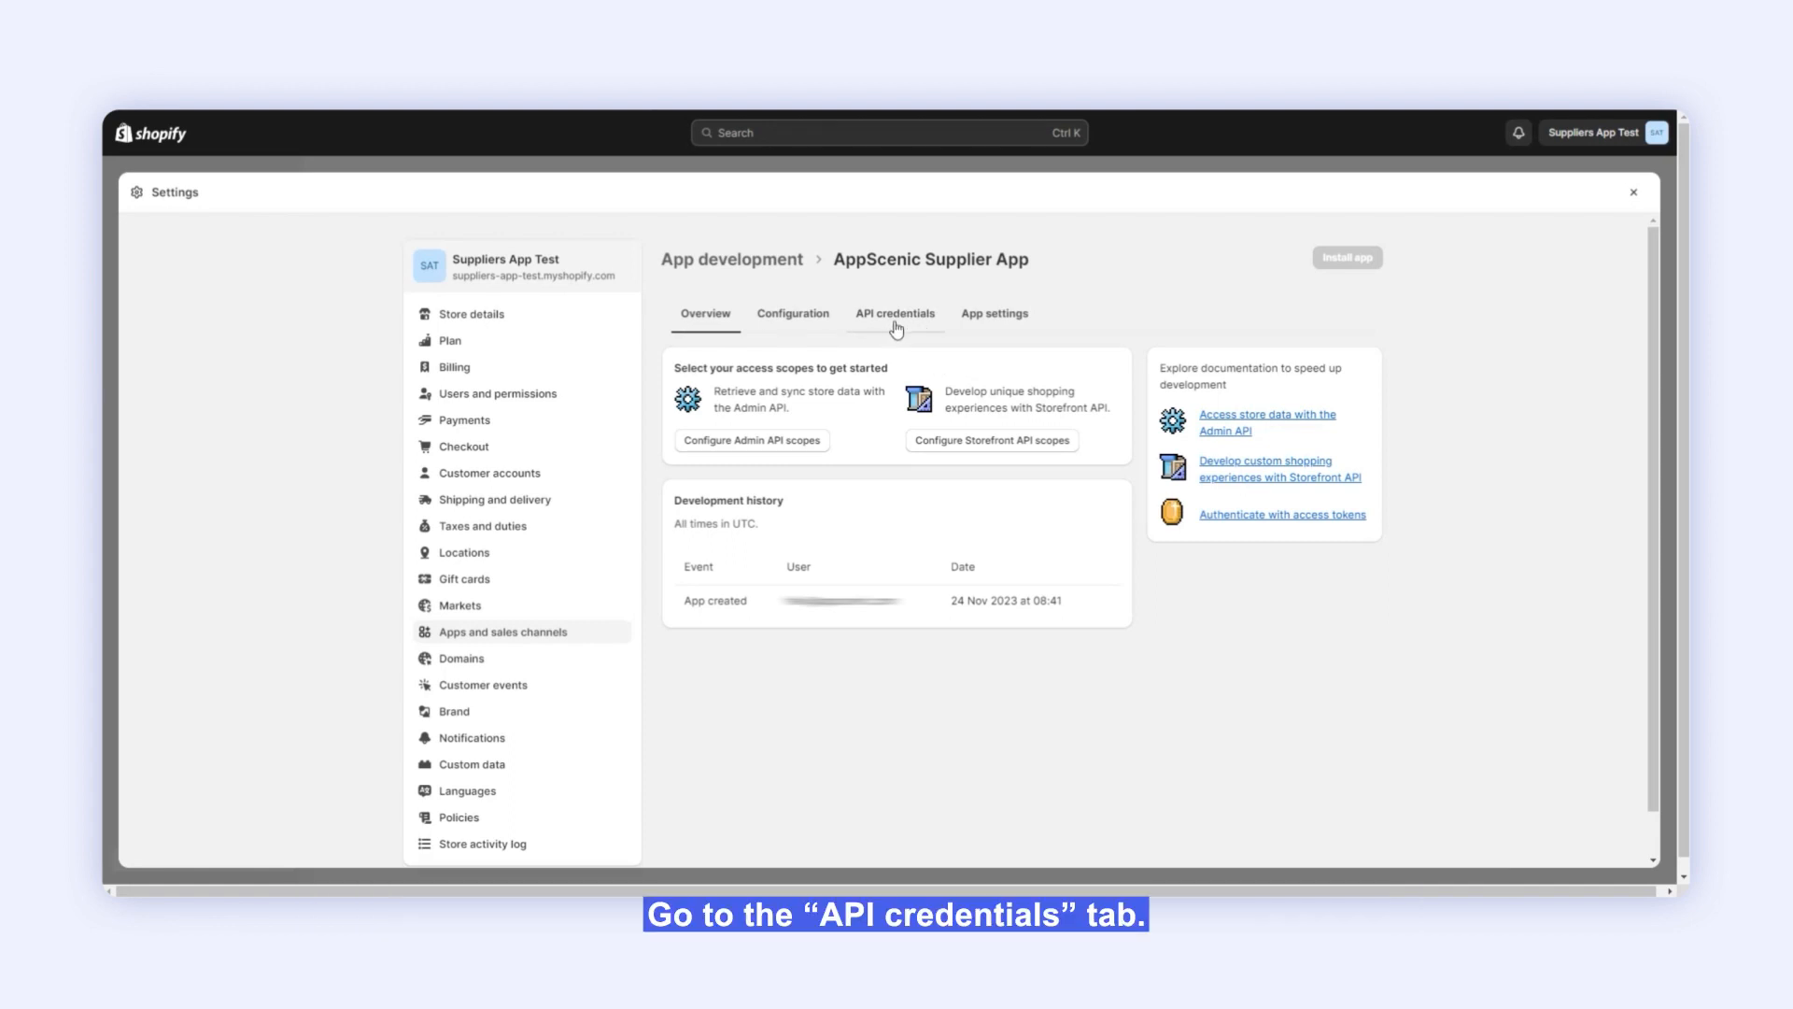
Step: Go to the app's API credentials and open the Admin API scope configuration
{"action": "left_click", "coordinate": [895, 312]}
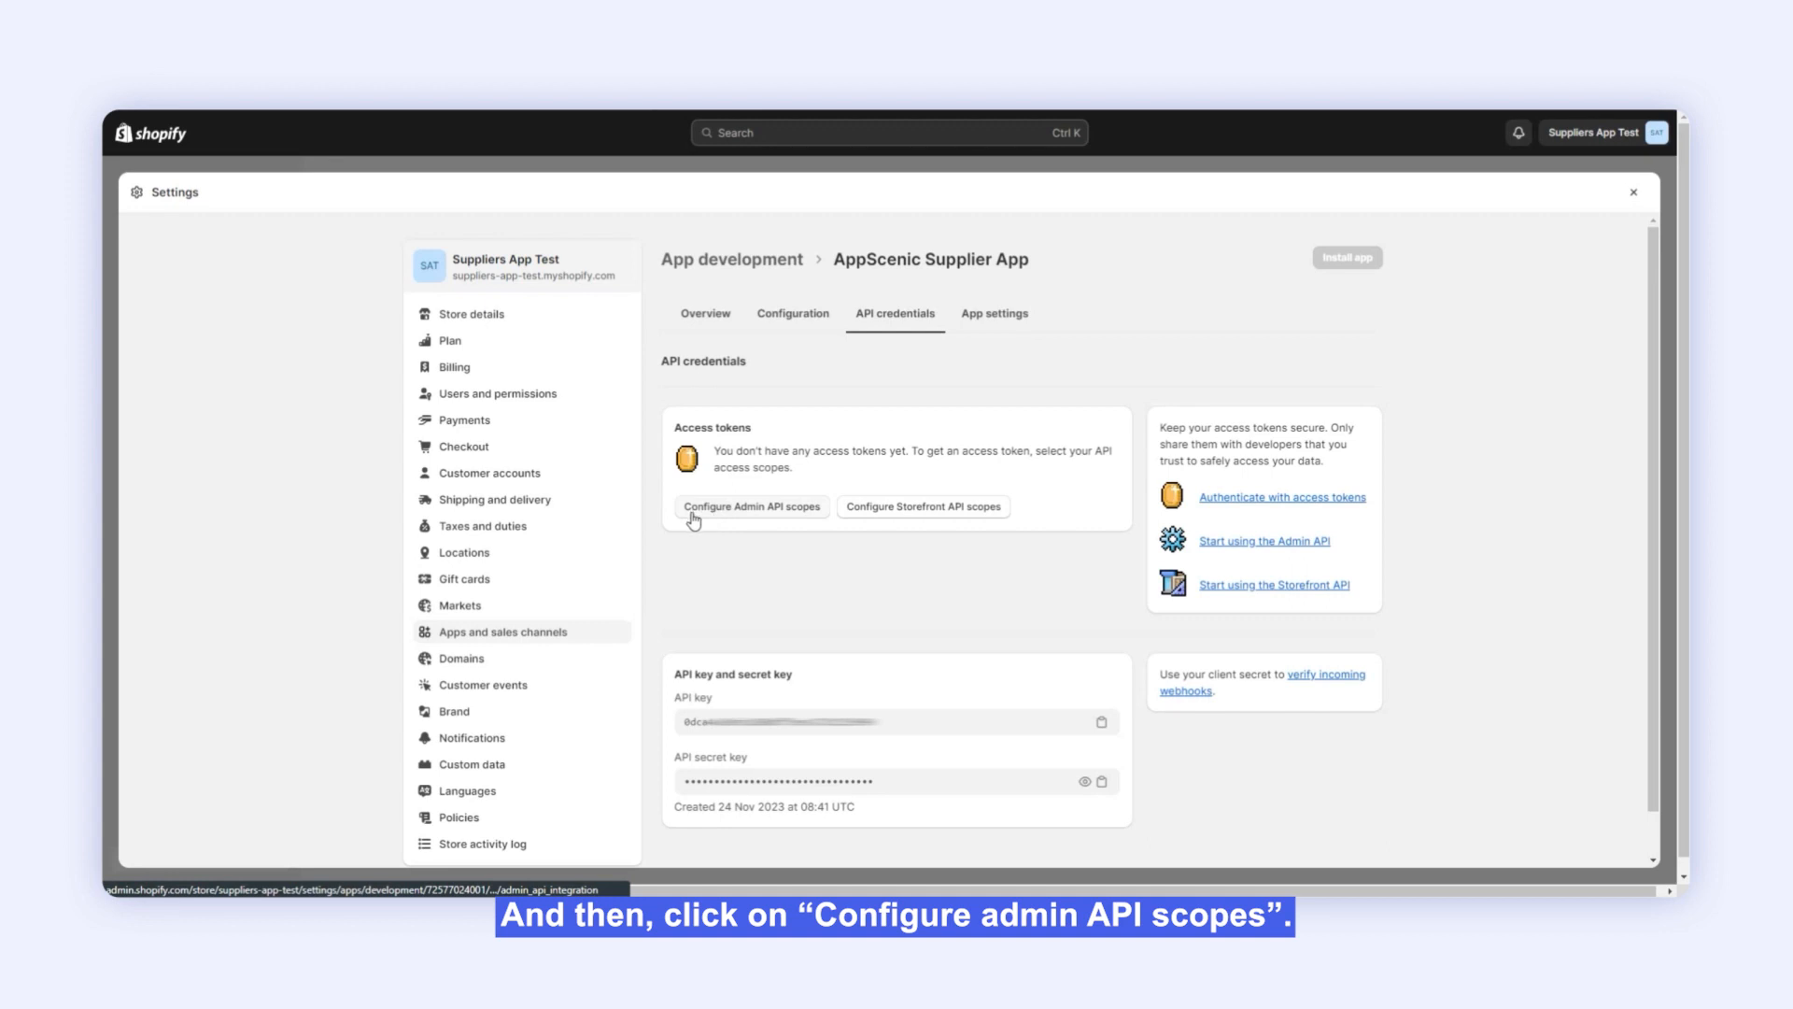
{"action": "left_click", "coordinate": [753, 505]}
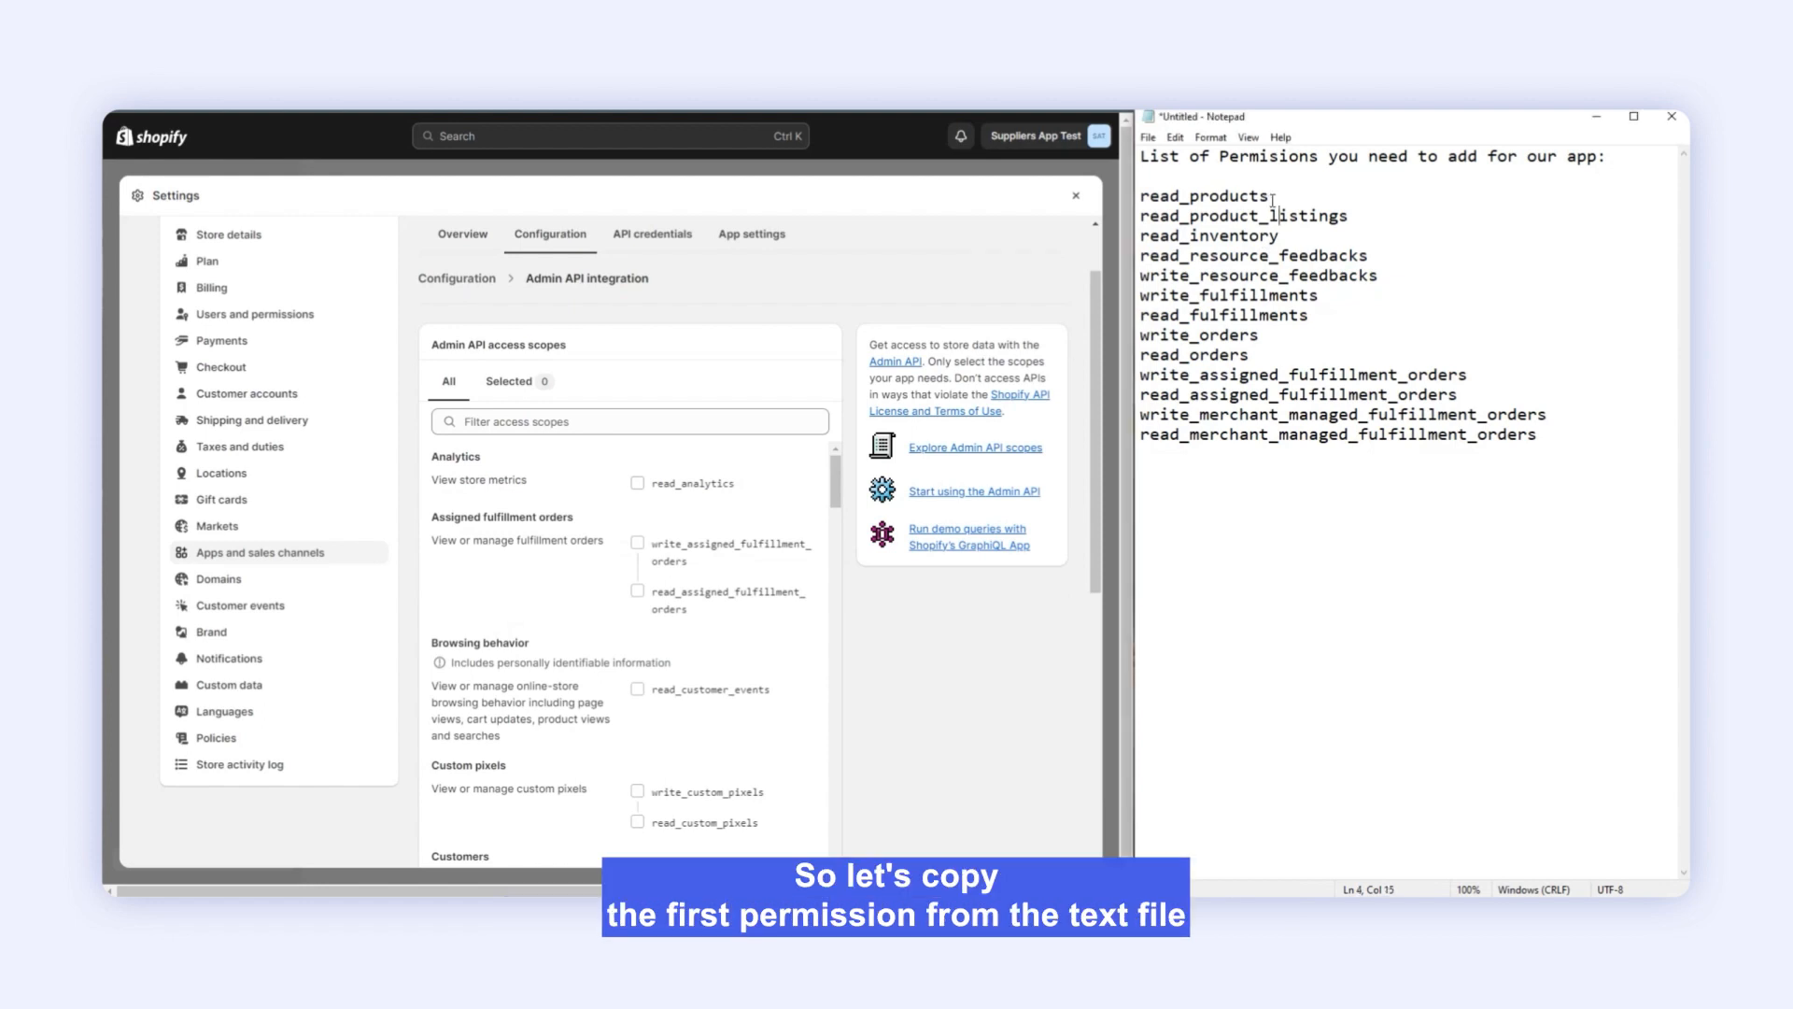
Step: Filter for and enable read_products and read_product_listings, then filter for read_inventory
{"action": "type", "text": "read_products"}
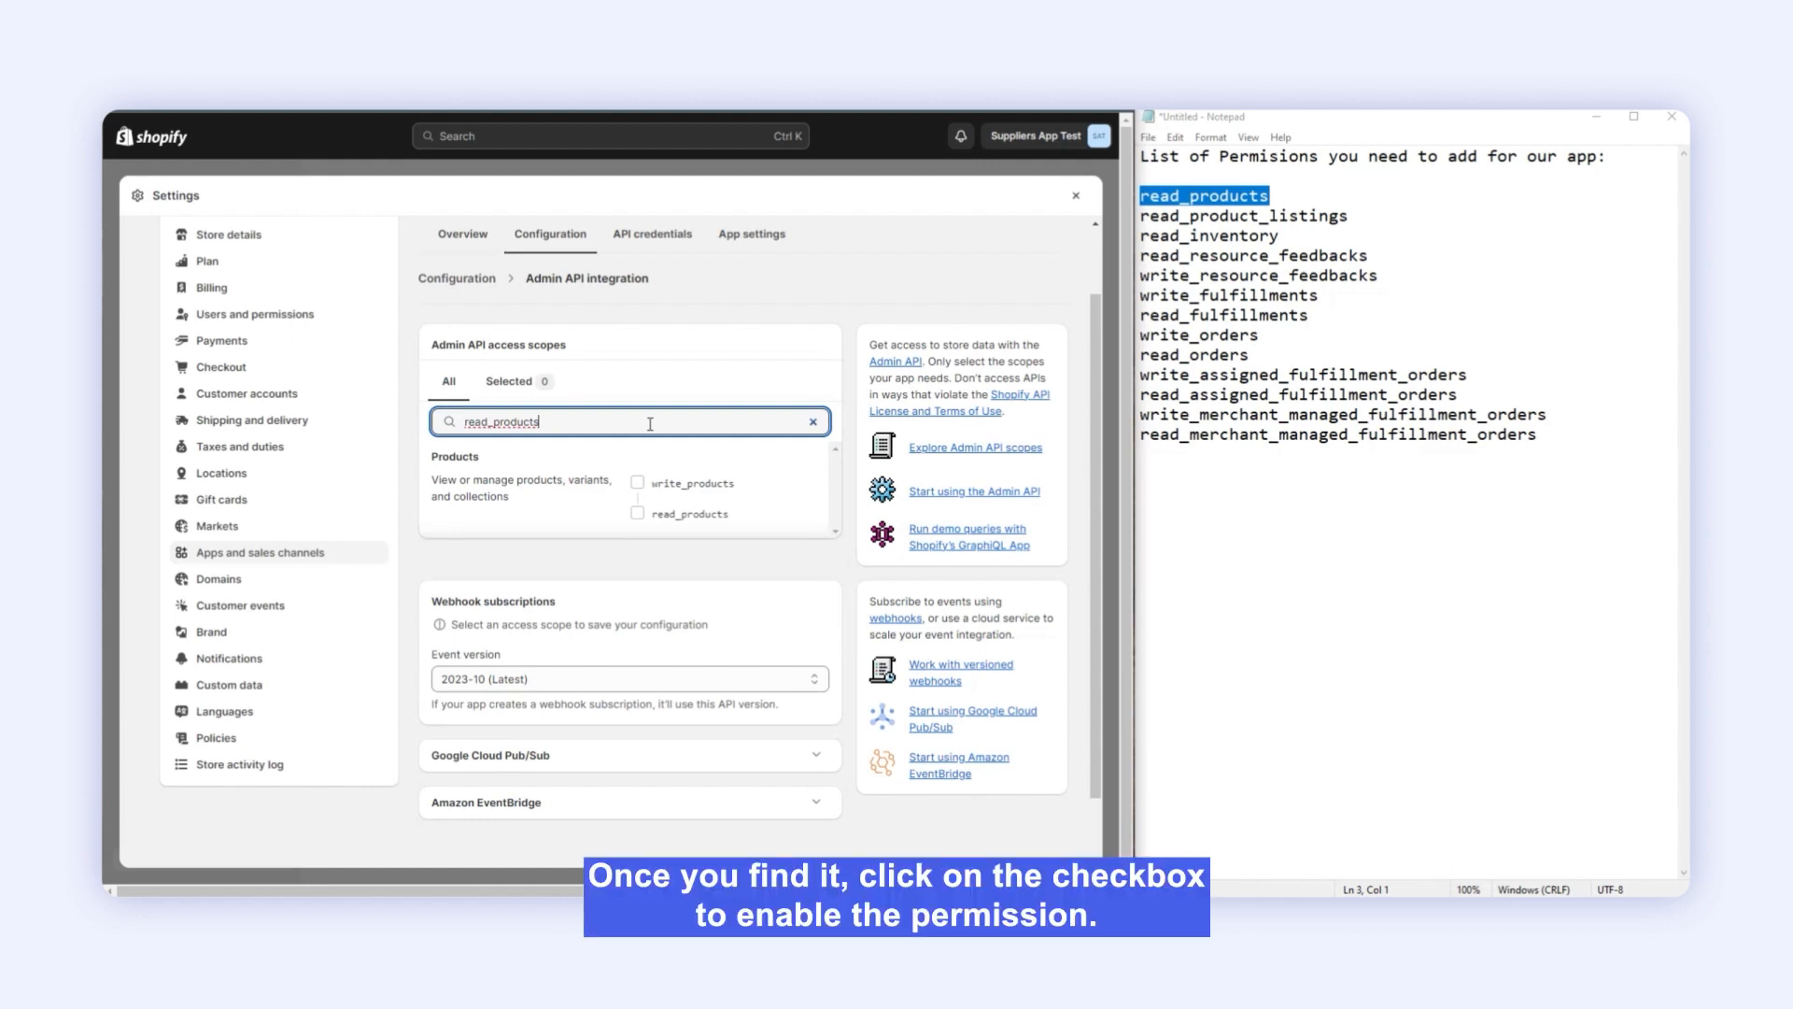
{"action": "left_click", "coordinate": [638, 512]}
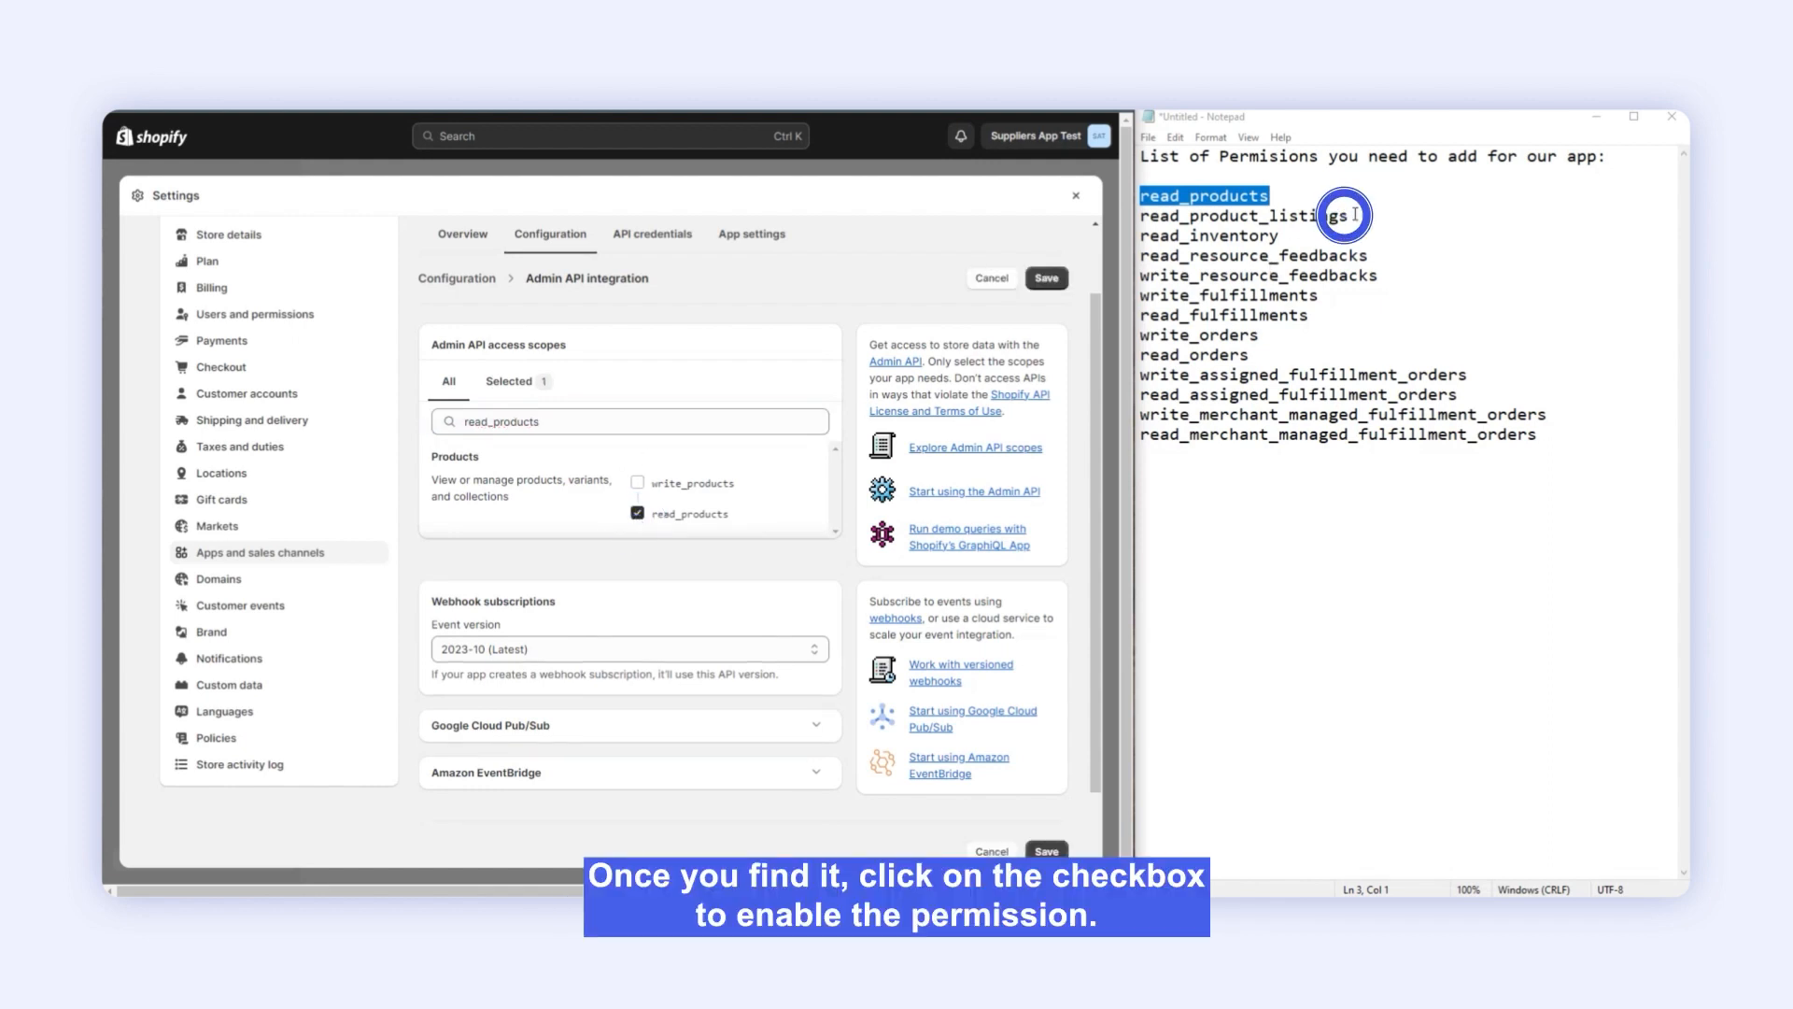
{"action": "type", "text": "read_product_listings"}
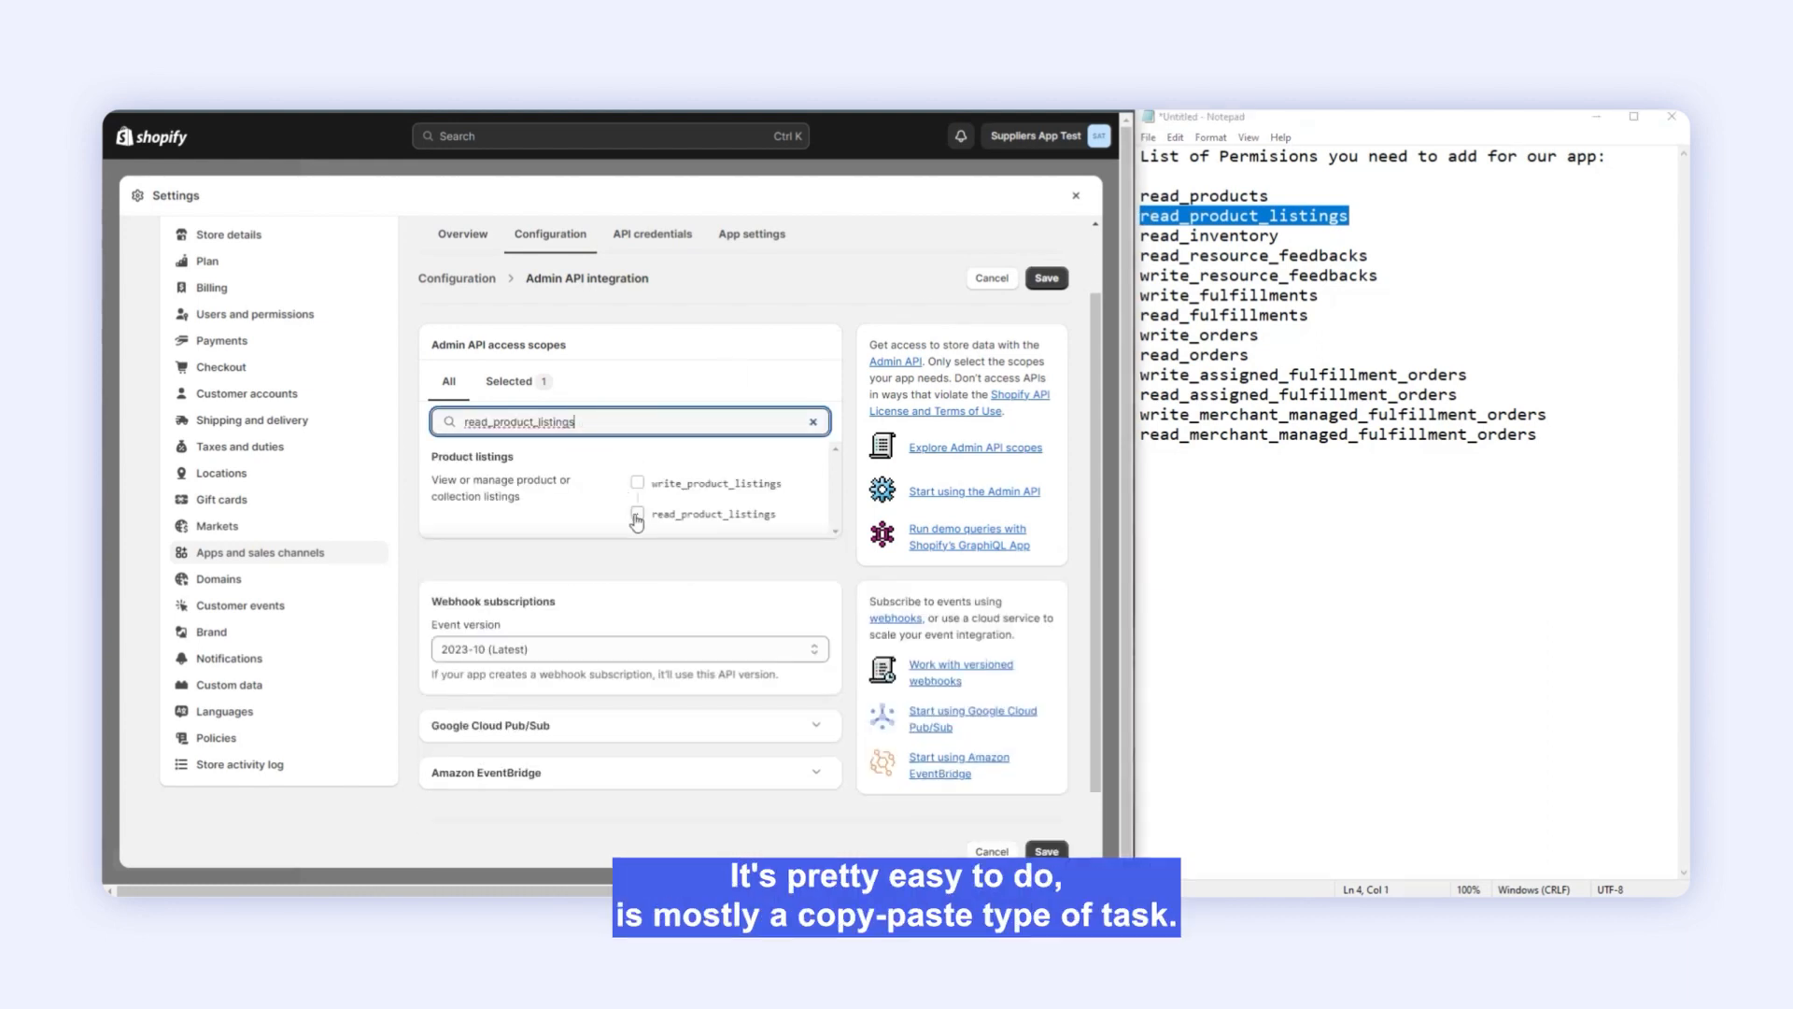
{"action": "left_click", "coordinate": [637, 514]}
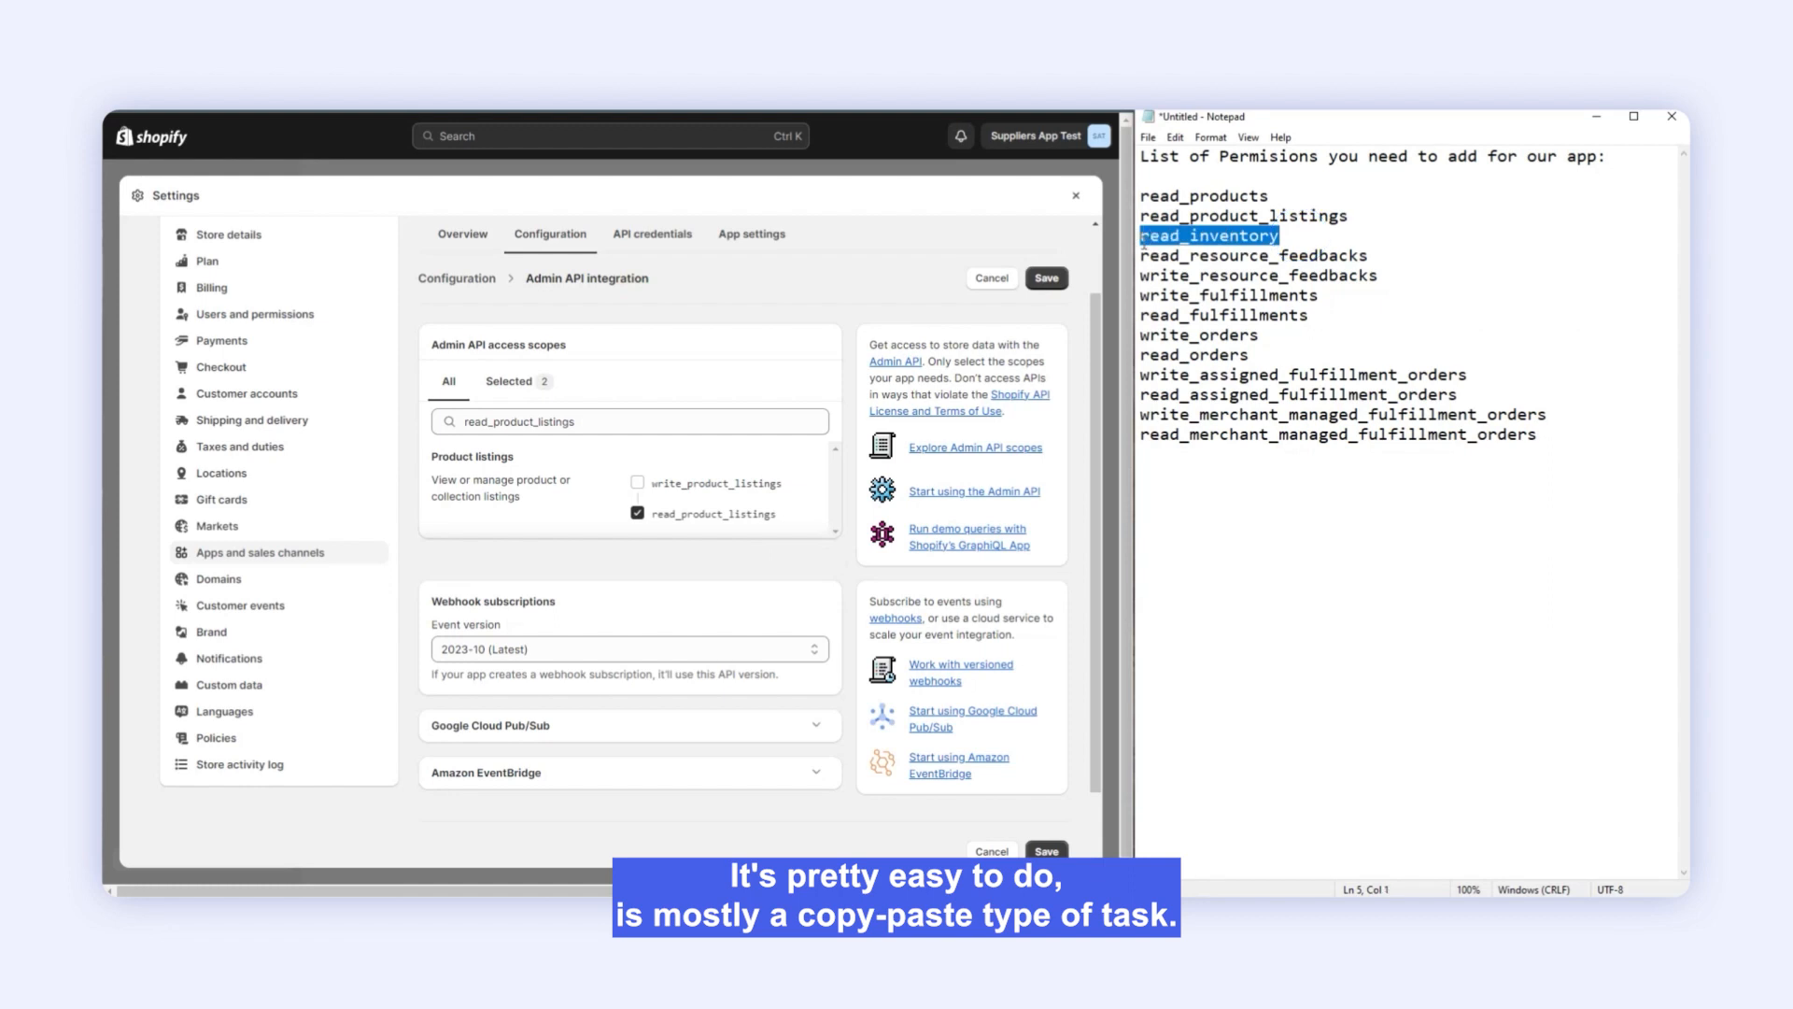
{"action": "type", "text": "read_inventory"}
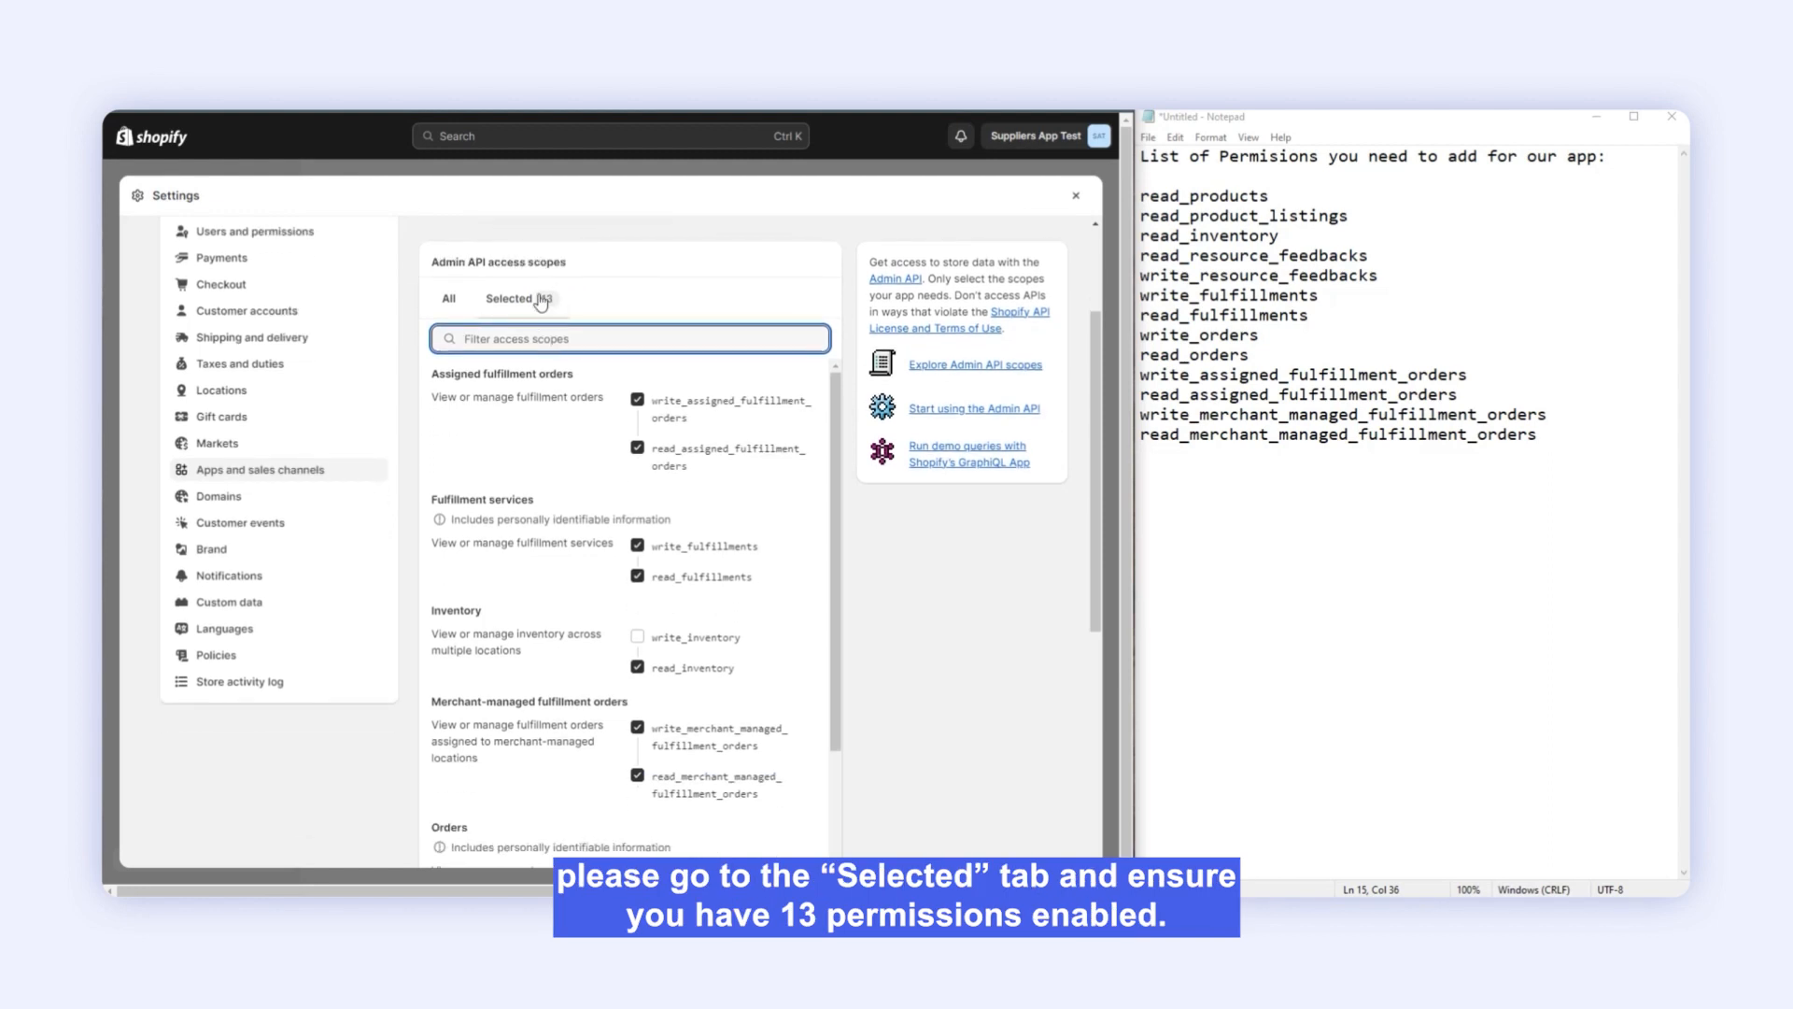
Step: Show only the 13 enabled scopes, review them and scroll back to the top
{"action": "left_click", "coordinate": [511, 298]}
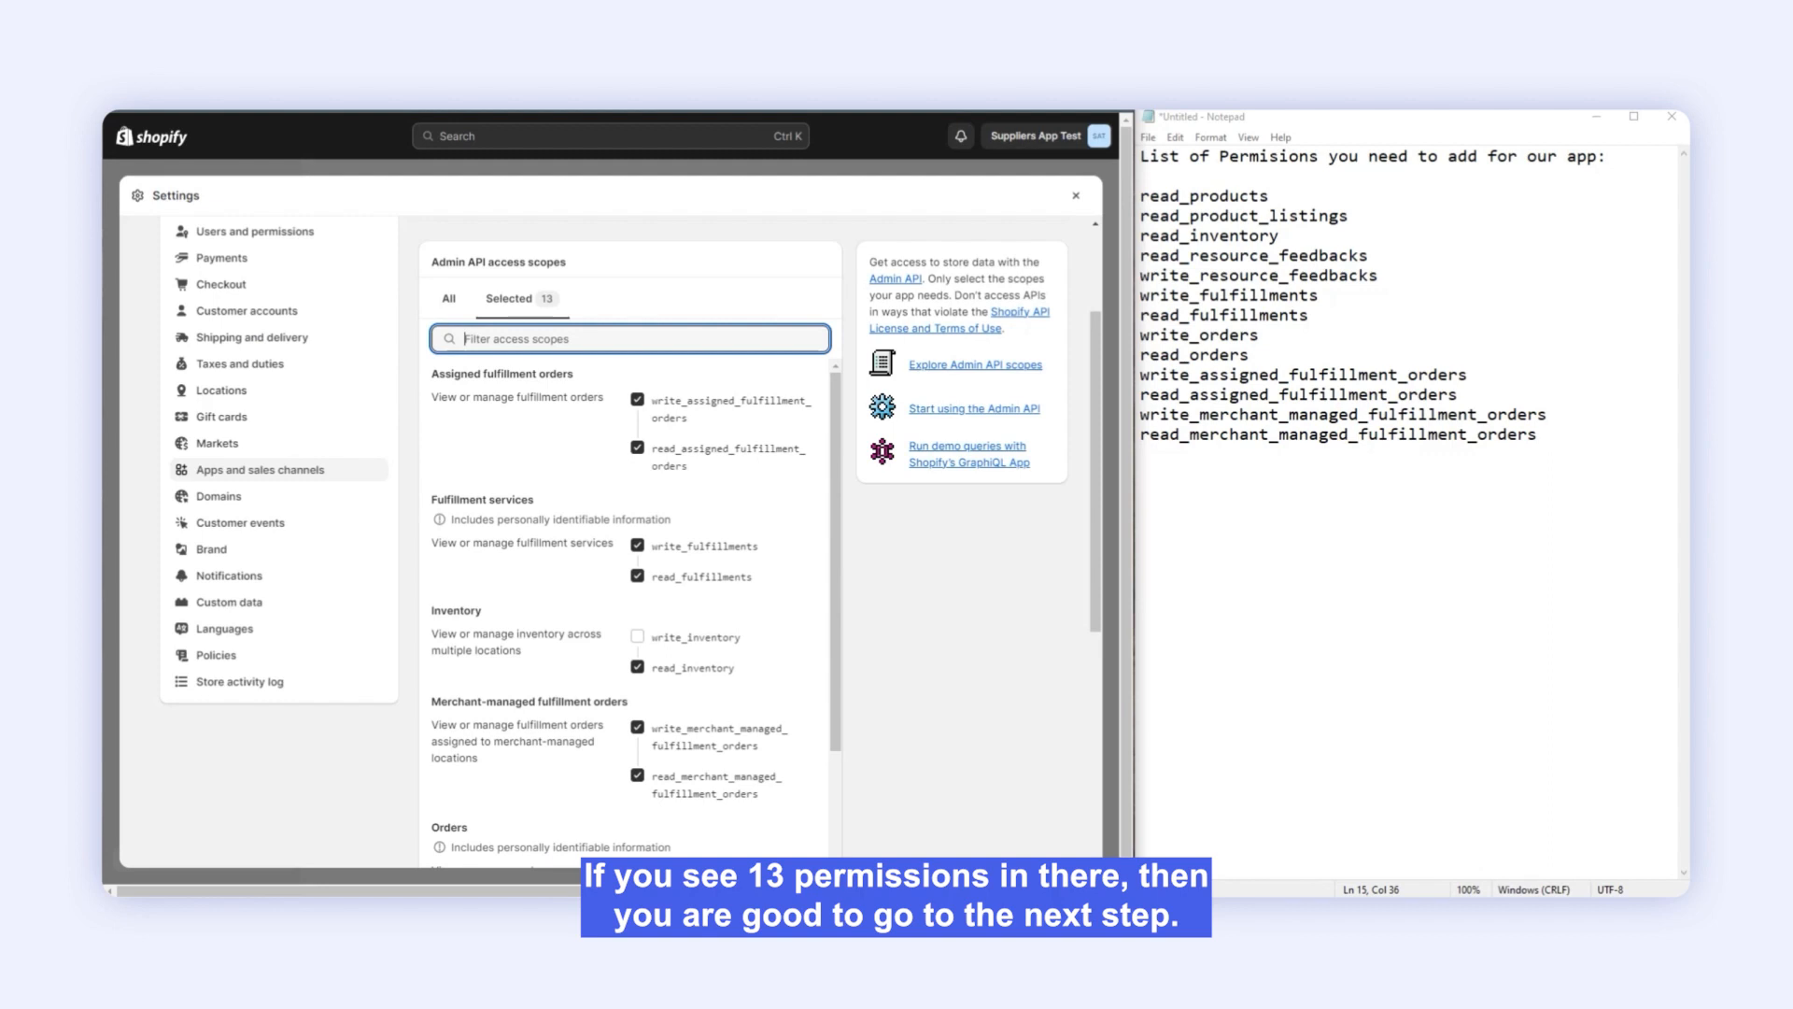
{"action": "scroll", "scroll_direction": "down", "scroll_amount": 3}
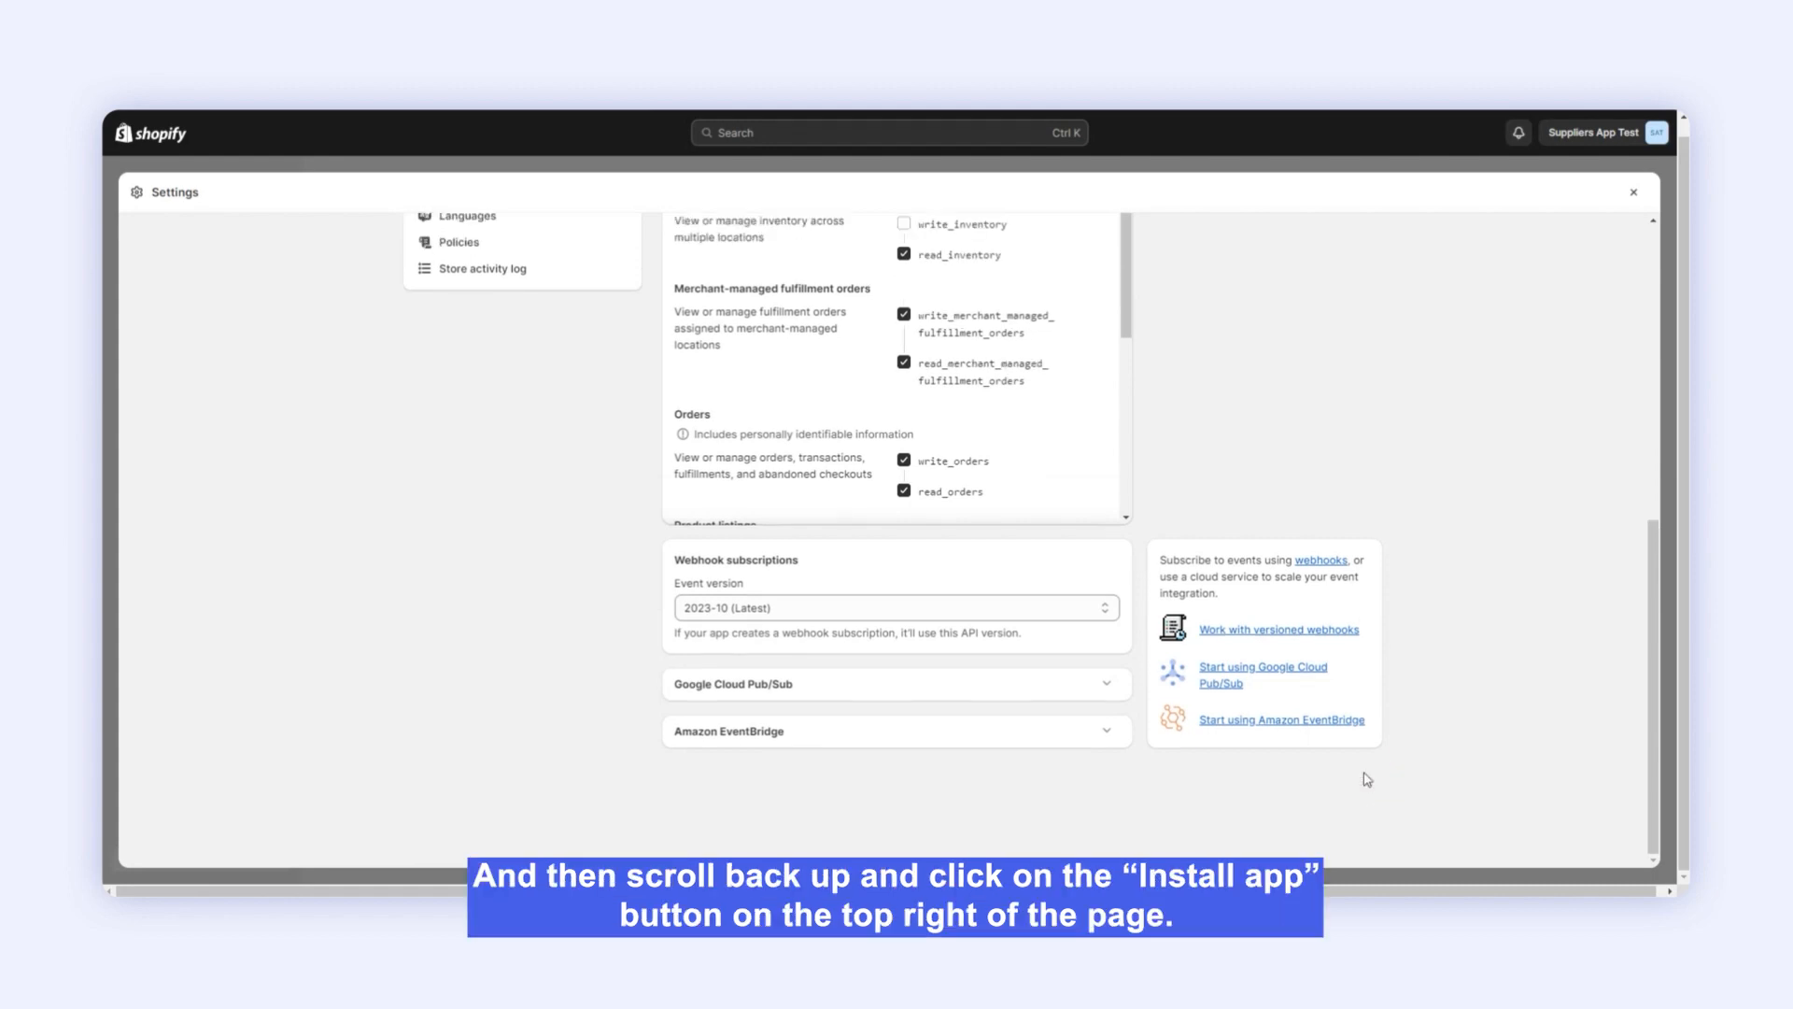
{"action": "scroll", "scroll_direction": "up", "scroll_amount": 3}
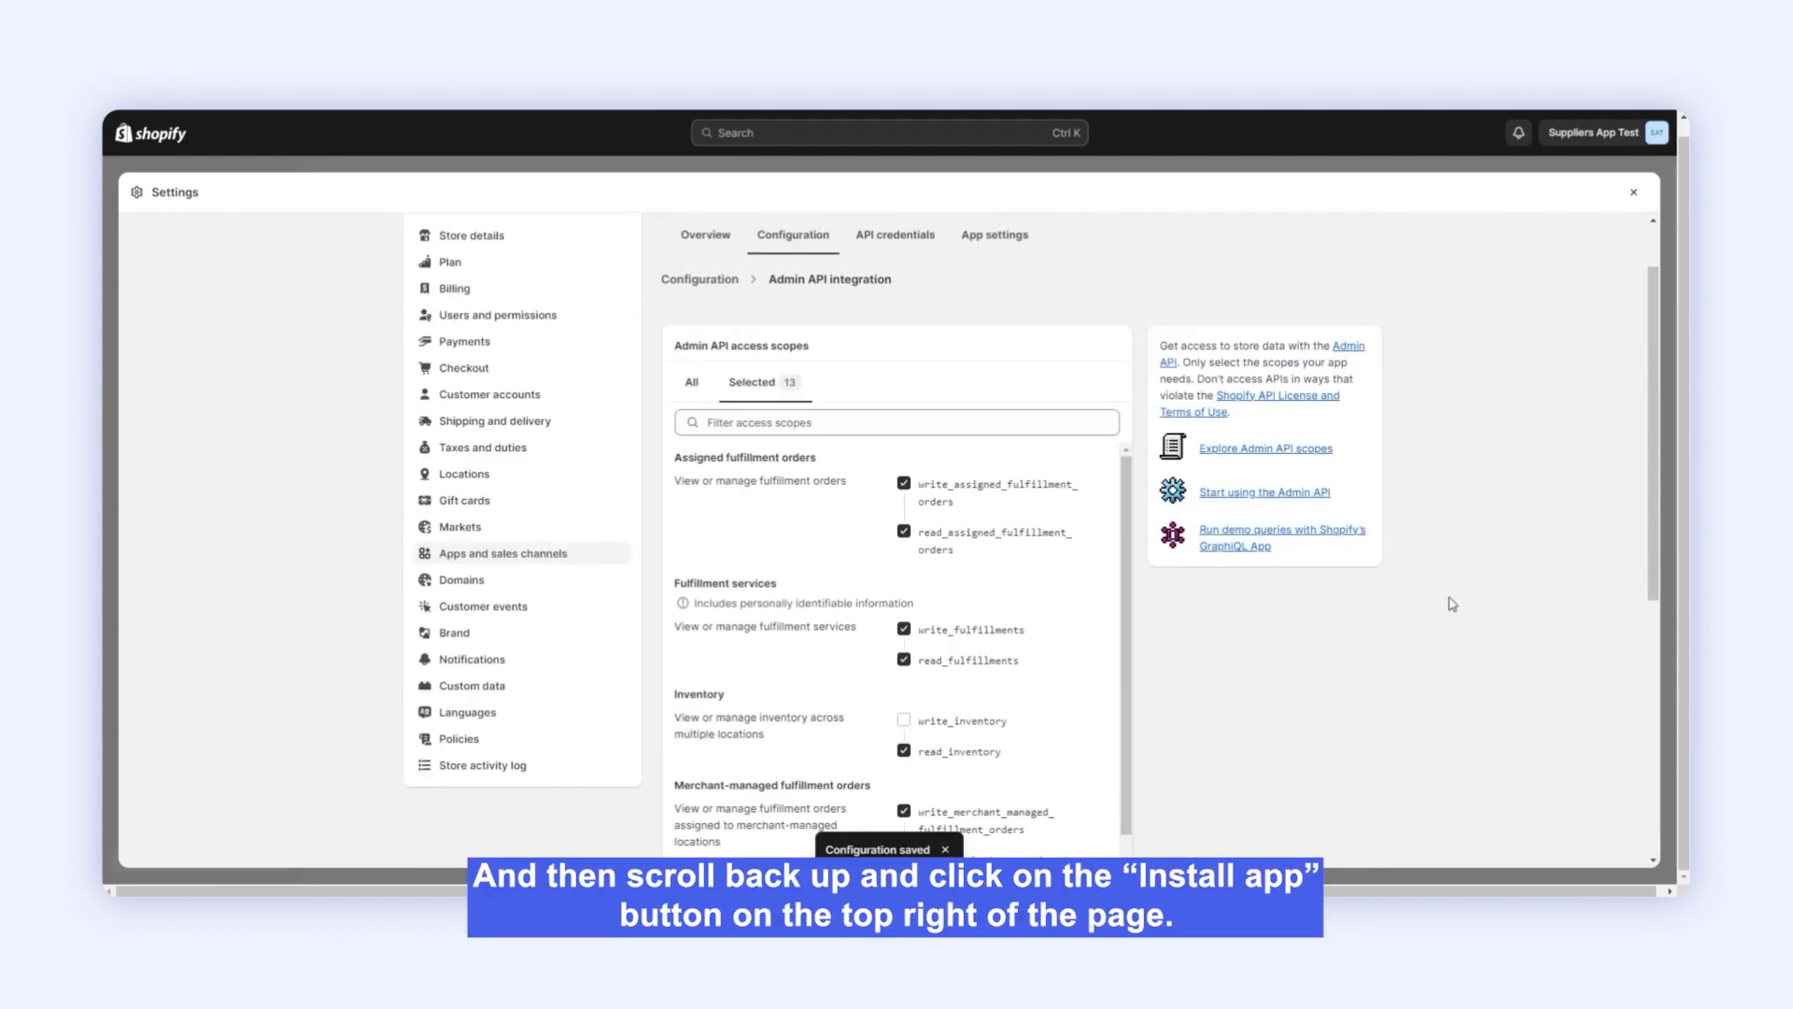
{"action": "scroll", "scroll_direction": "up", "scroll_amount": 3}
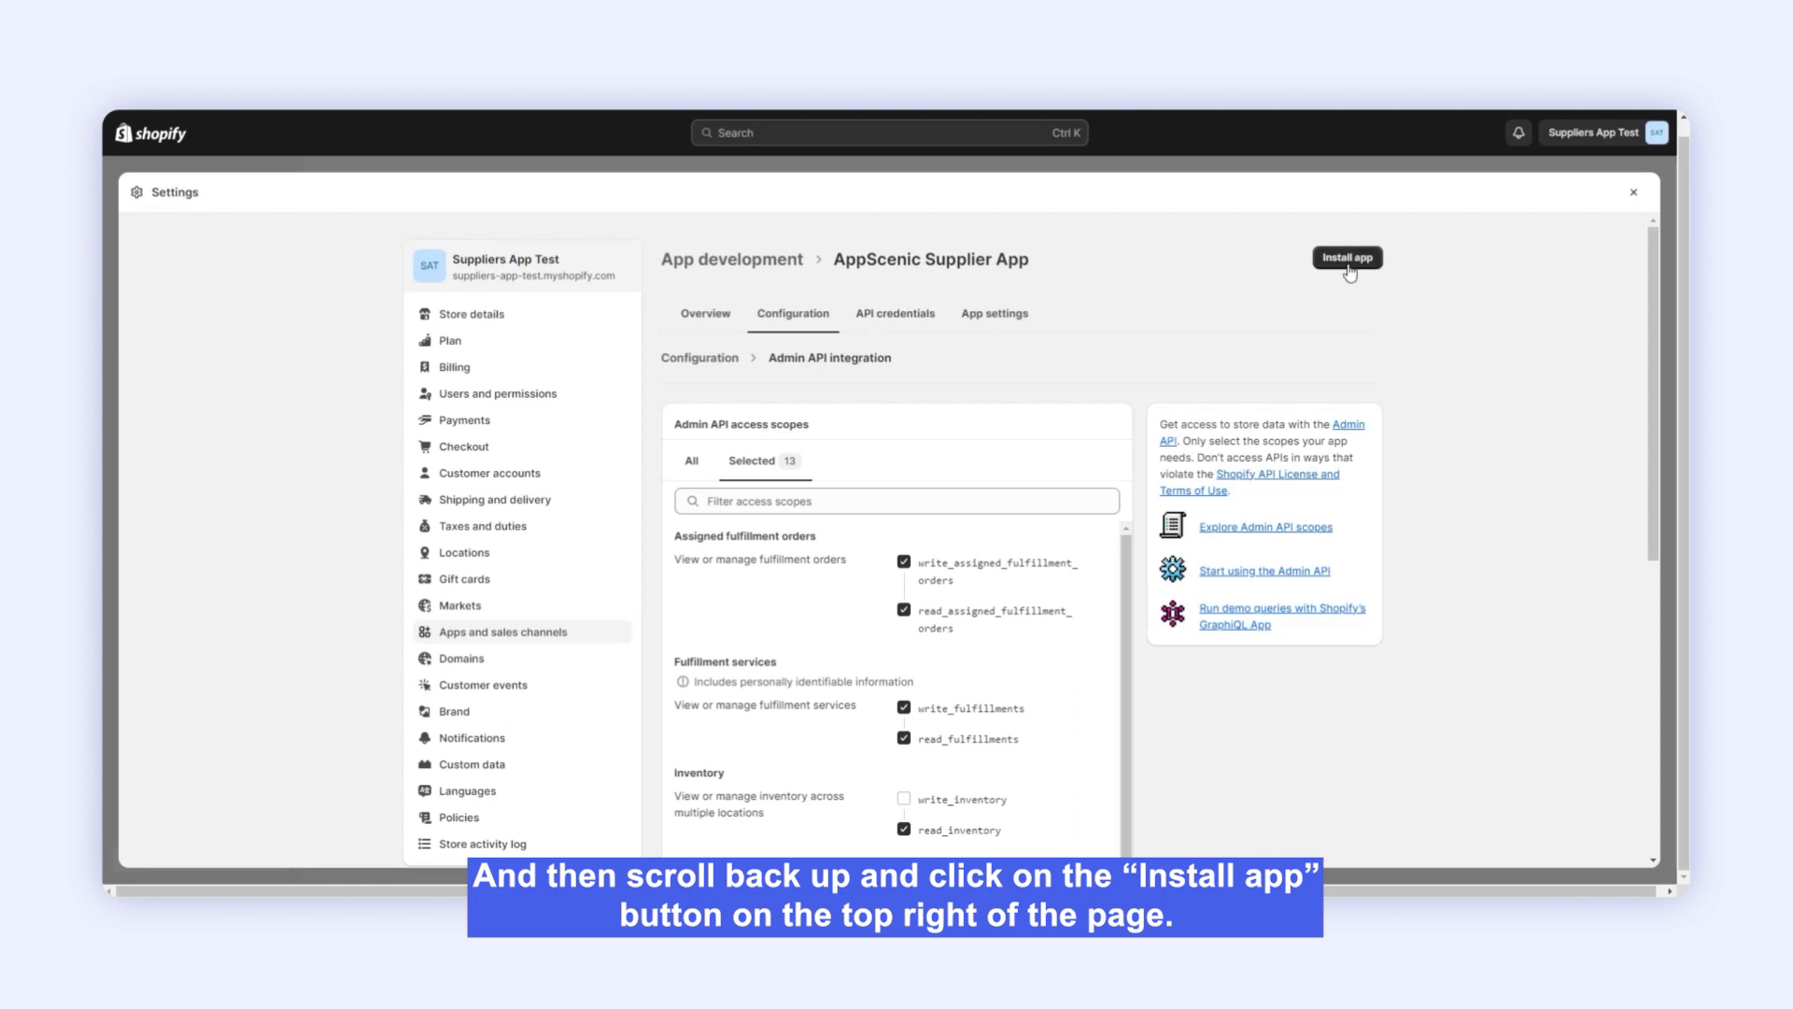
Step: Install the AppScenic Supplier App on the Suppliers App Test store and confirm the installation
{"action": "left_click", "coordinate": [1346, 256]}
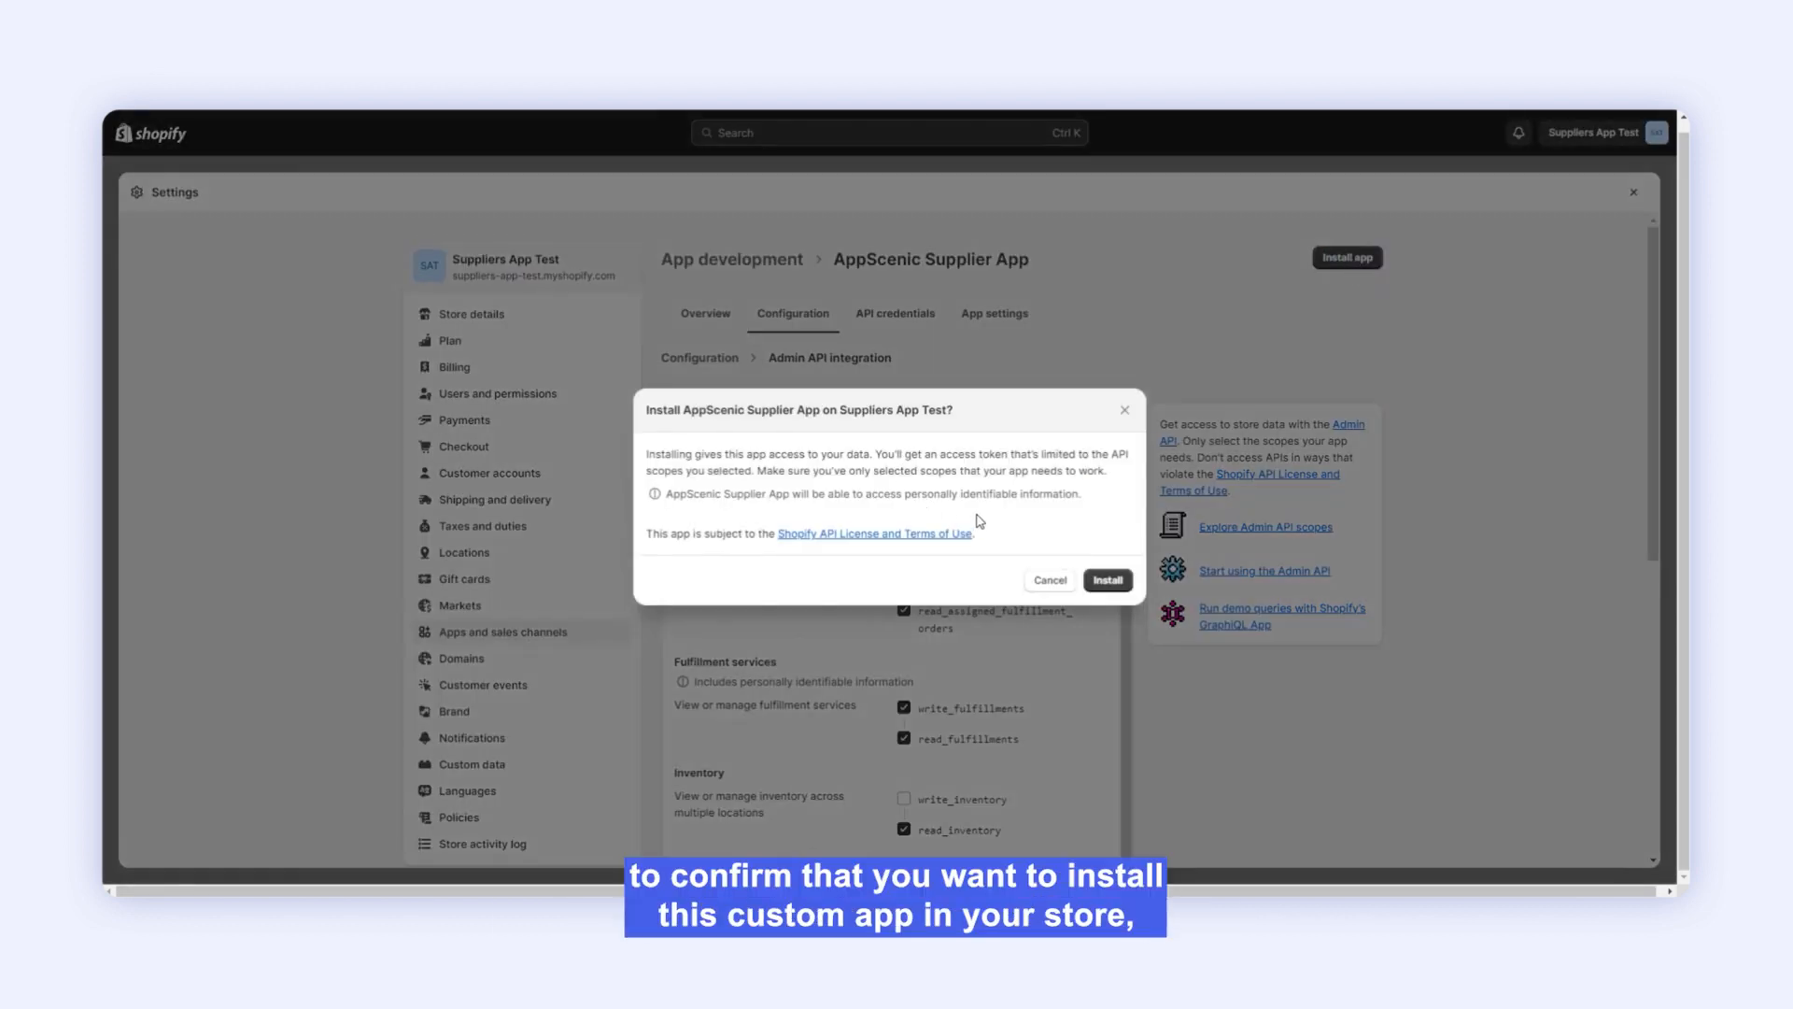
{"action": "mouse_move", "coordinate": [954, 415]}
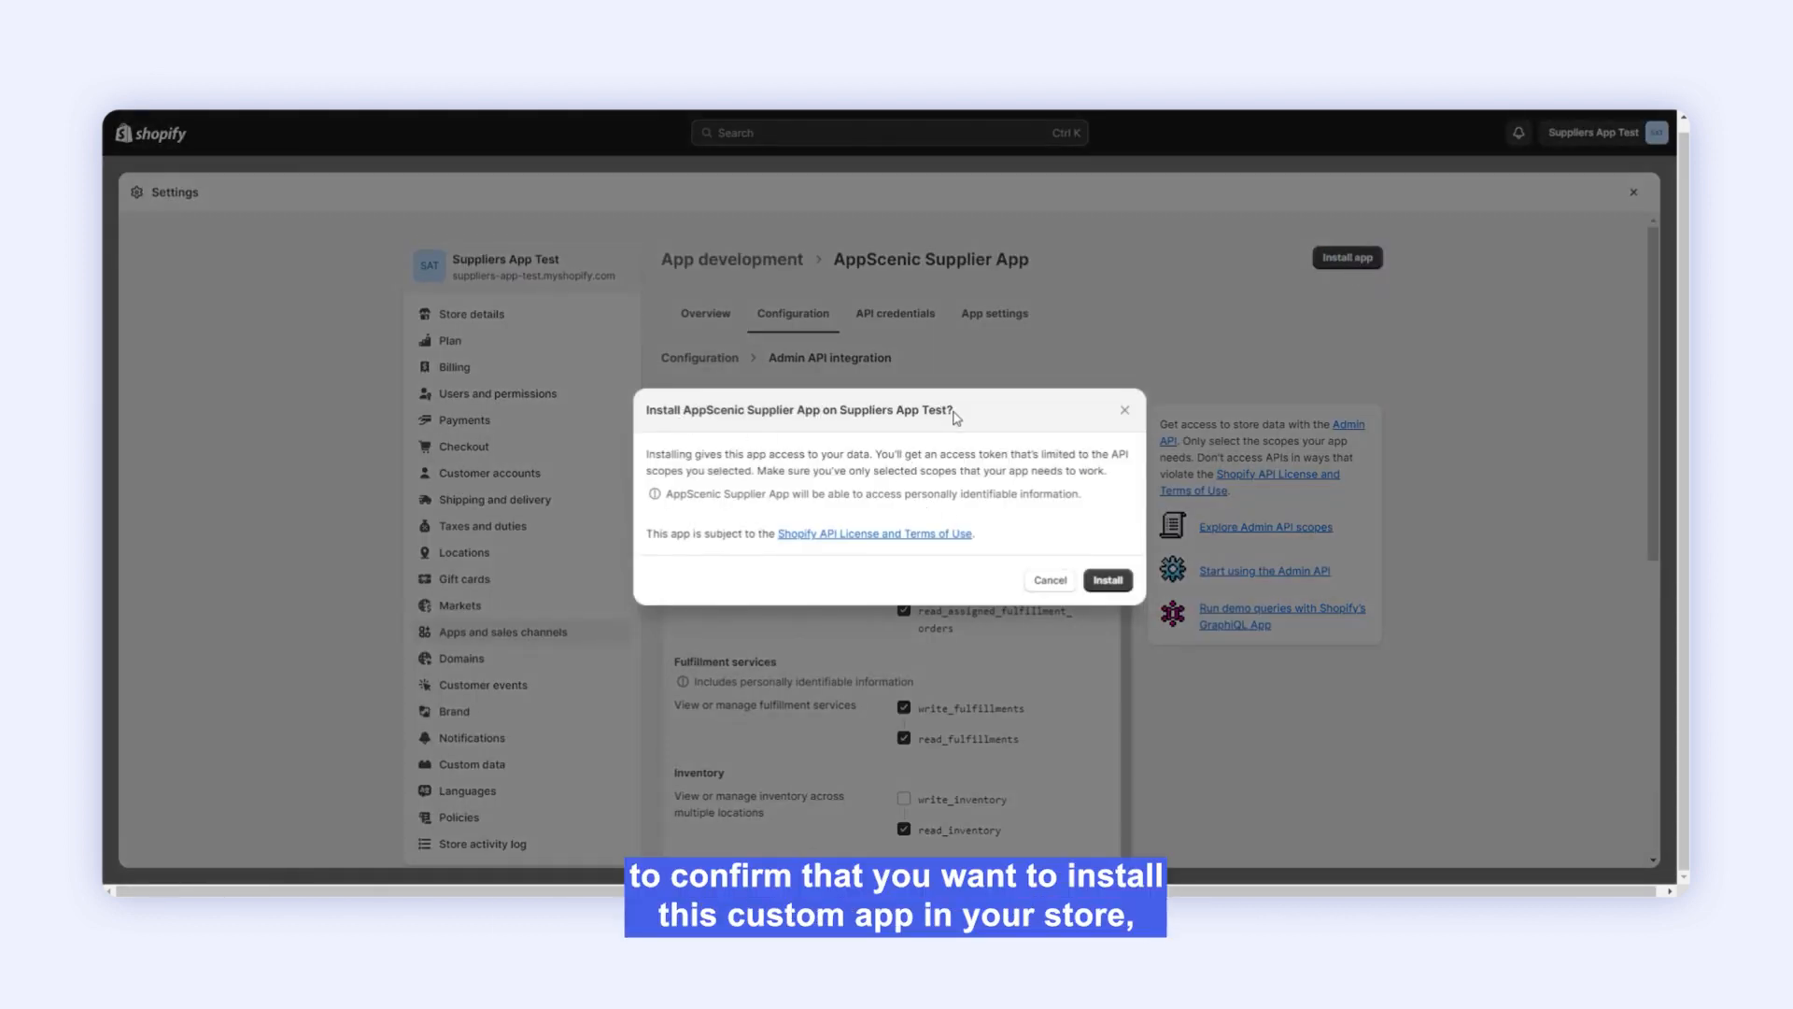
{"action": "left_click", "coordinate": [1106, 580]}
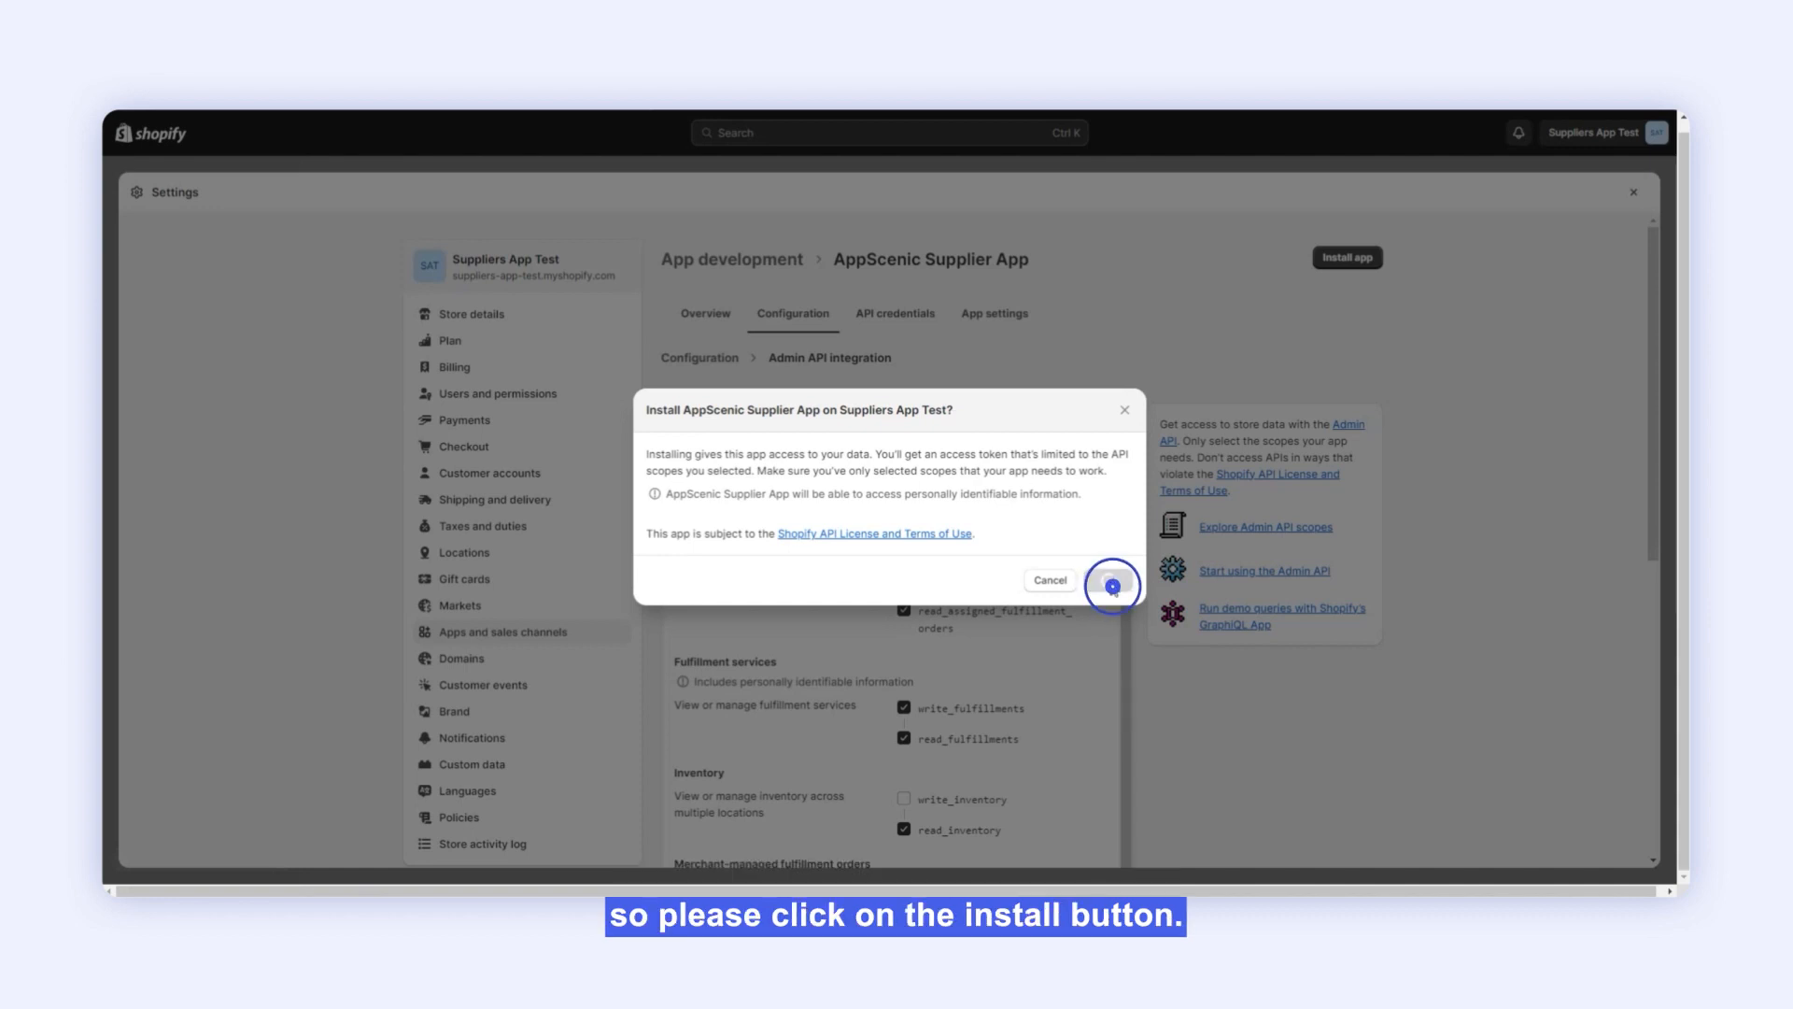
{"action": "left_click", "coordinate": [1111, 585]}
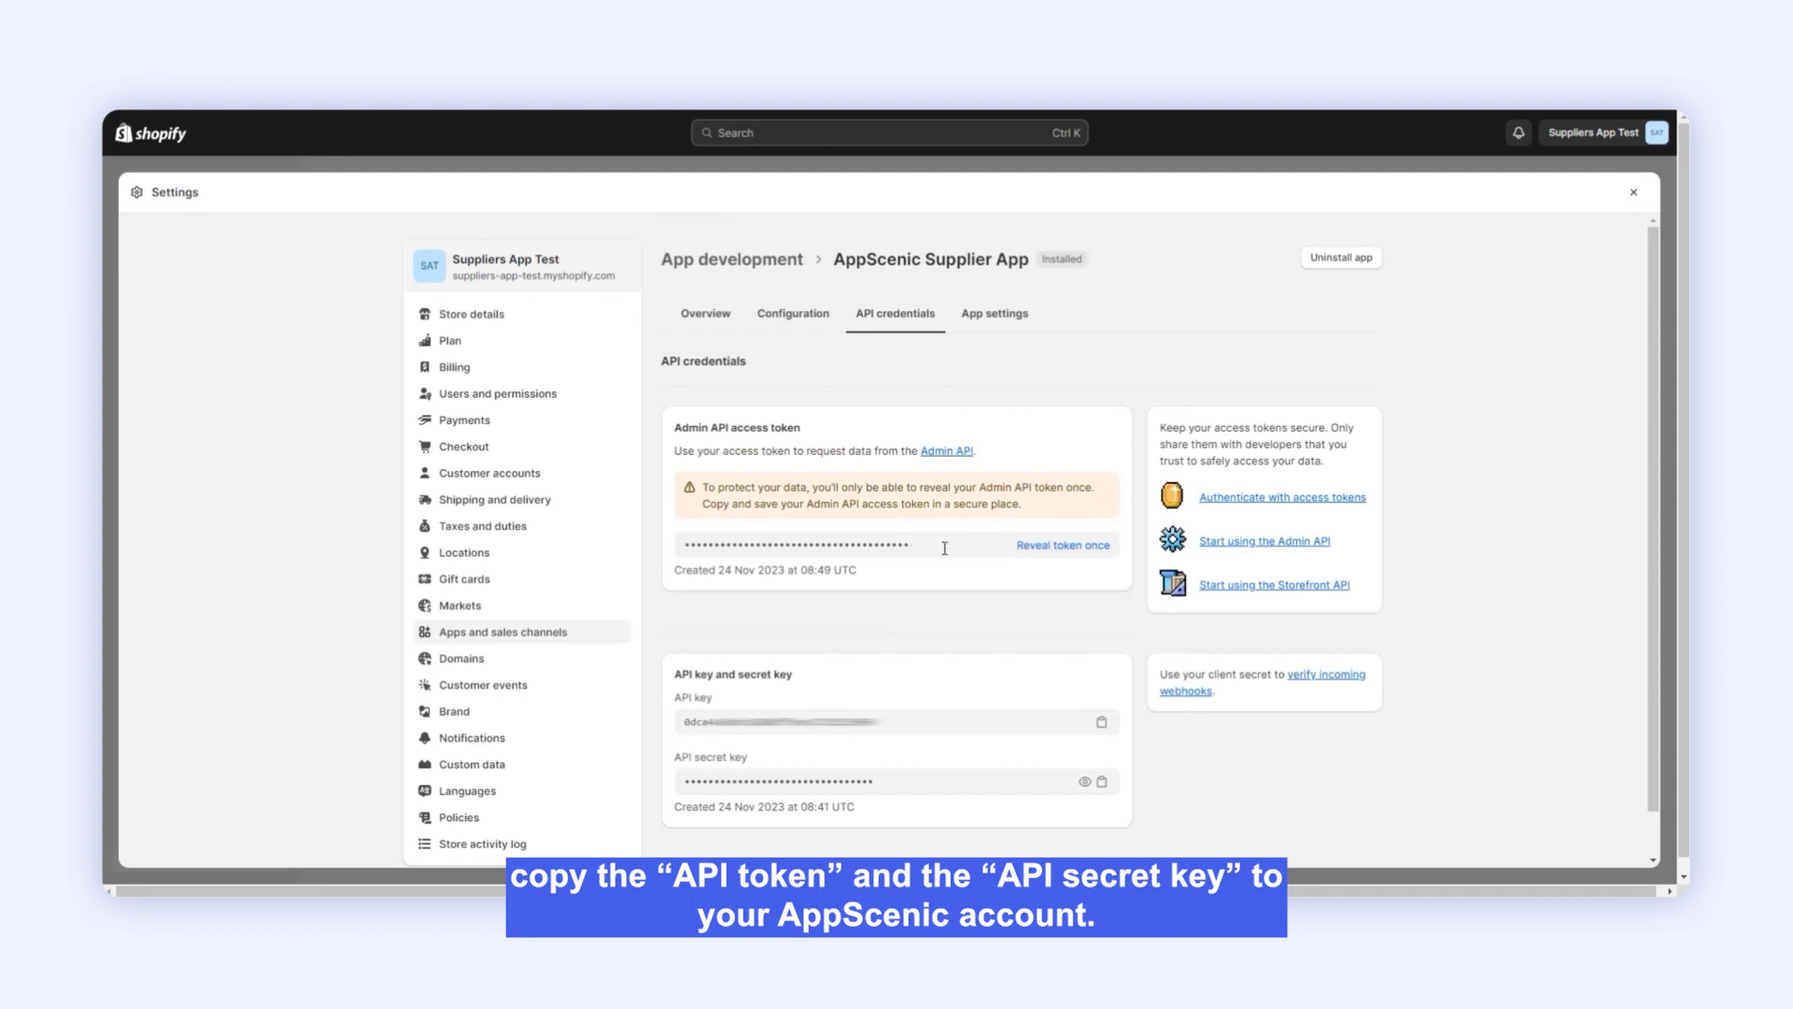
{"action": "mouse_move", "coordinate": [959, 791]}
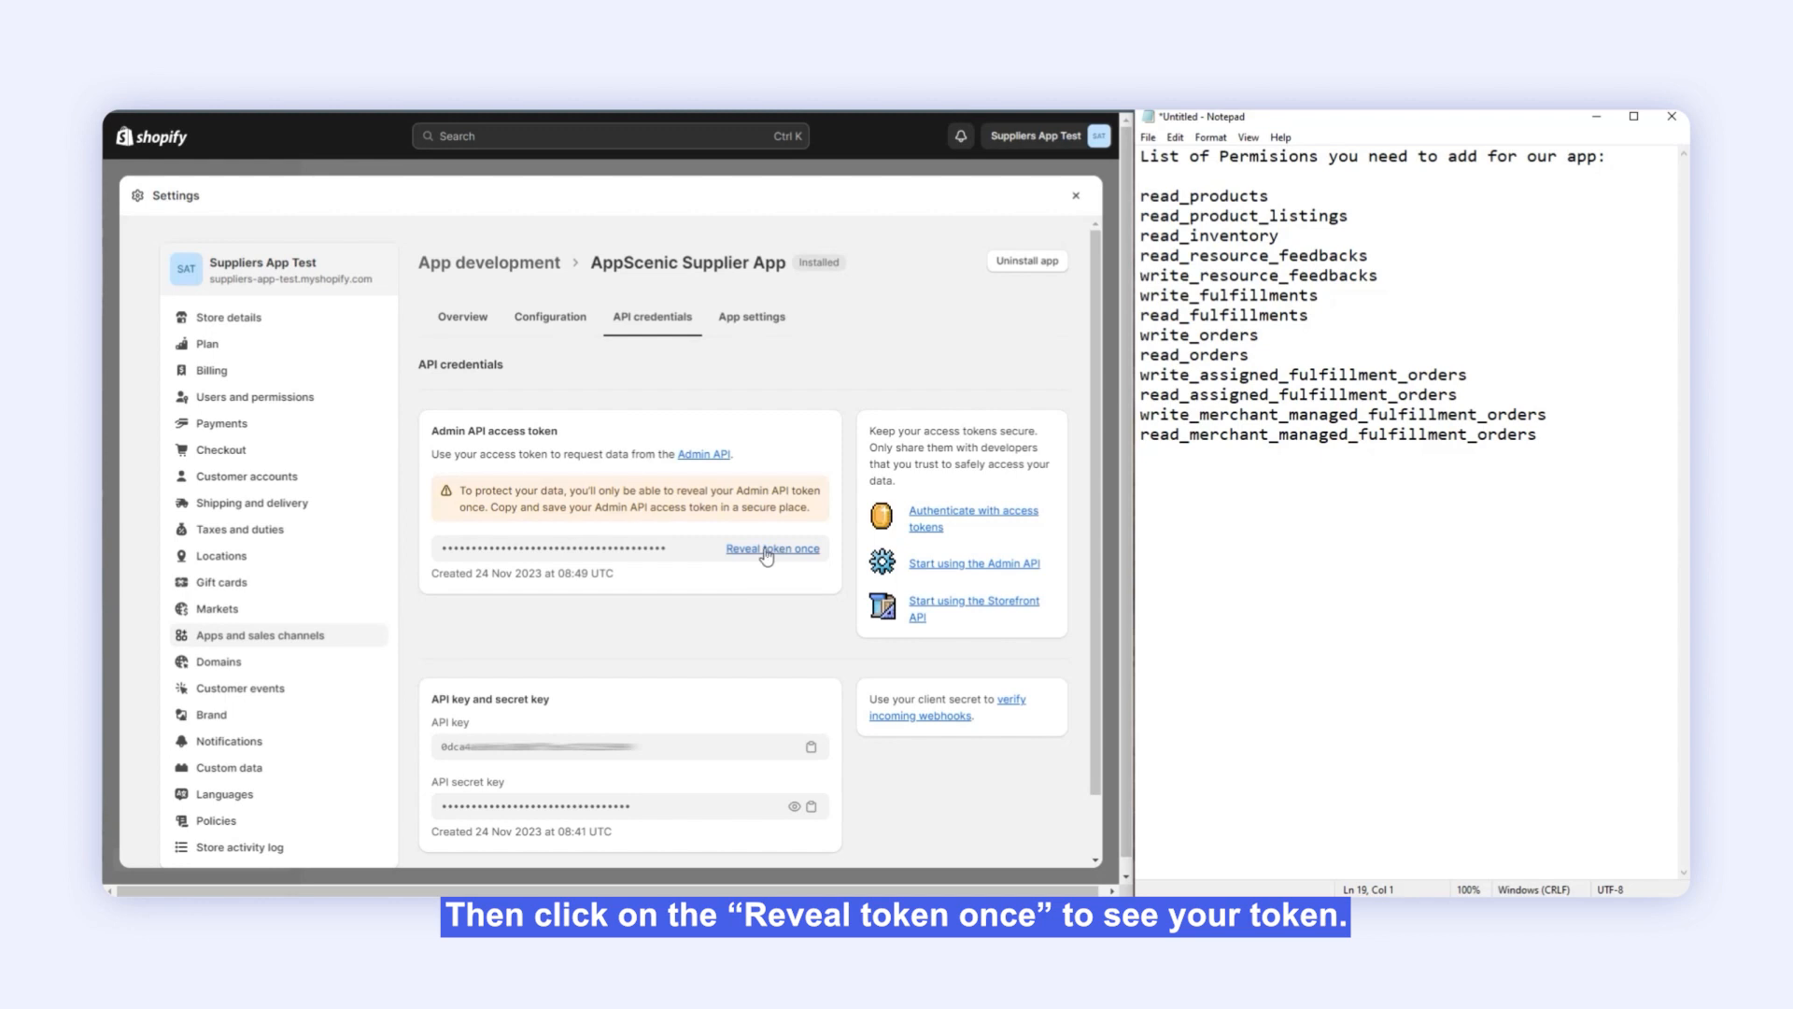
Step: Reveal and copy the Admin API access token, pasting it into the notes labelled 'Token'
{"action": "left_click", "coordinate": [774, 549]}
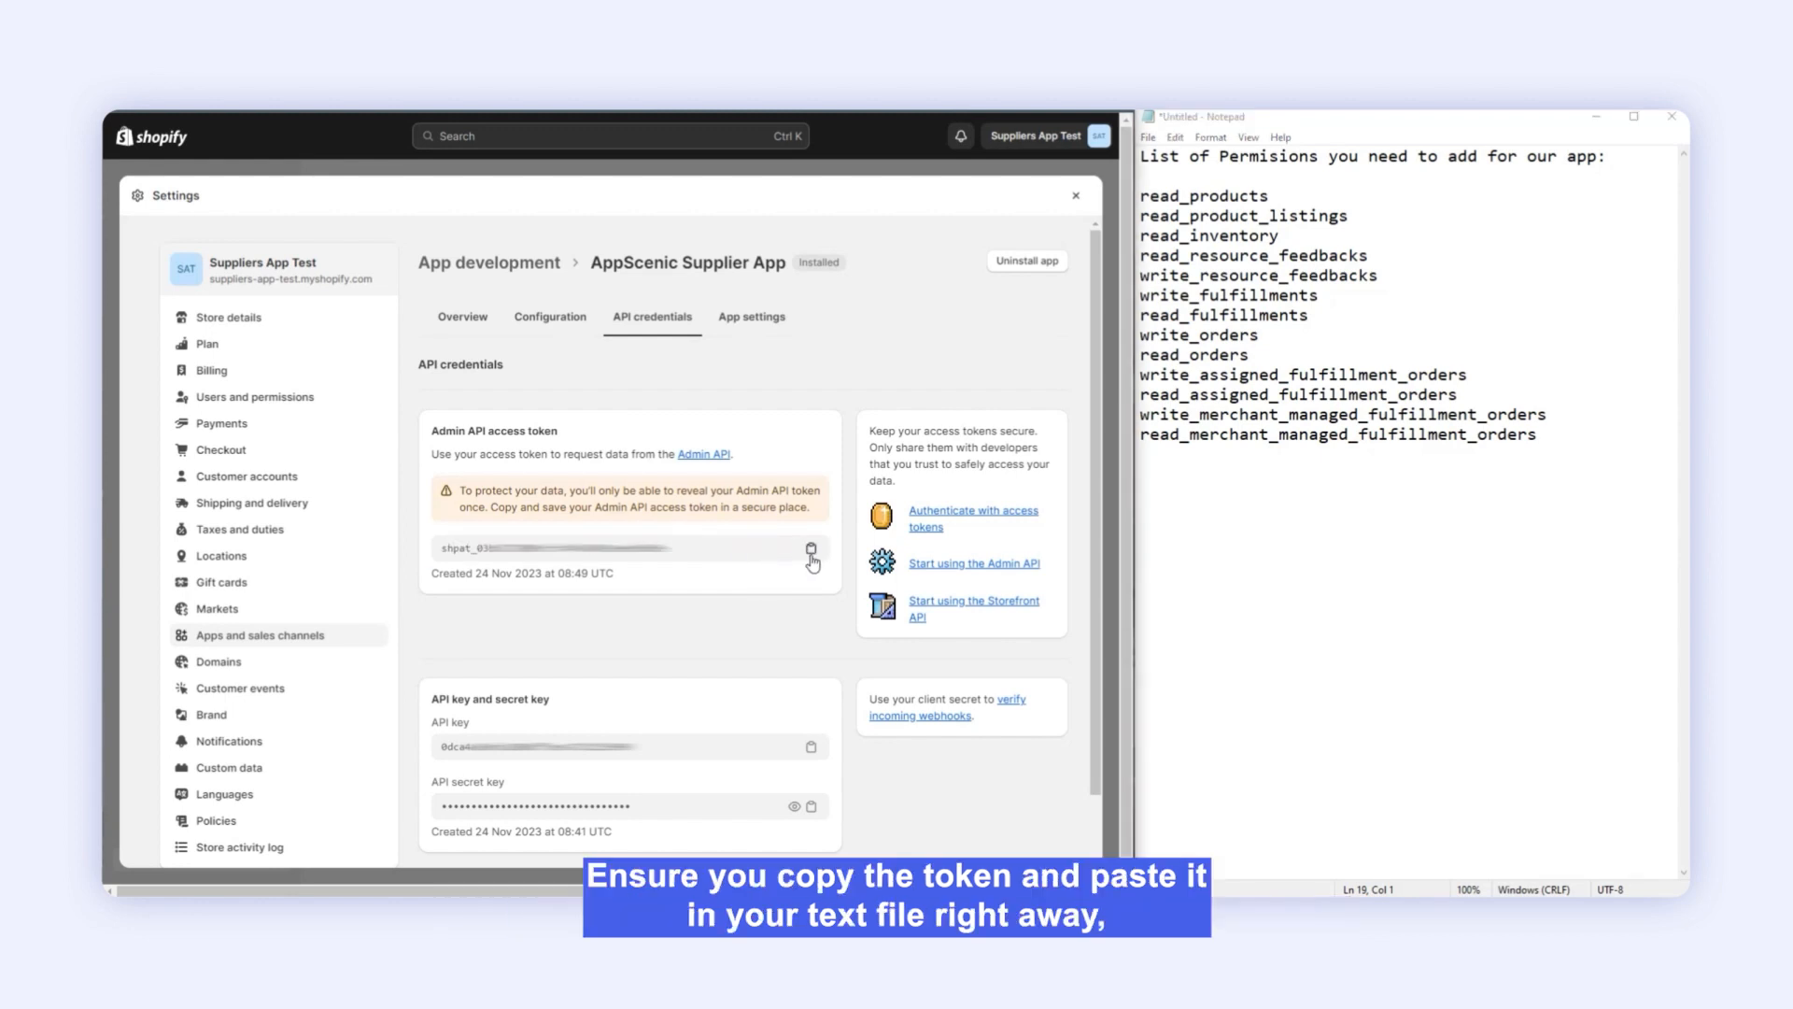
{"action": "left_click", "coordinate": [810, 548]}
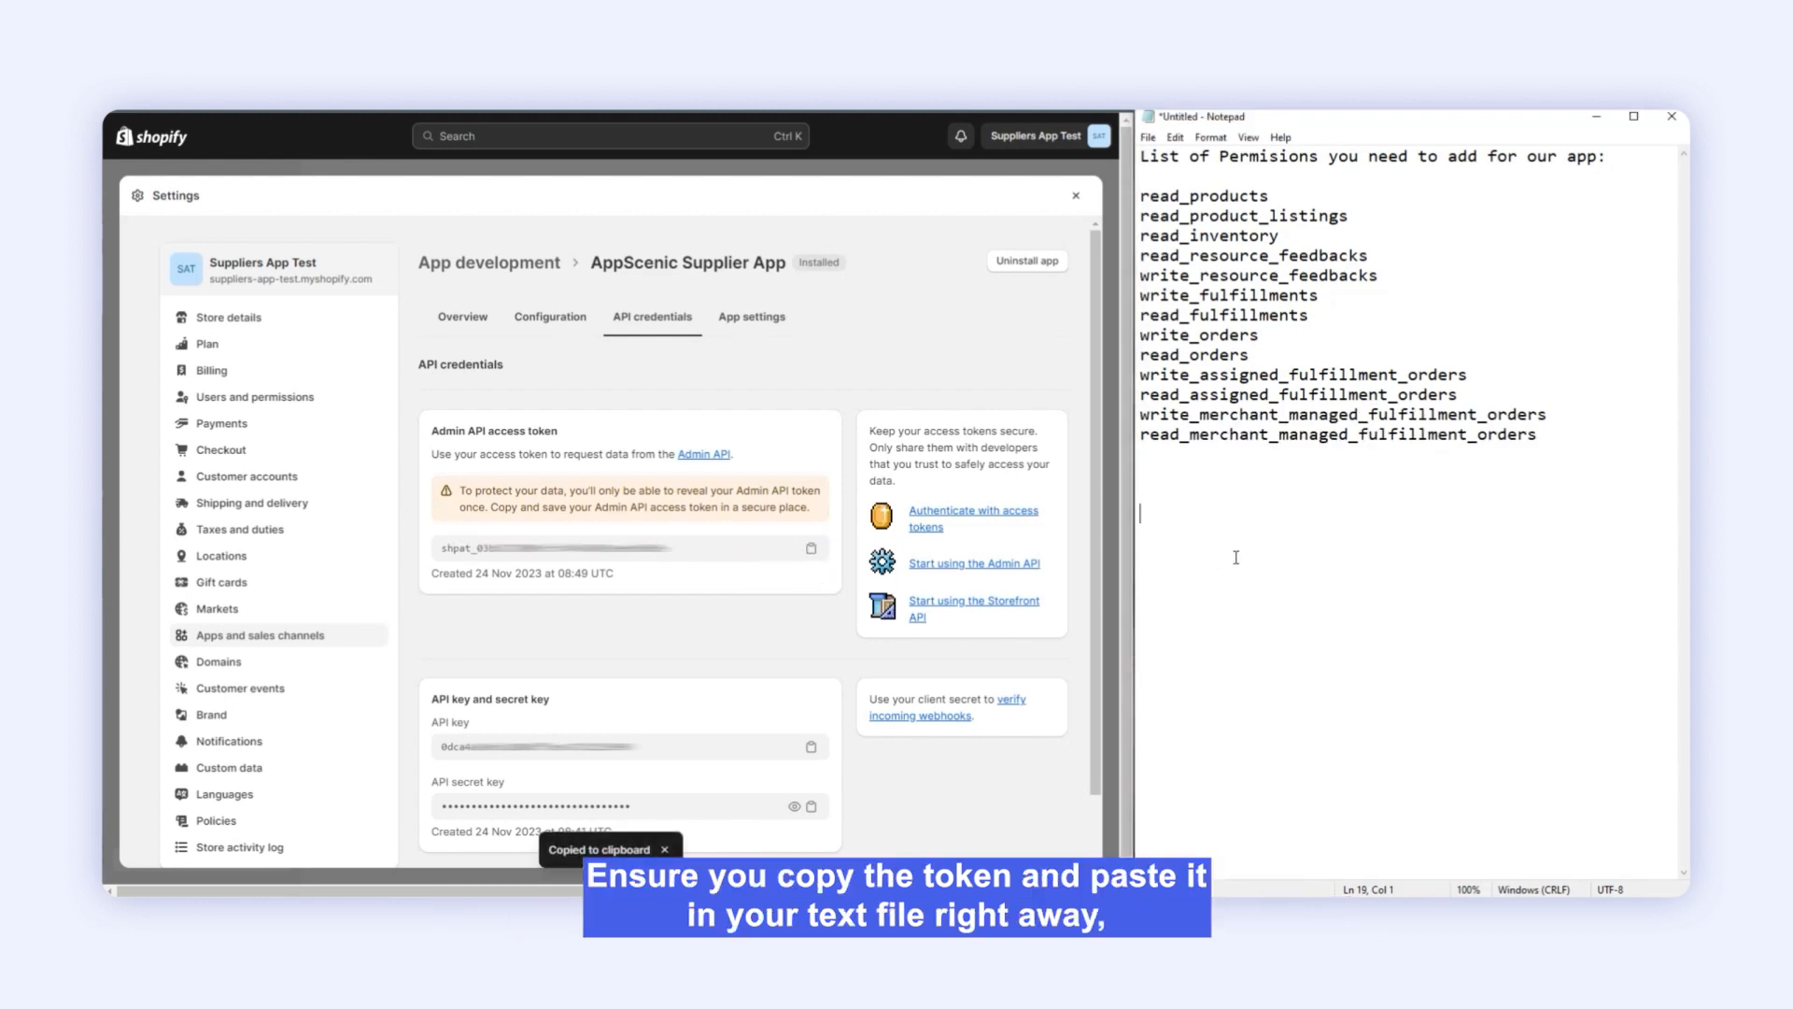
{"action": "key", "text": "ctrl+v"}
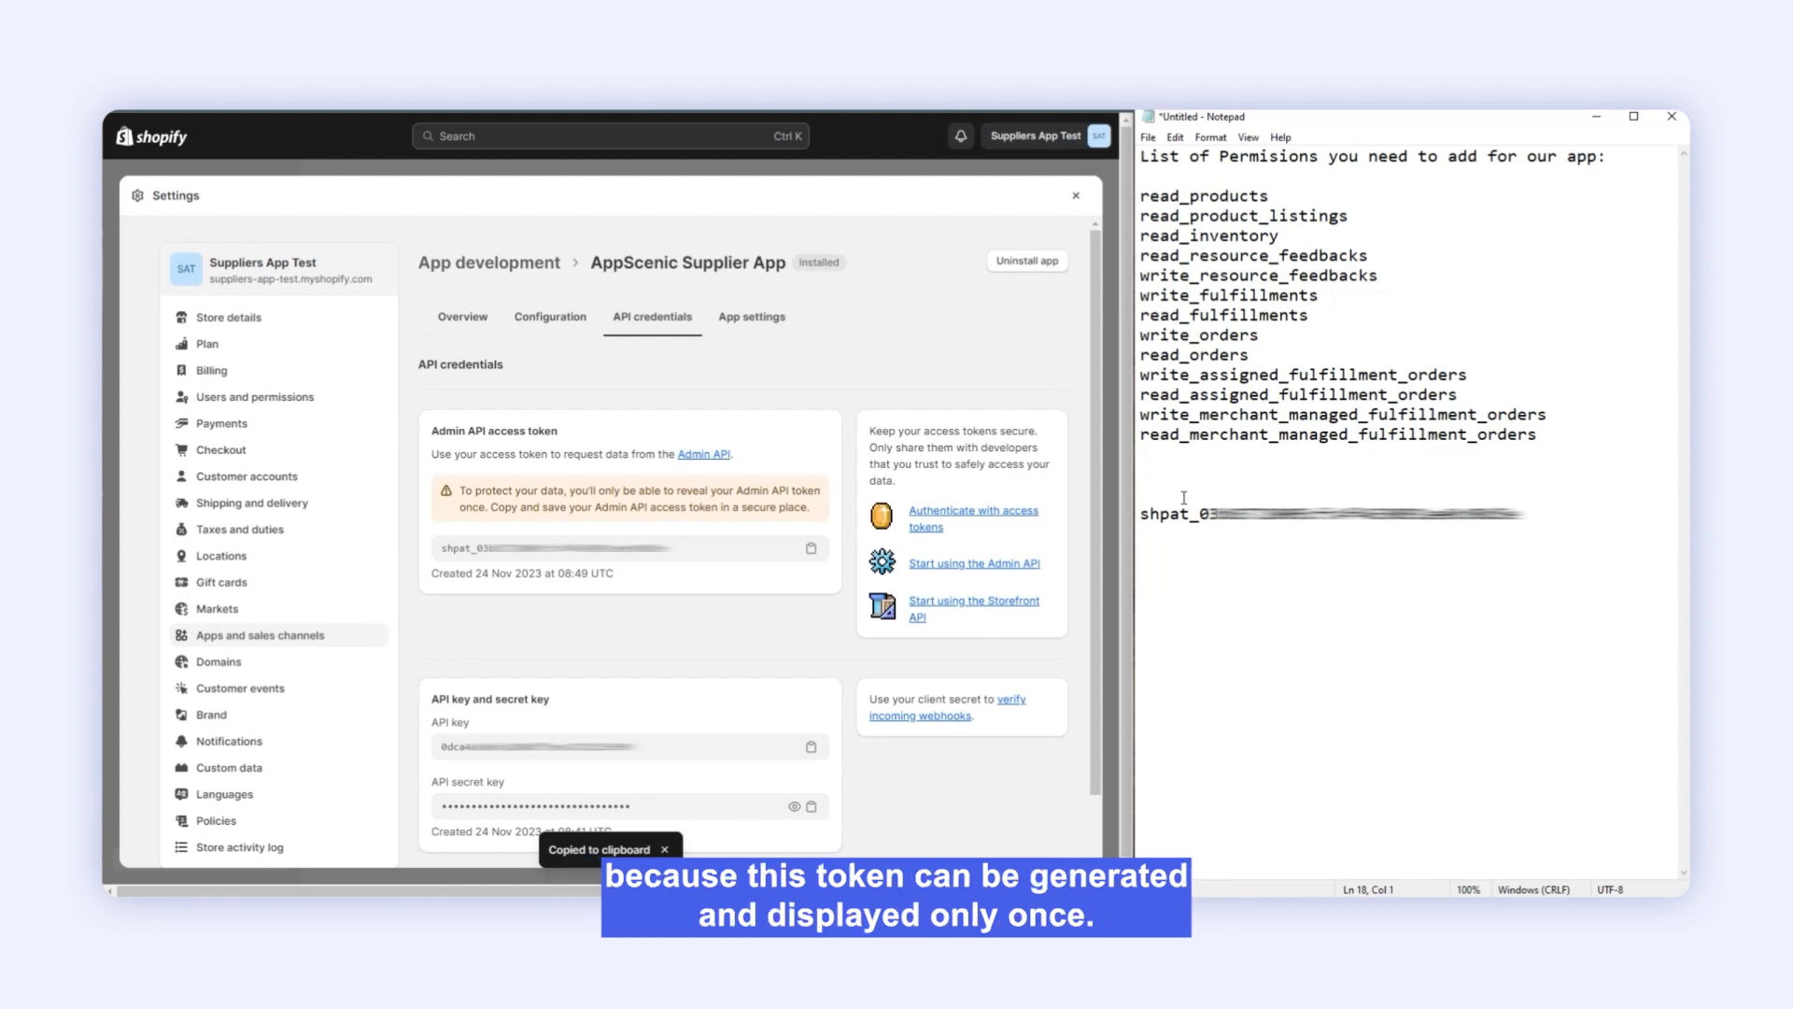
{"action": "type", "text": "Token:"}
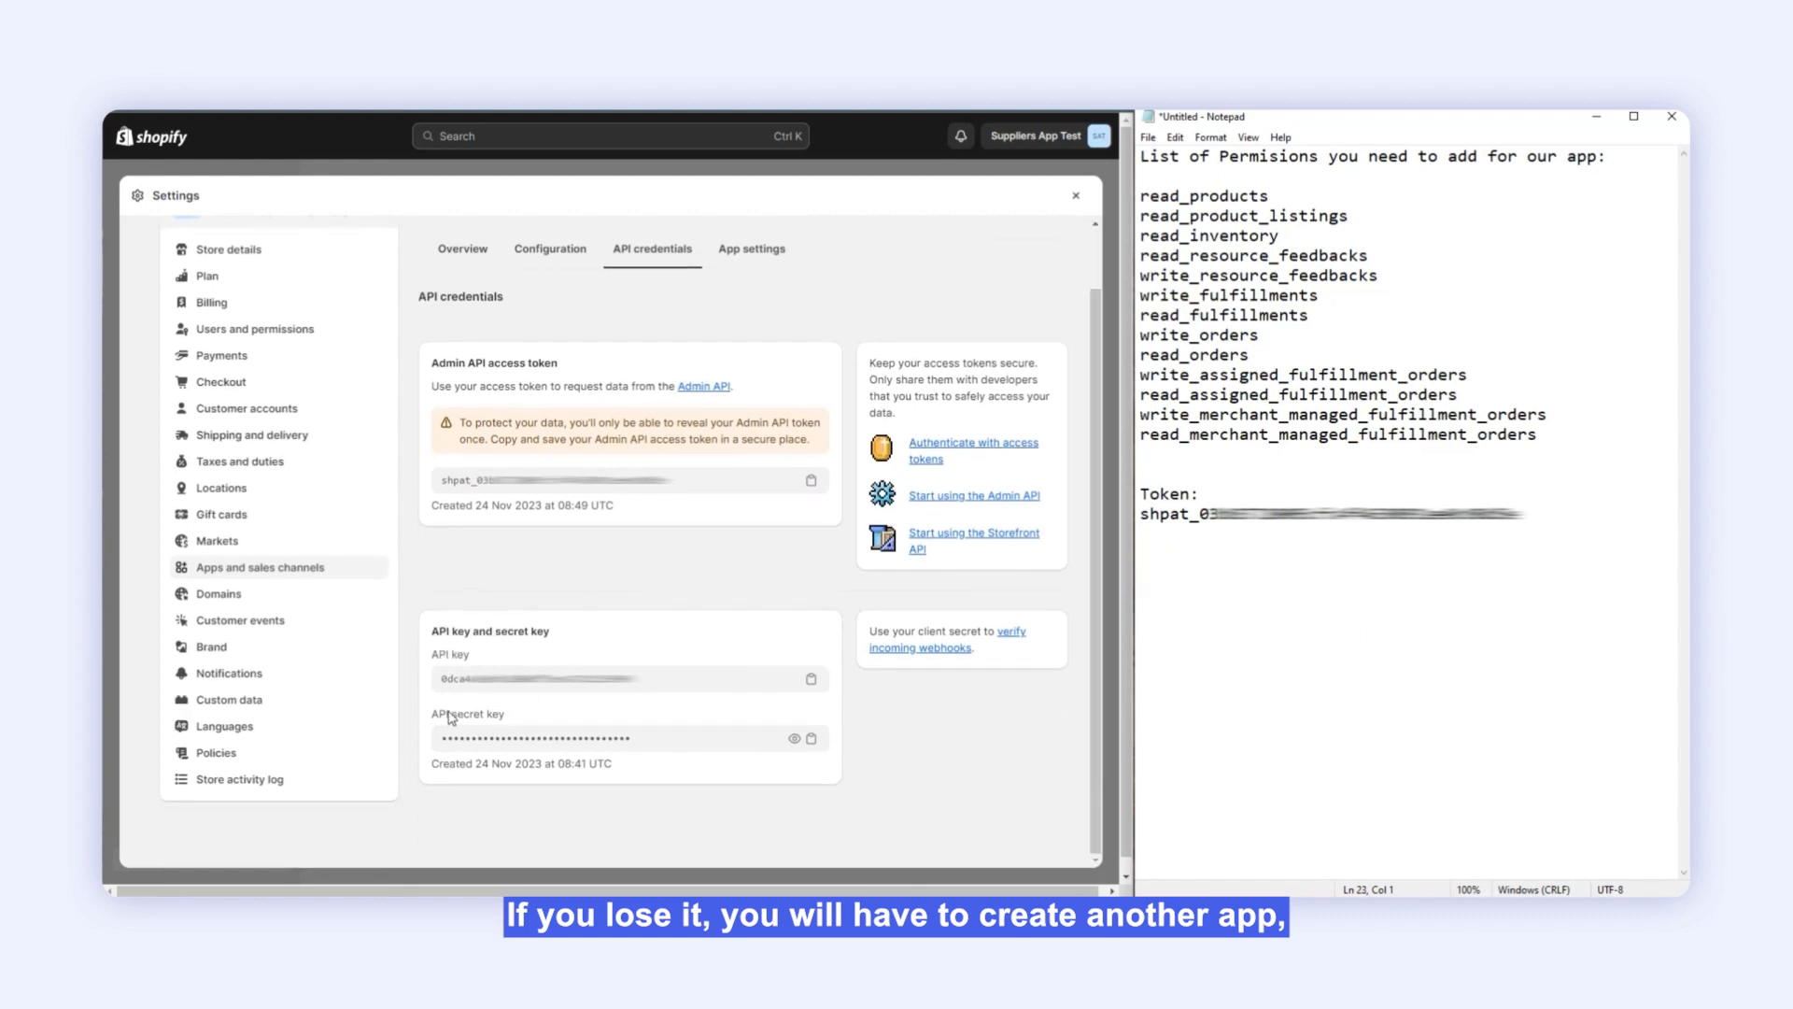
Step: Copy the API secret key and paste it into the notes
{"action": "left_click", "coordinate": [794, 739]}
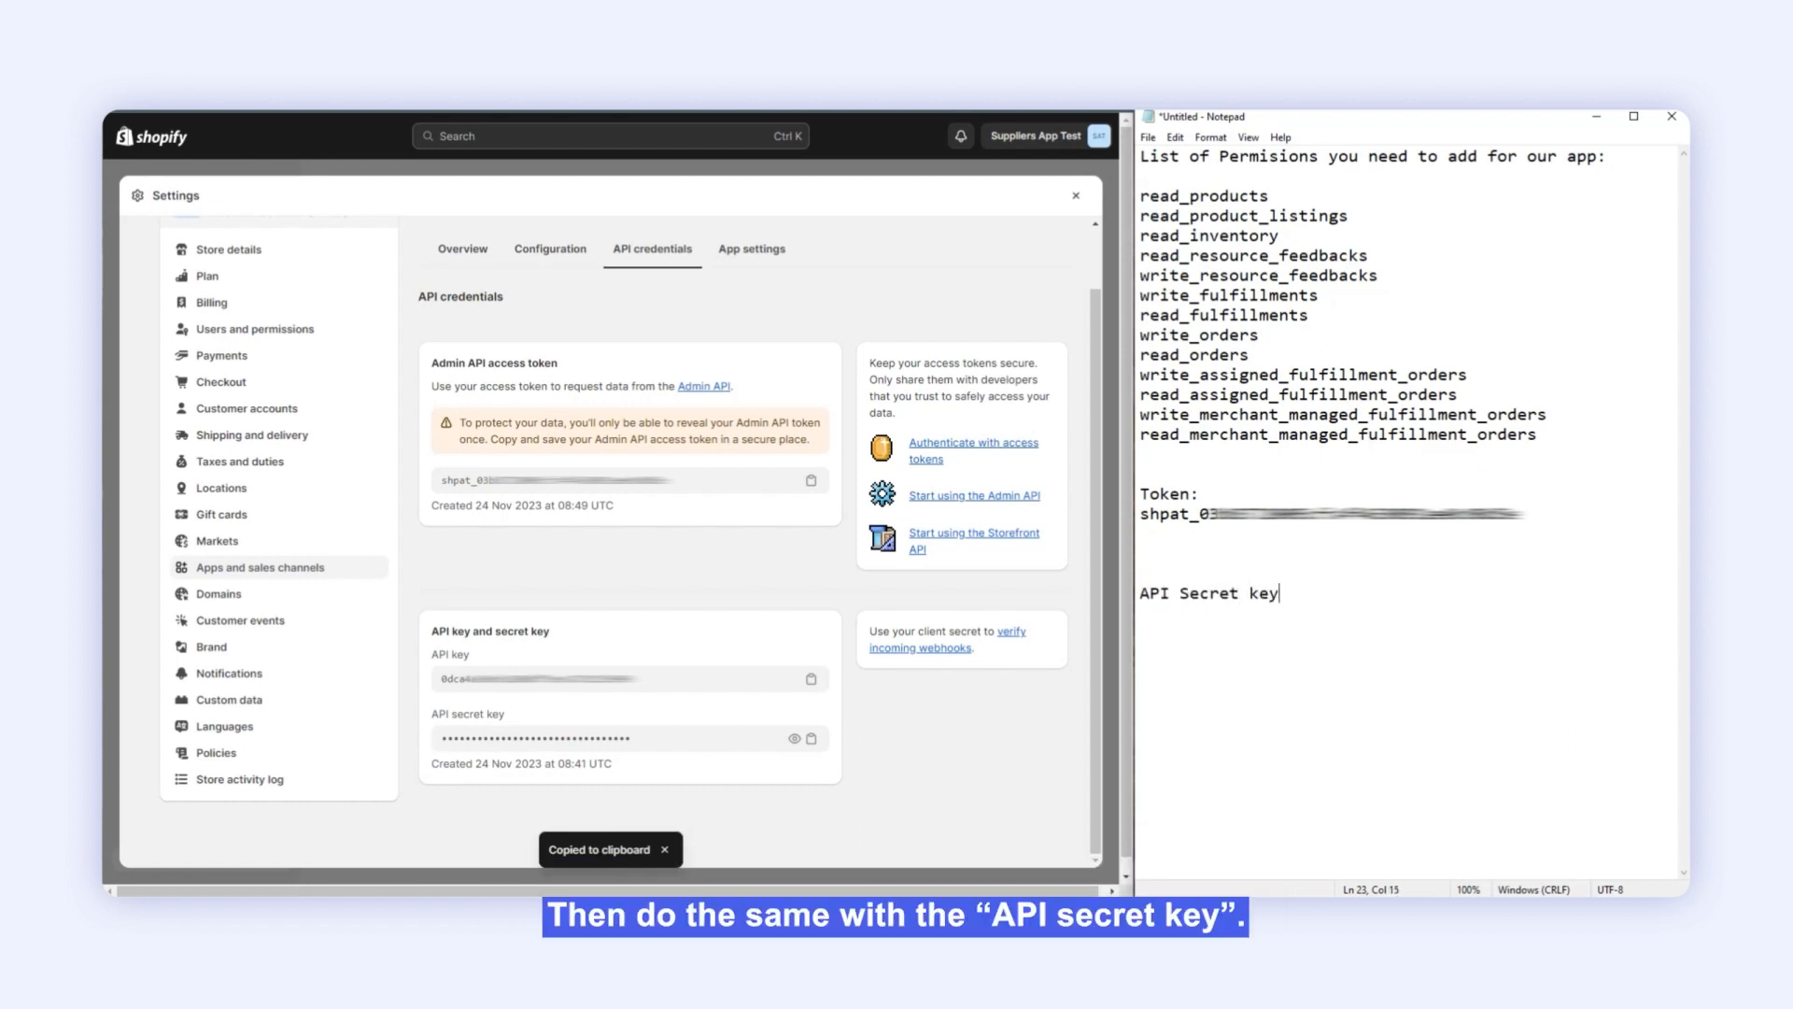
{"action": "key", "text": "ctrl+v"}
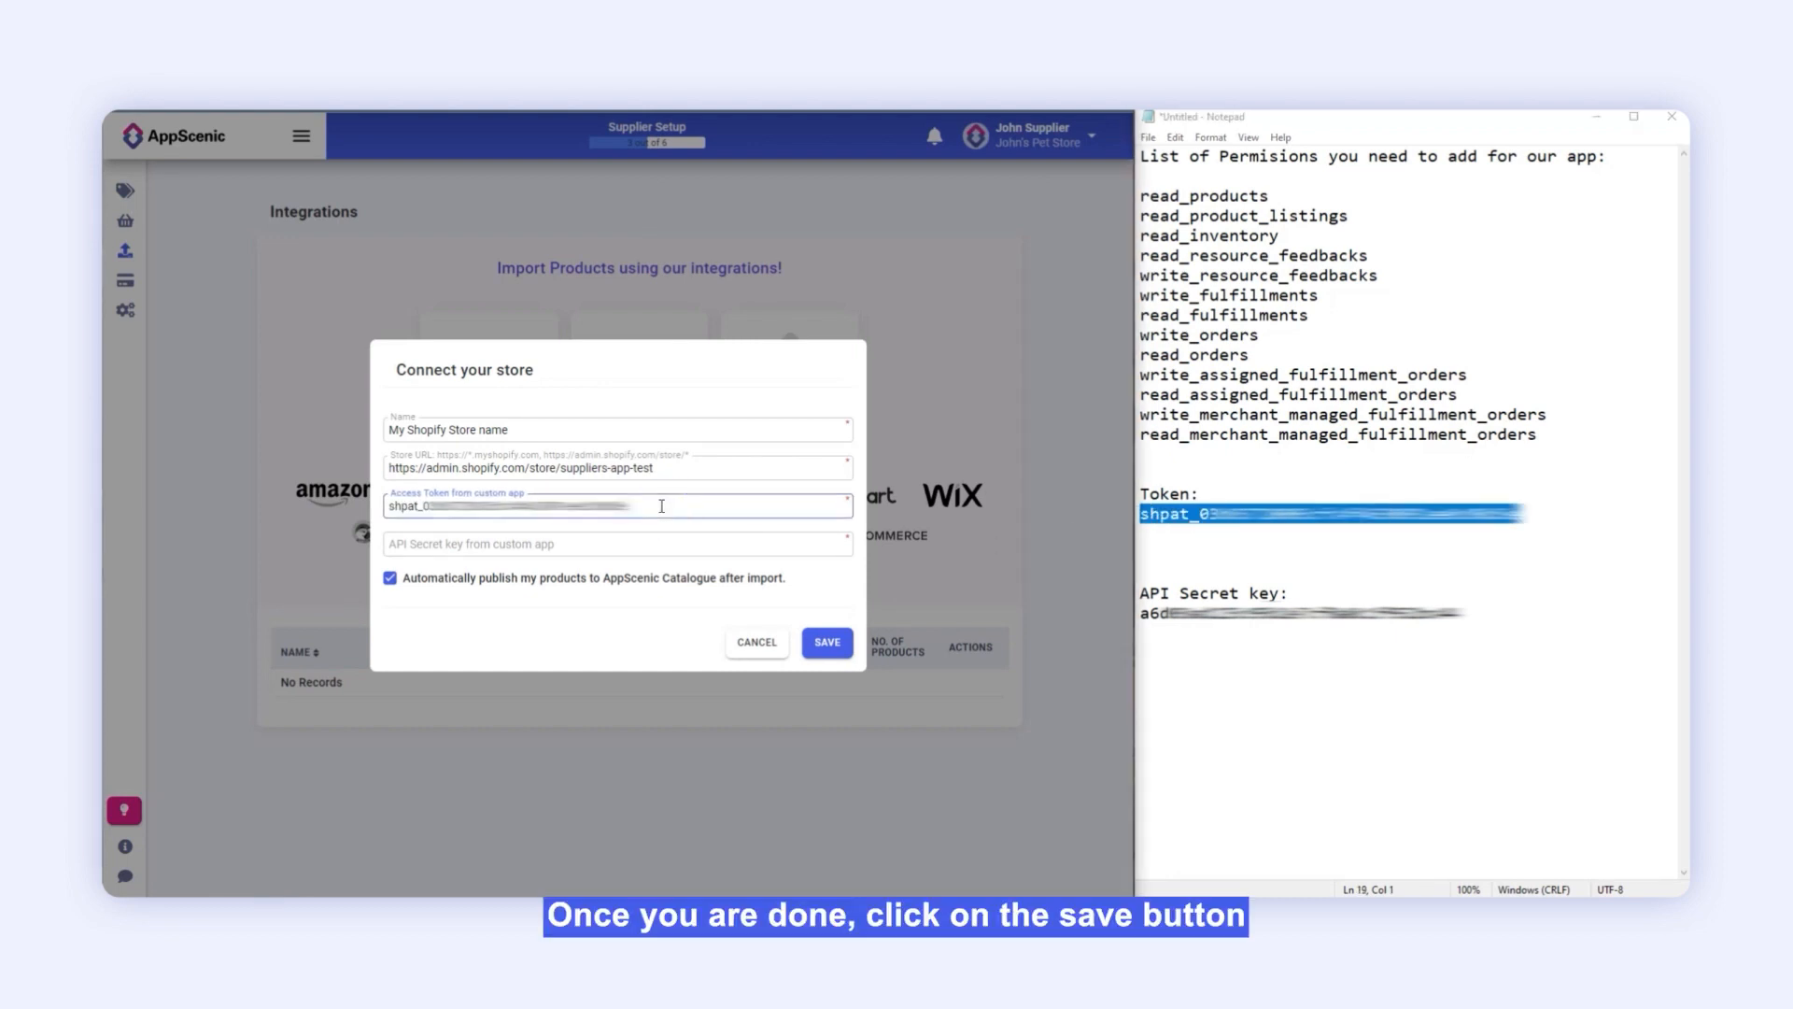
Step: Enter the API secret key alongside the access token and save the Shopify store connection
{"action": "left_click", "coordinate": [590, 543]}
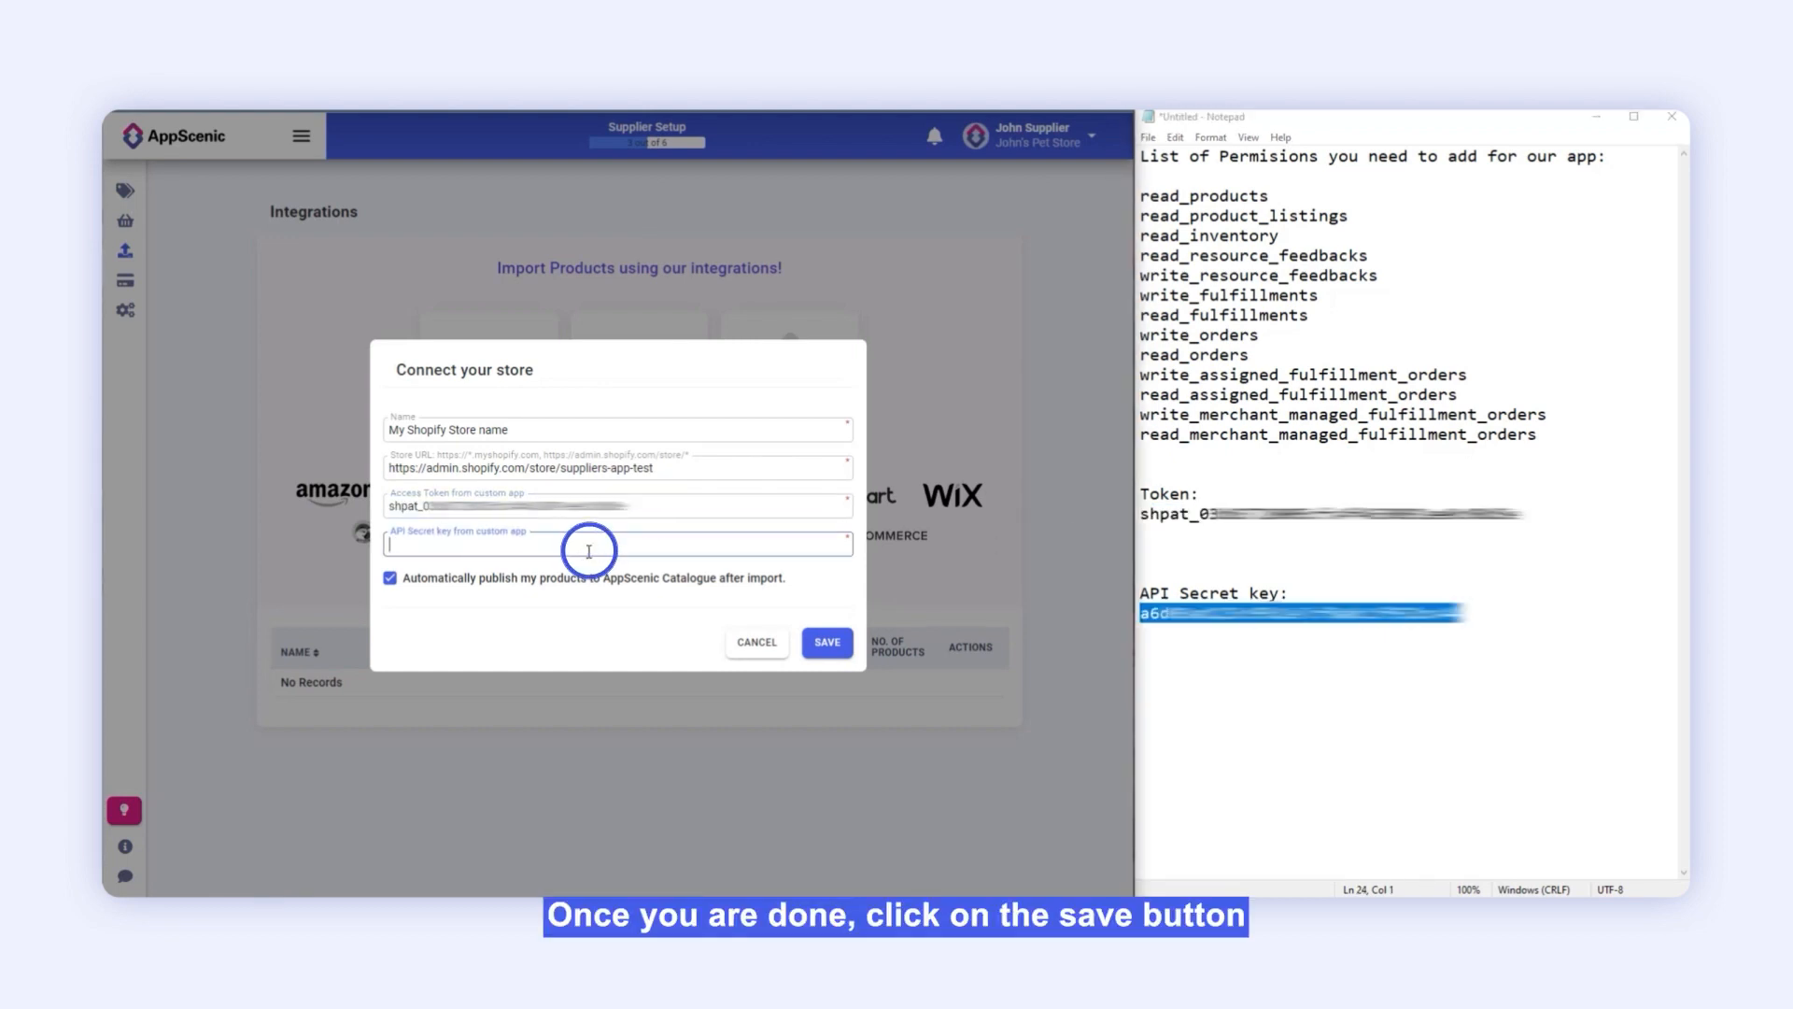
{"action": "left_click", "coordinate": [826, 642]}
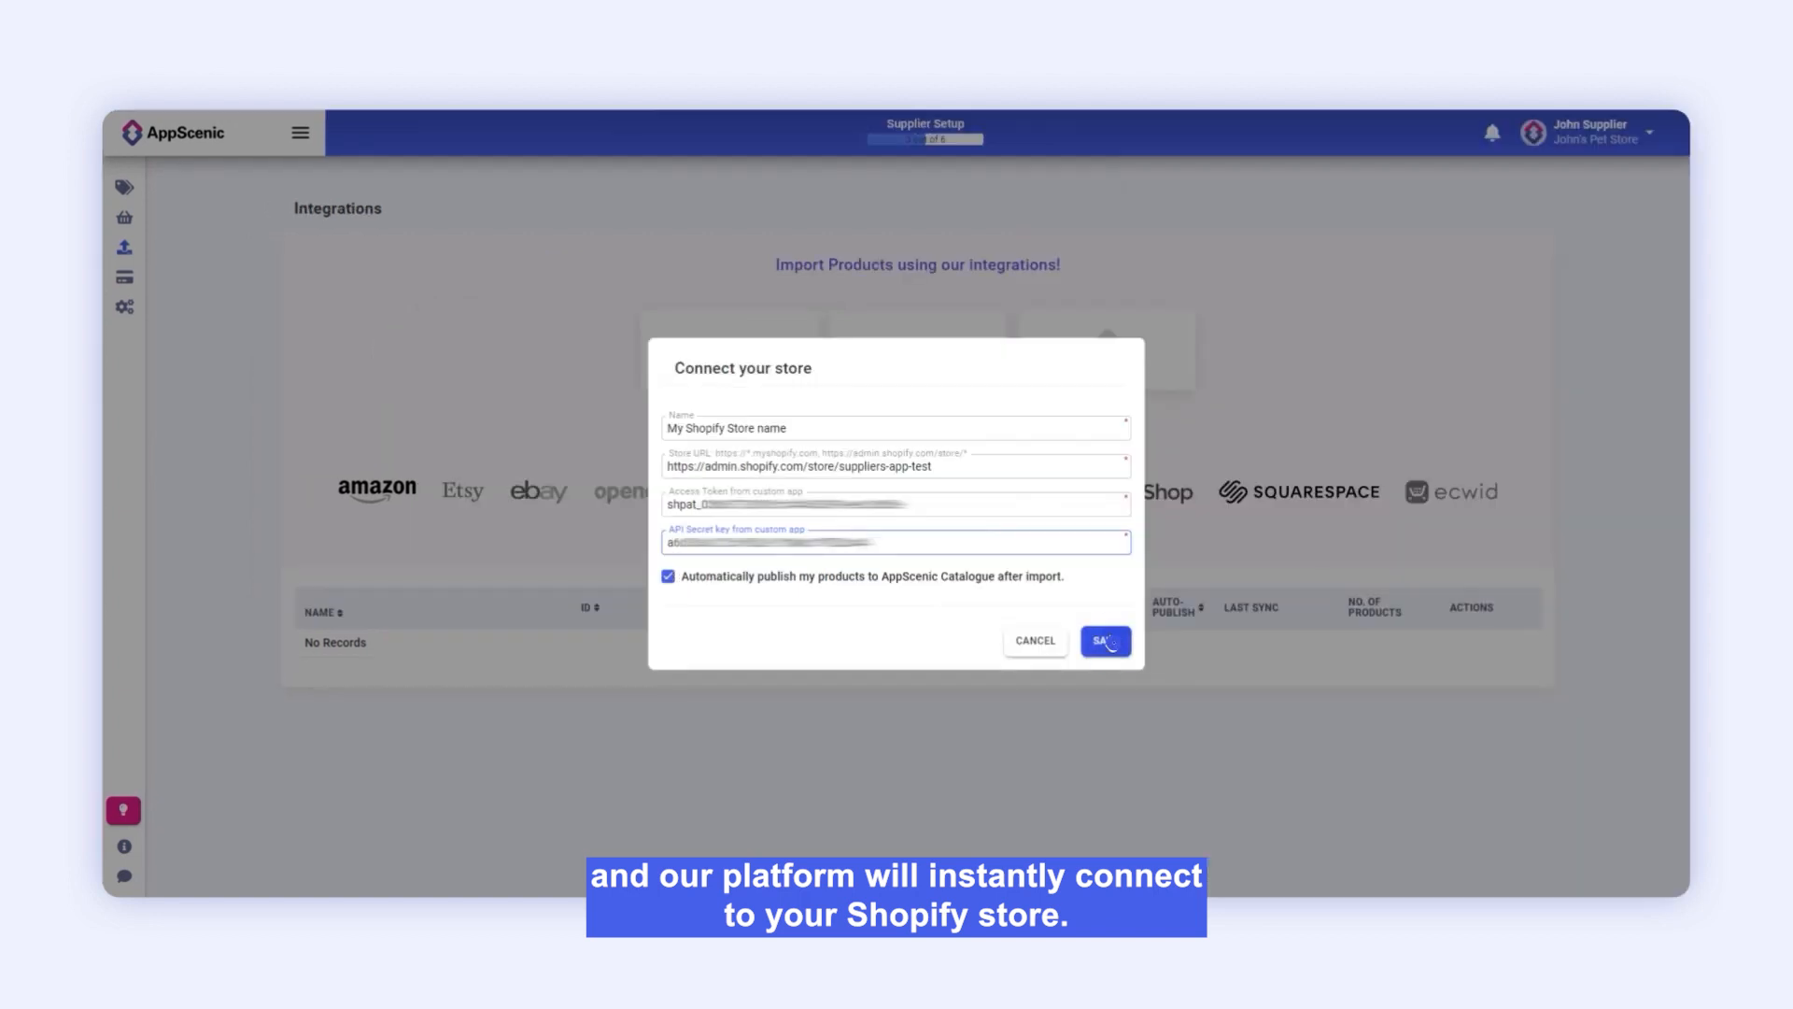
{"action": "left_click", "coordinate": [1104, 640]}
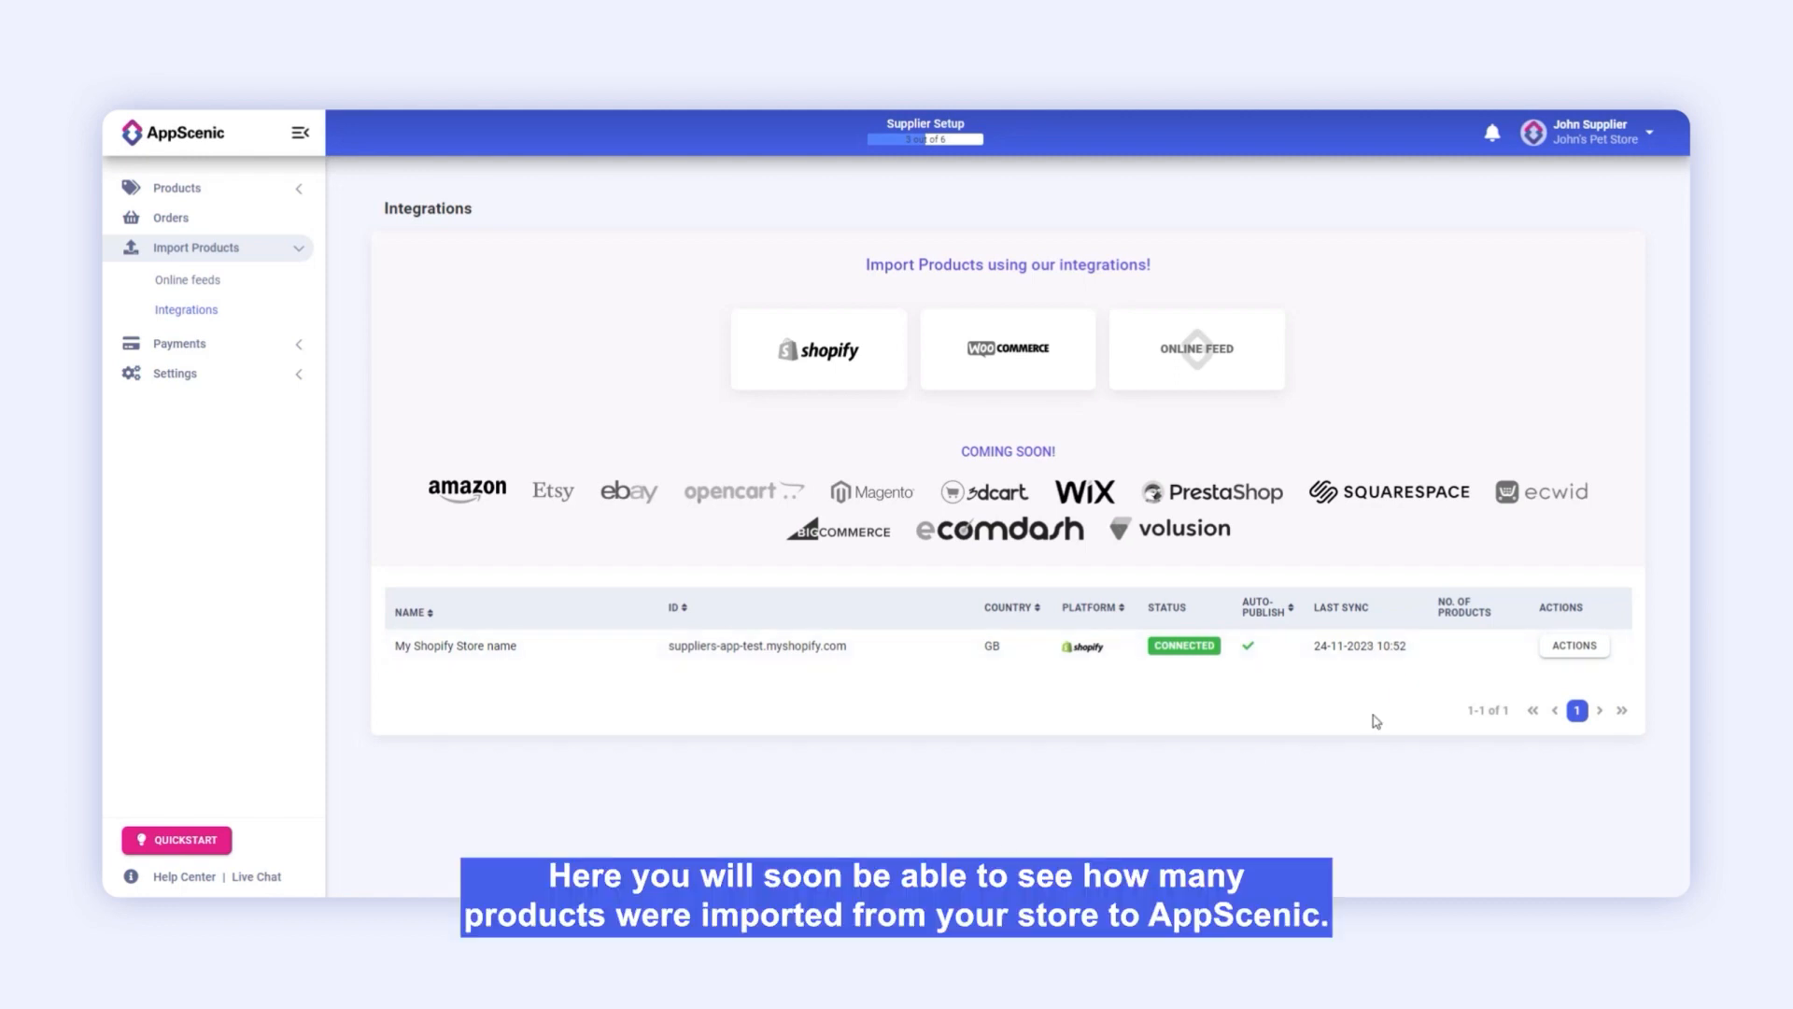
{"action": "mouse_move", "coordinate": [1459, 651]}
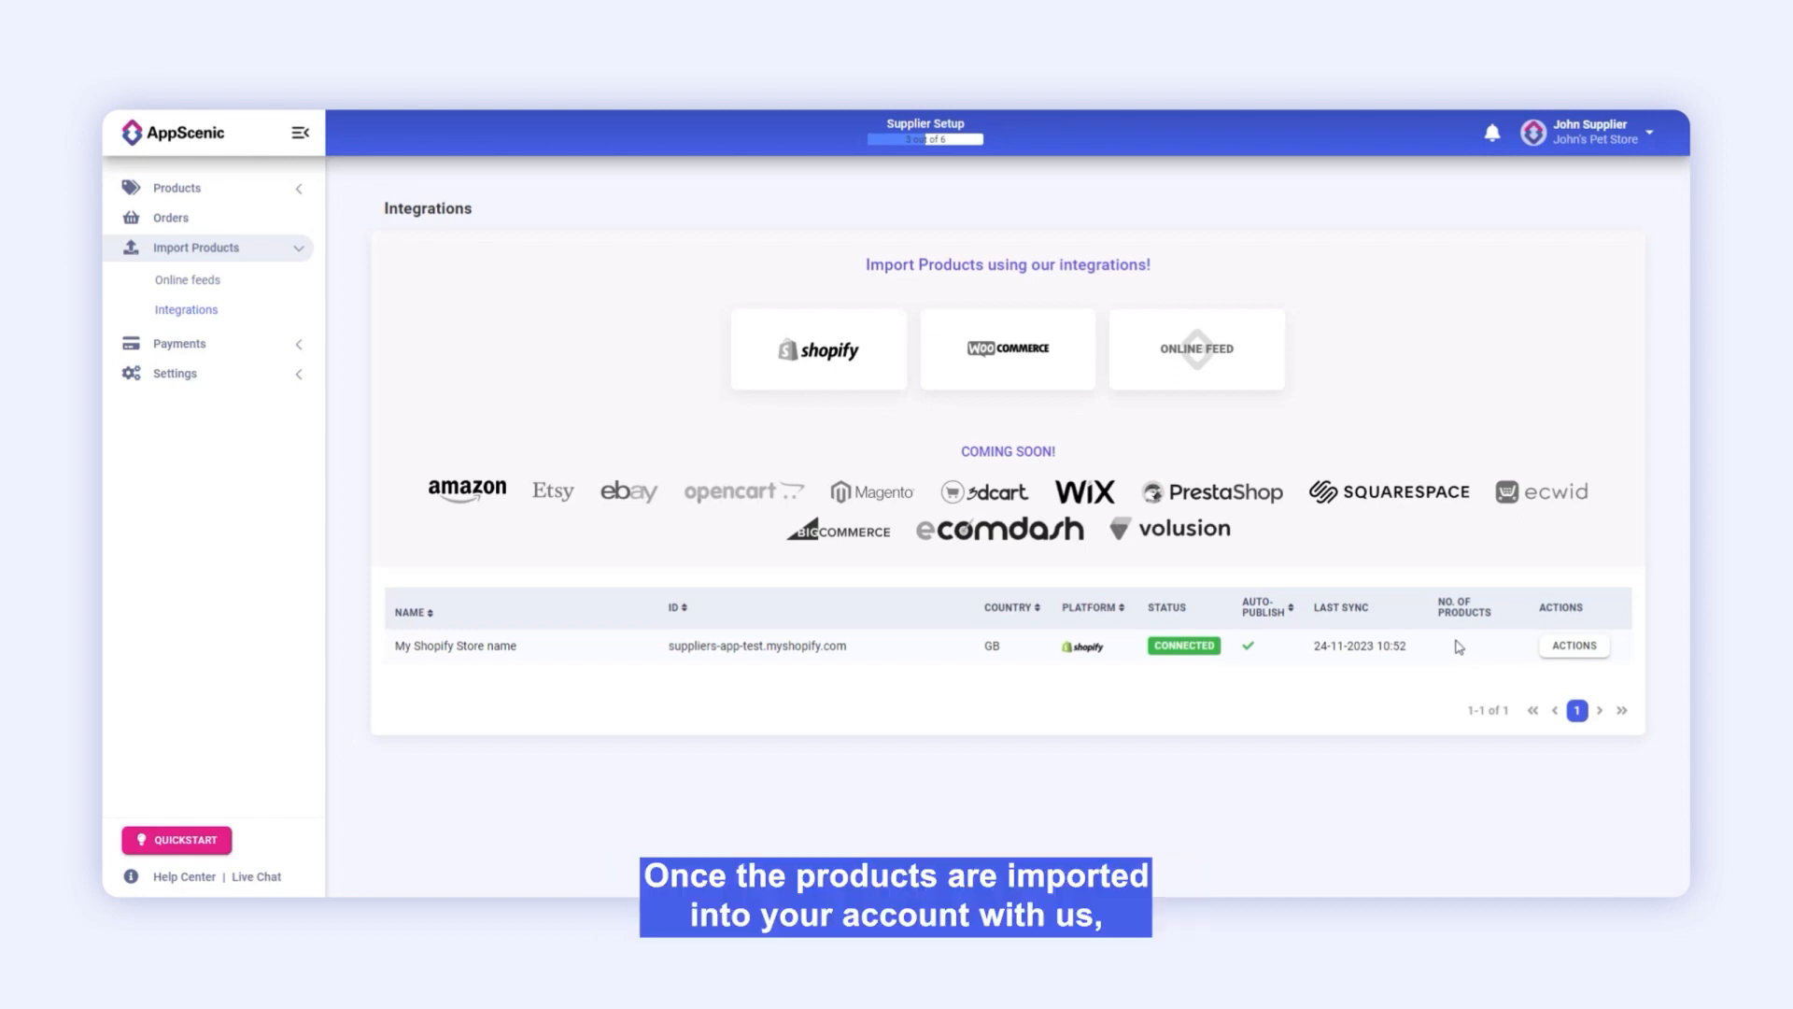
Step: Verify My Shopify Store shows CONNECTED, then expand Products in the sidebar
{"action": "left_click", "coordinate": [176, 187]}
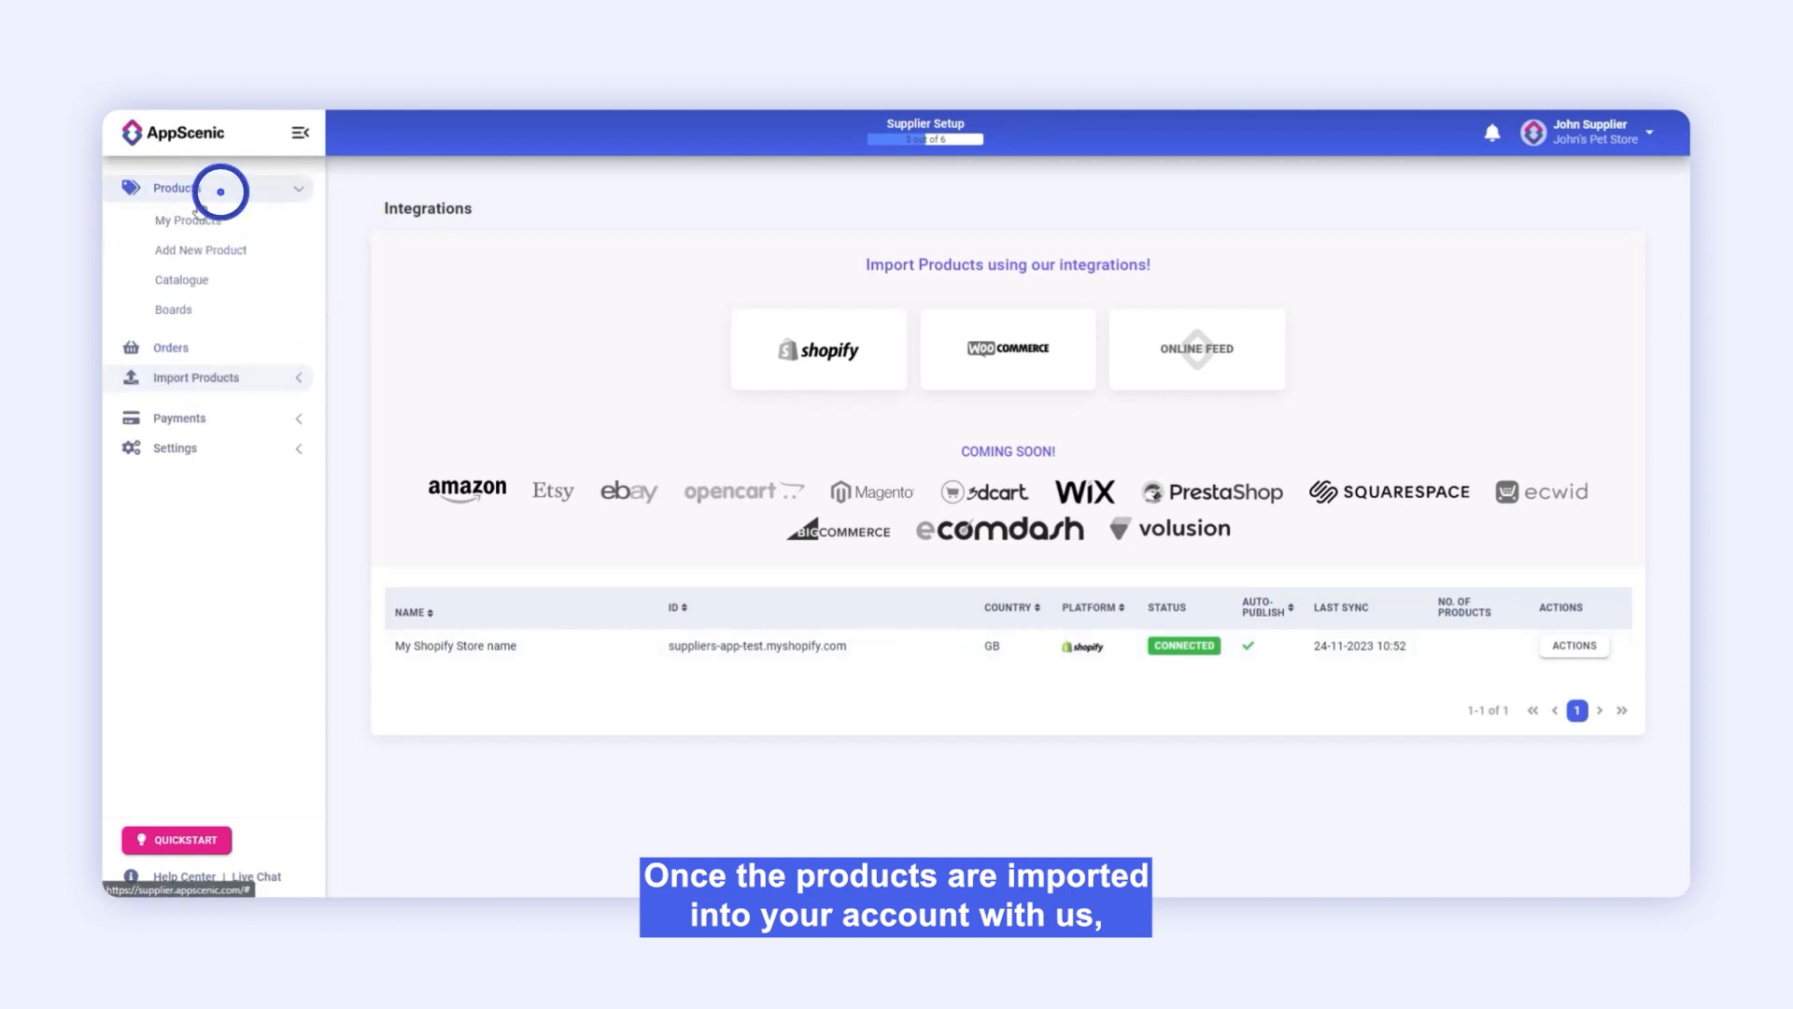
{"action": "left_click", "coordinate": [188, 220]}
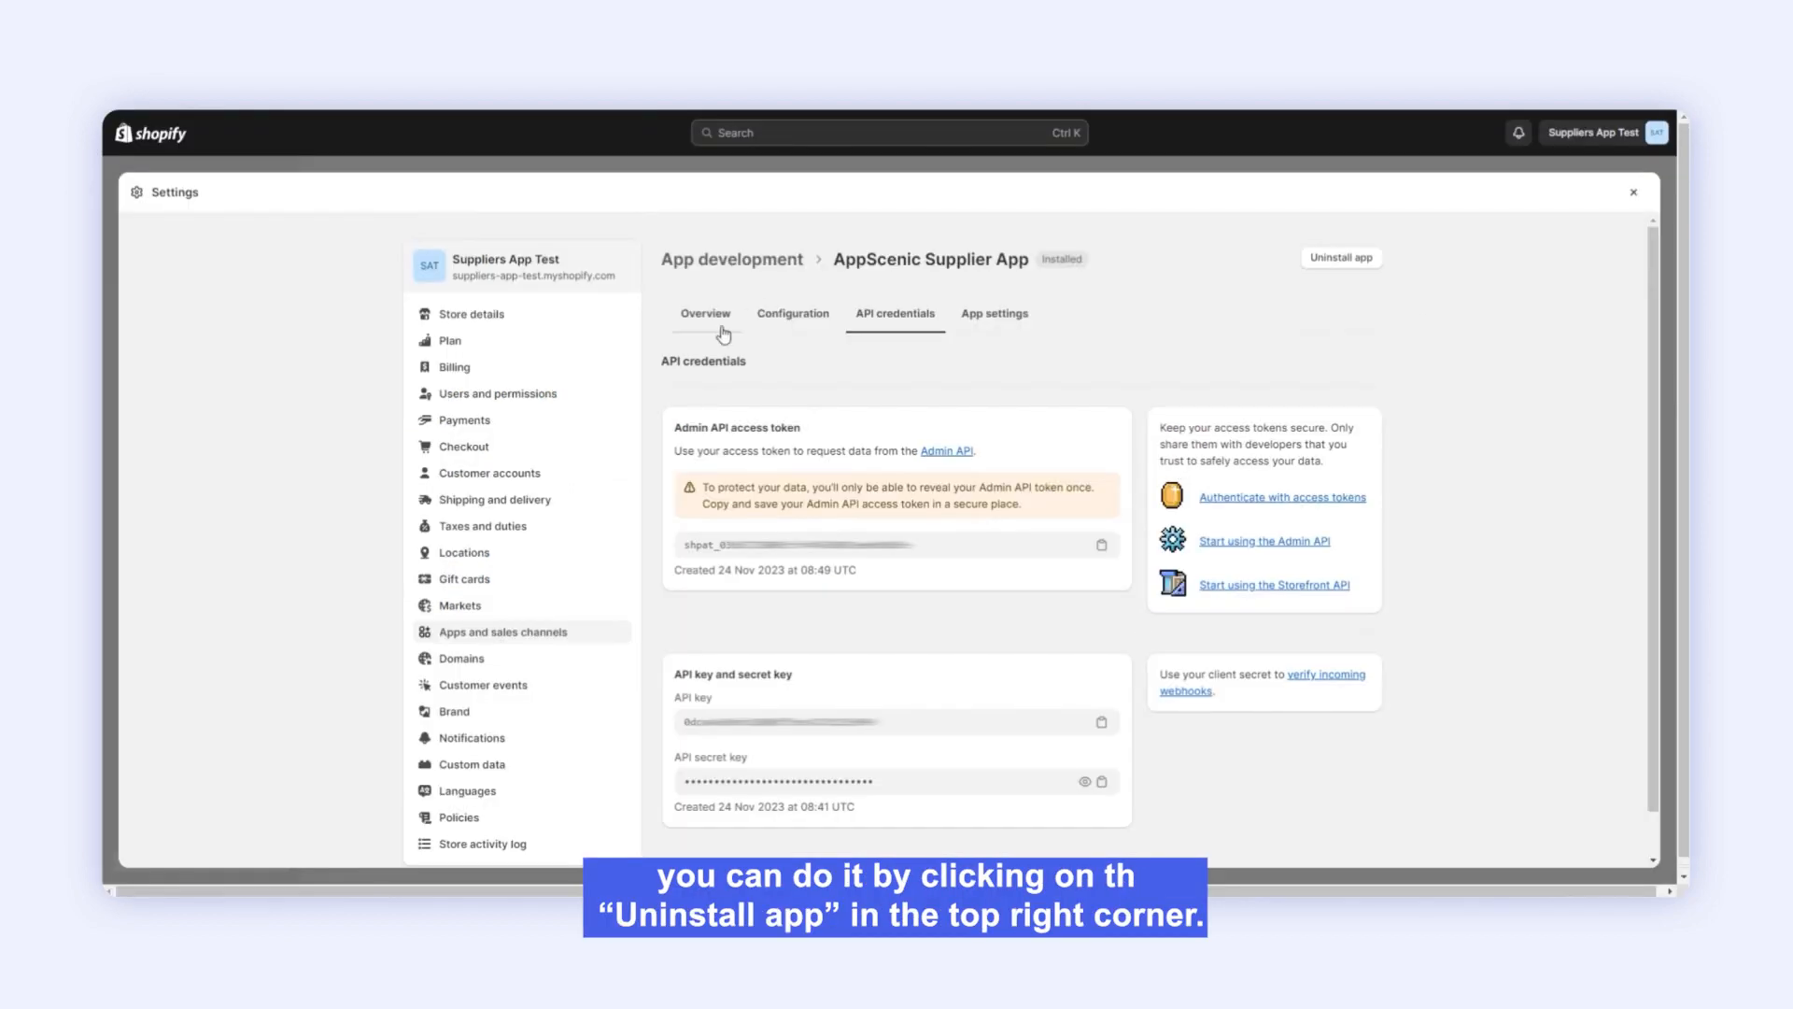
{"action": "mouse_move", "coordinate": [1307, 264]}
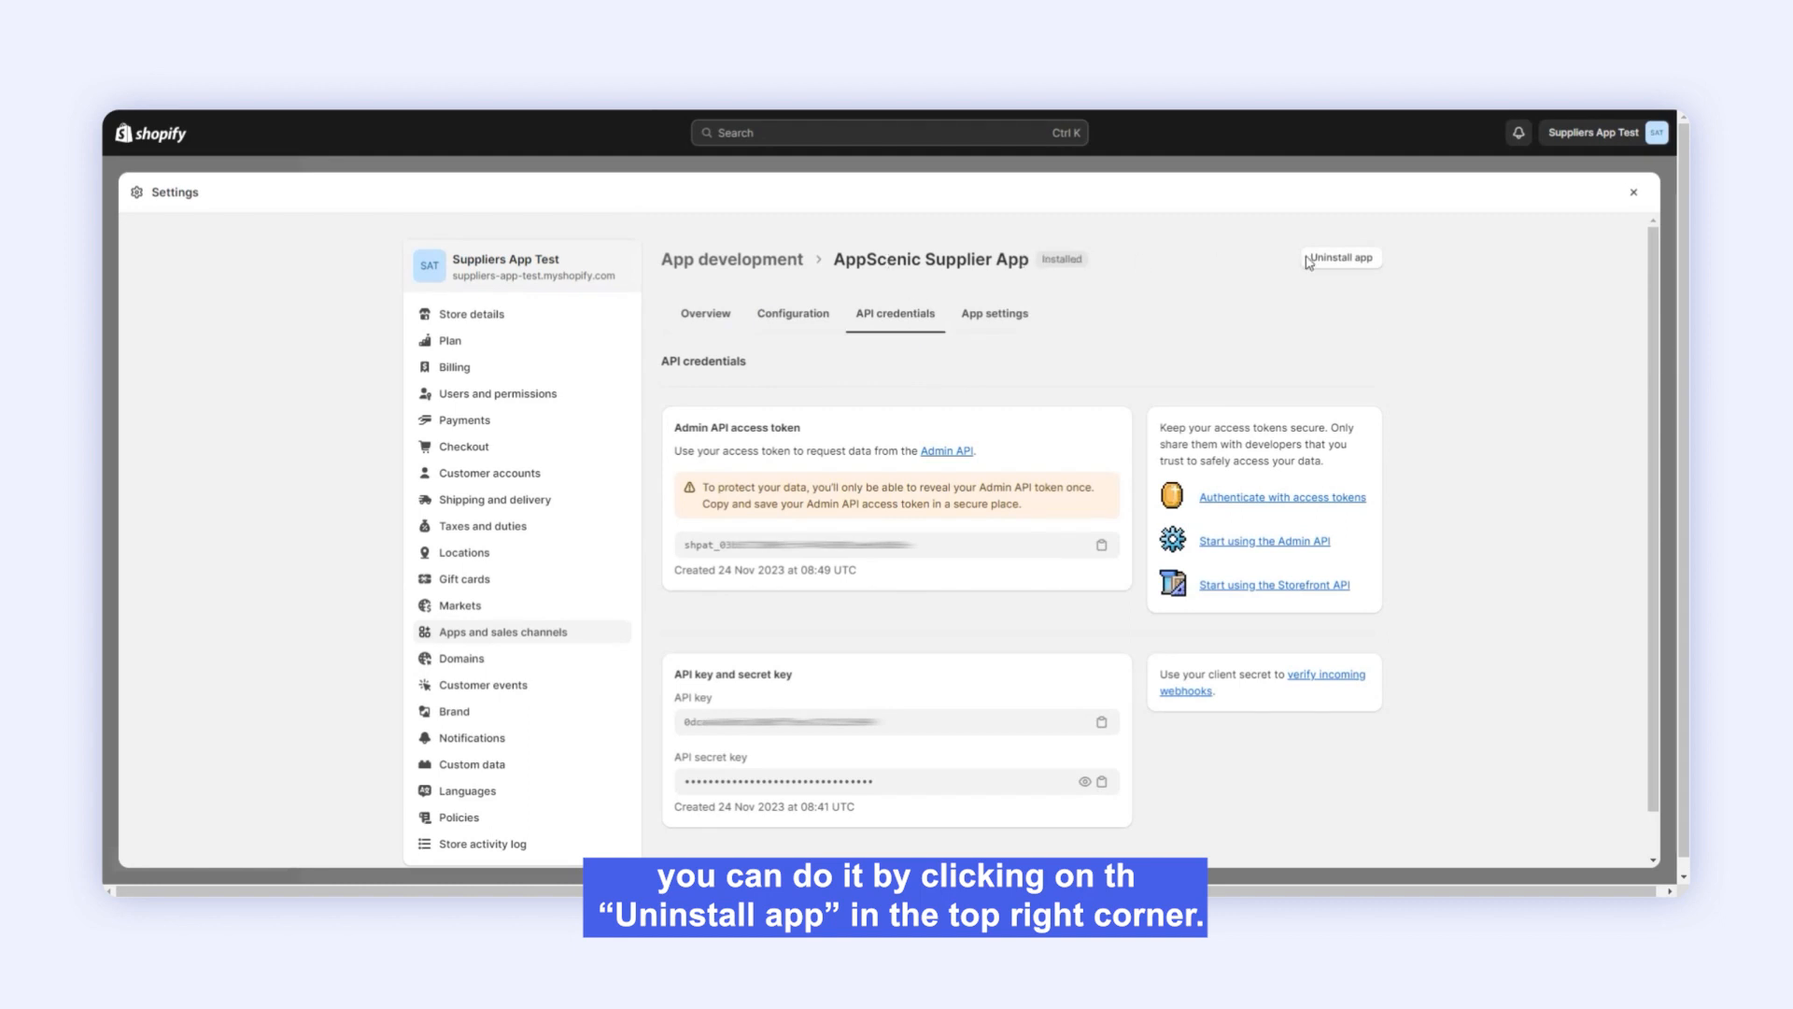
{"action": "mouse_move", "coordinate": [1626, 198]}
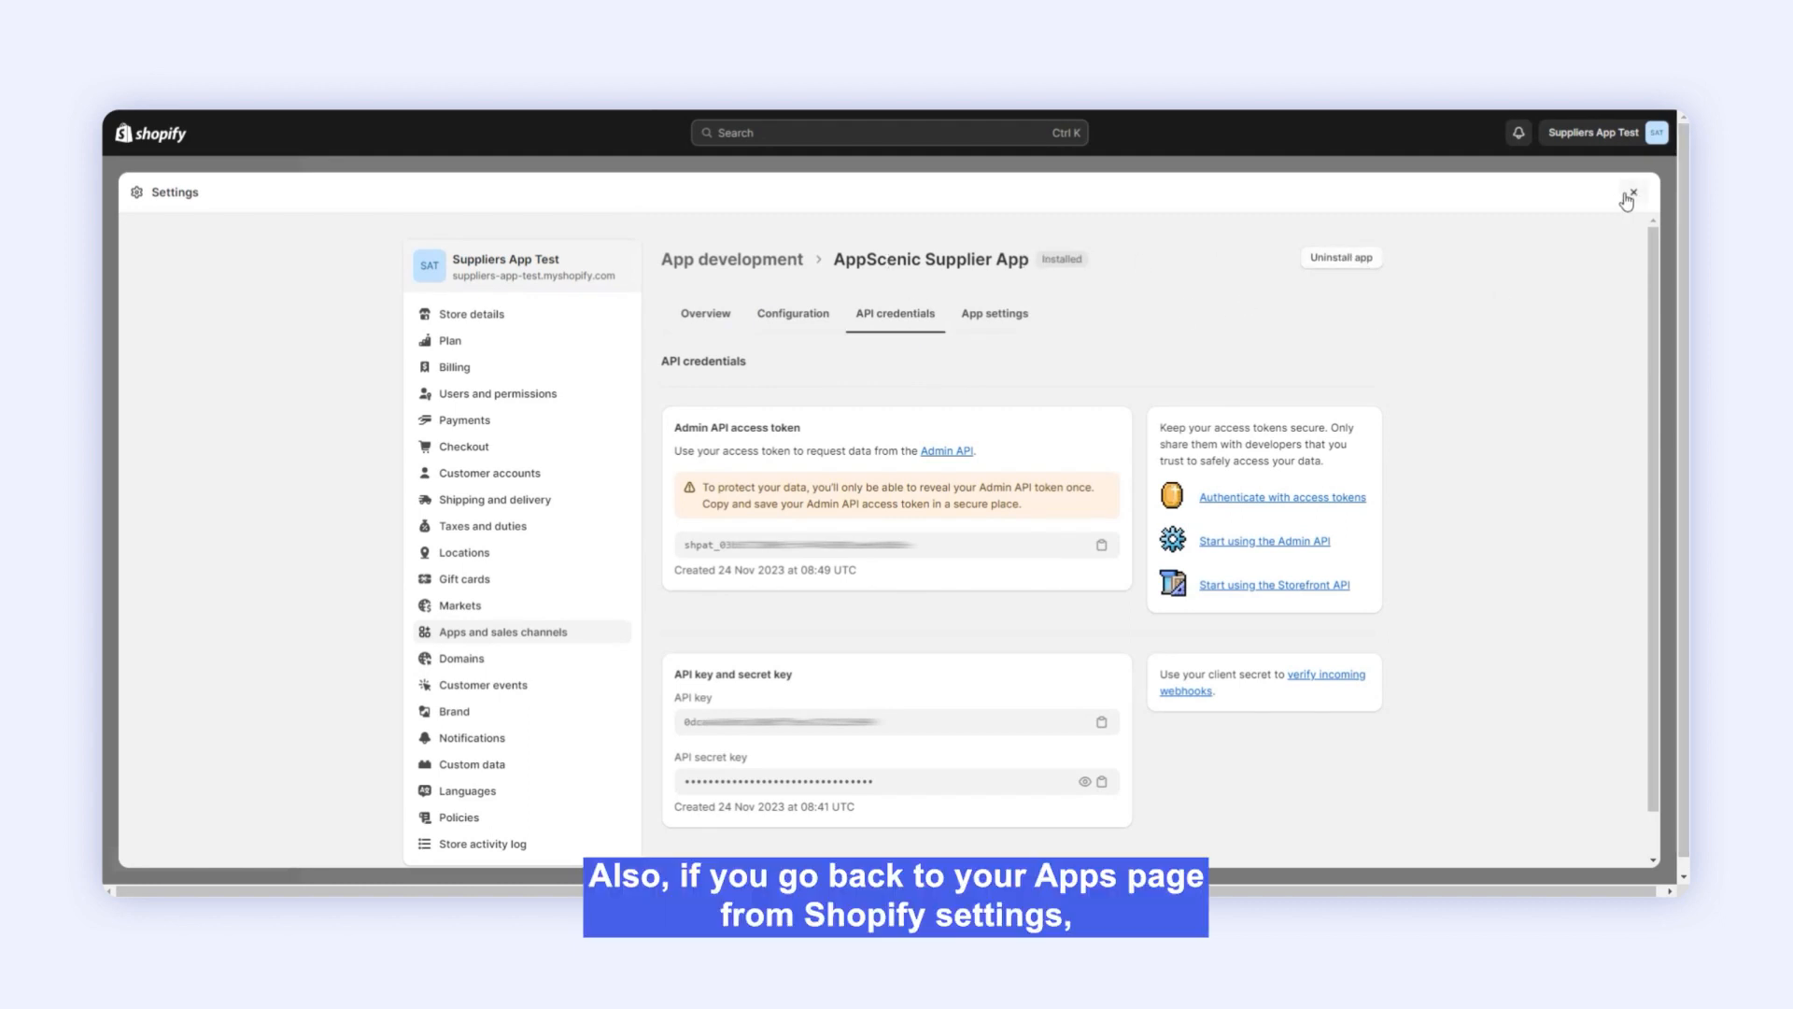
Step: Open AppScenic Supplier App under Shopify's Develop apps, then return to AppScenic Integrations
{"action": "left_click", "coordinate": [500, 631]}
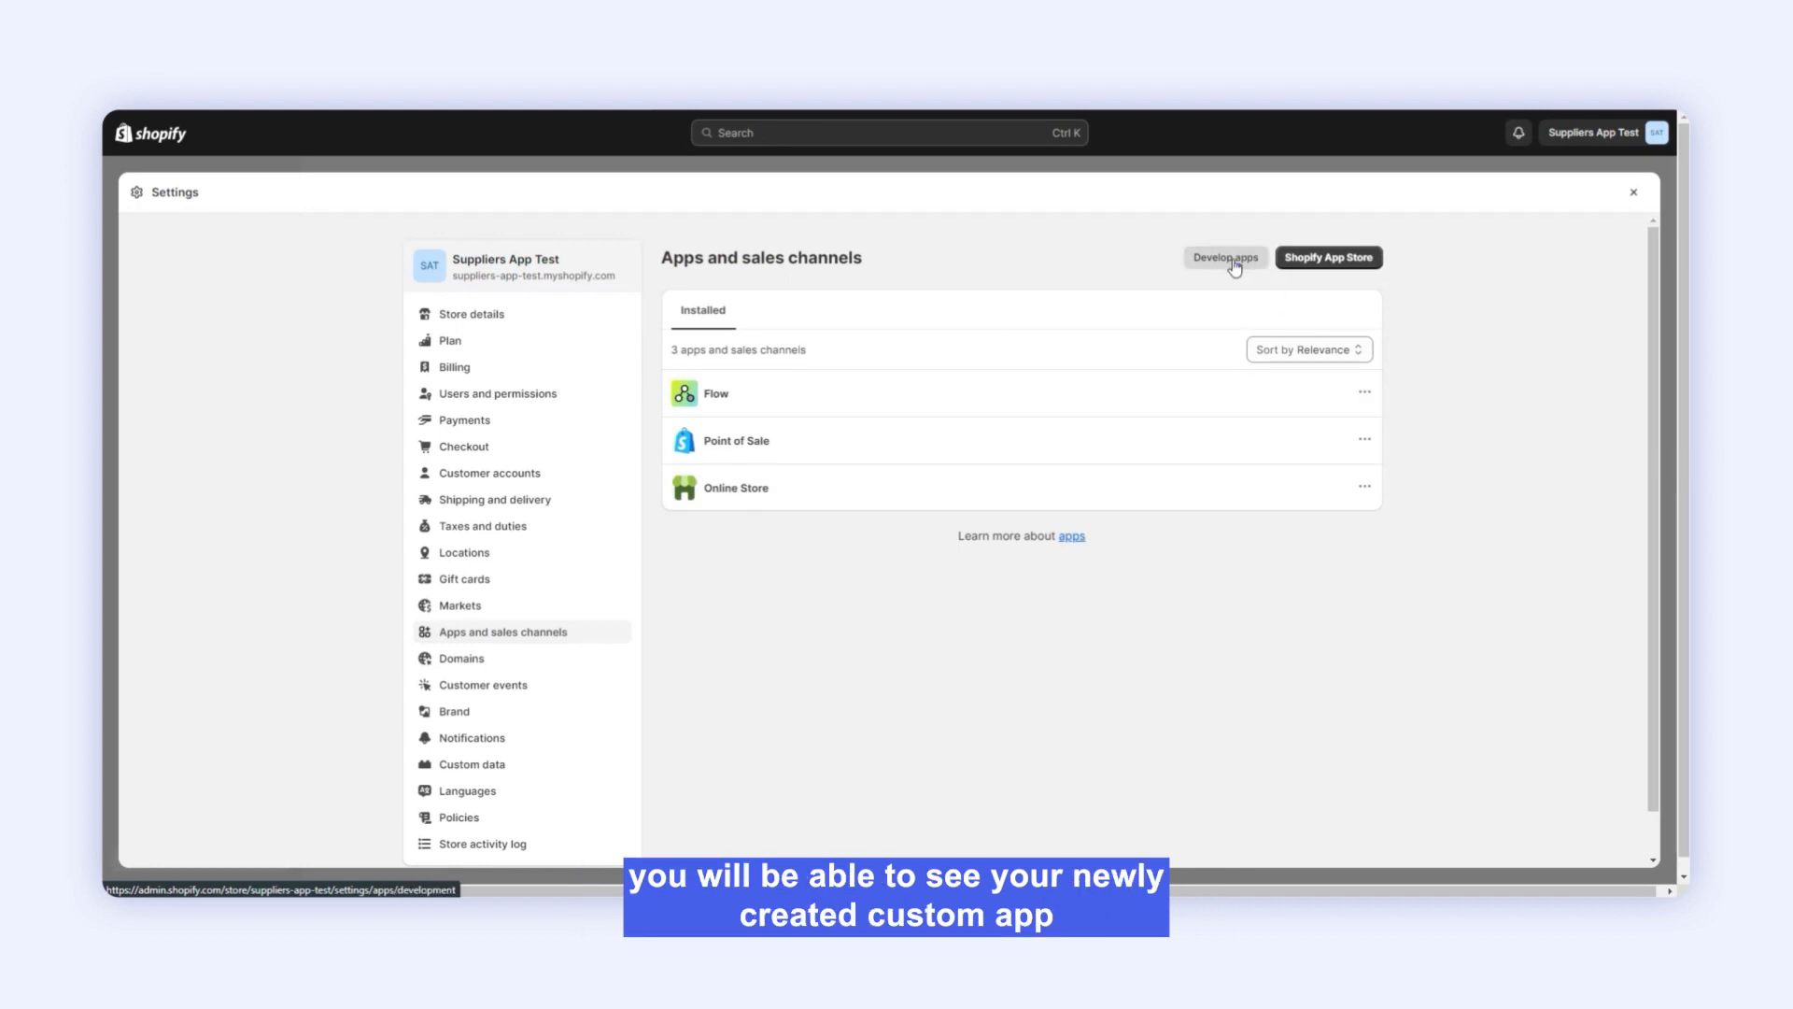
{"action": "left_click", "coordinate": [1224, 257]}
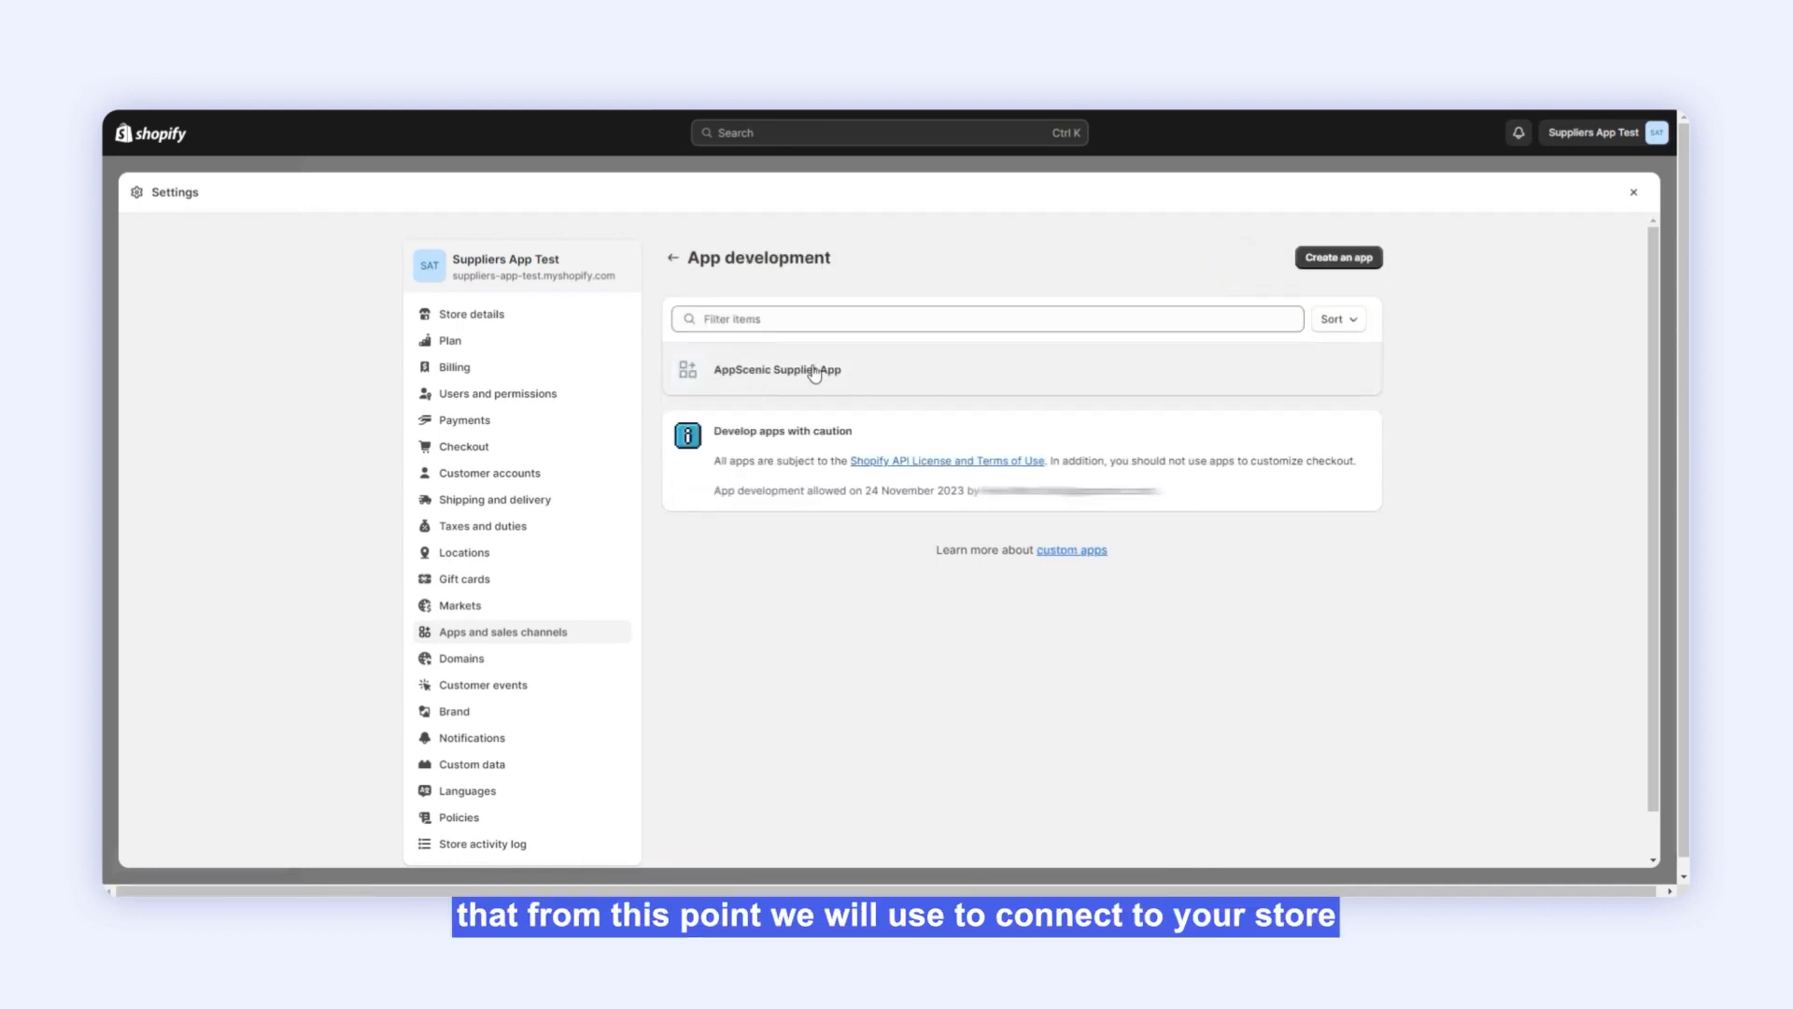
{"action": "left_click", "coordinate": [776, 368]}
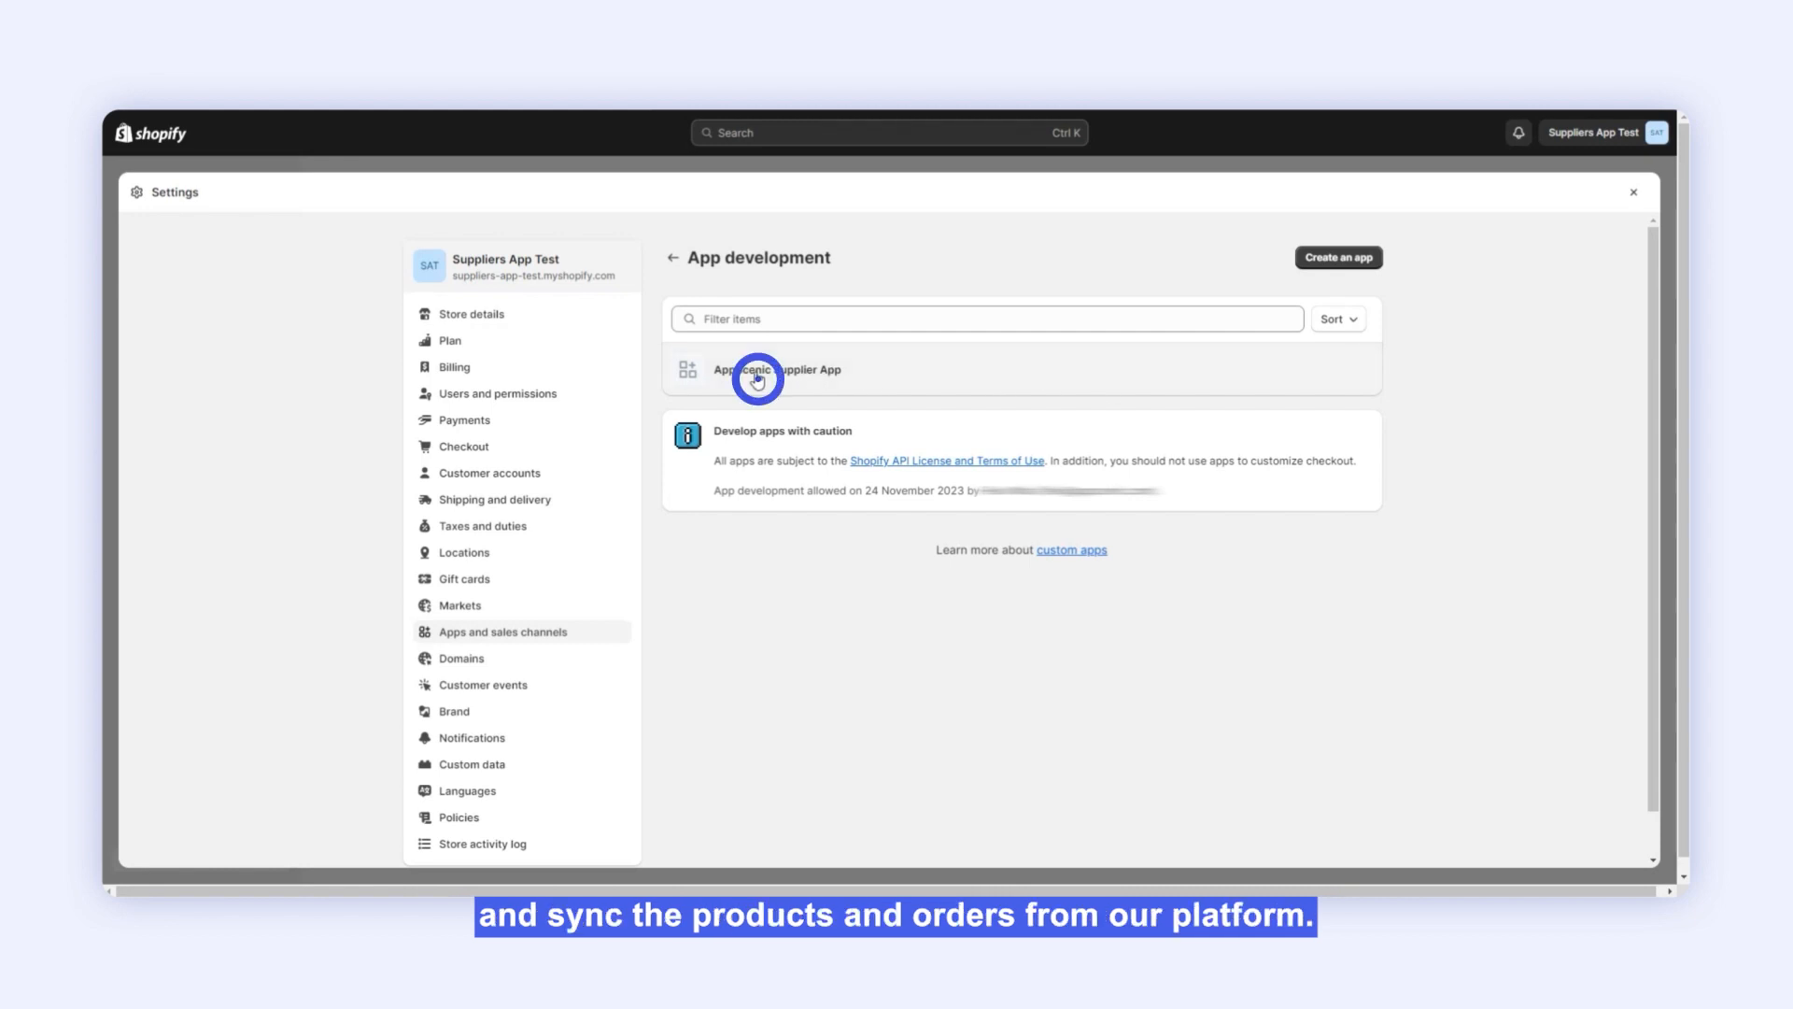
{"action": "left_click", "coordinate": [779, 368]}
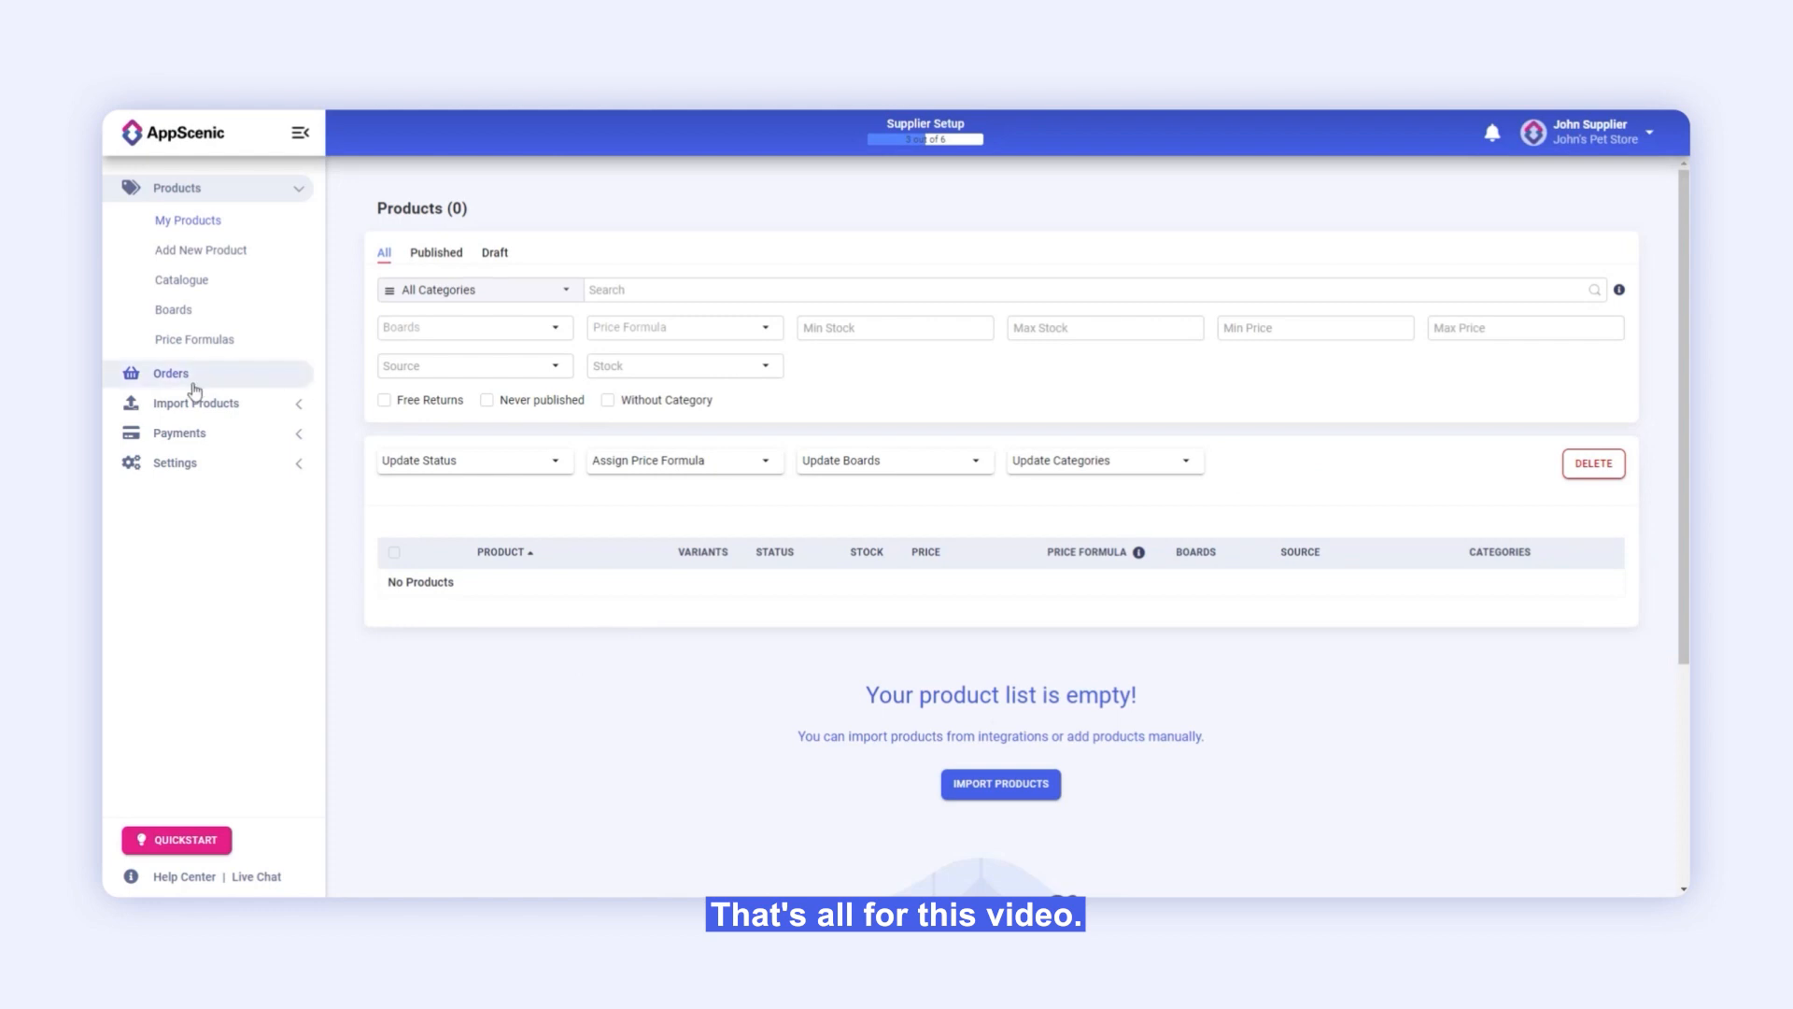
{"action": "left_click", "coordinate": [184, 310]}
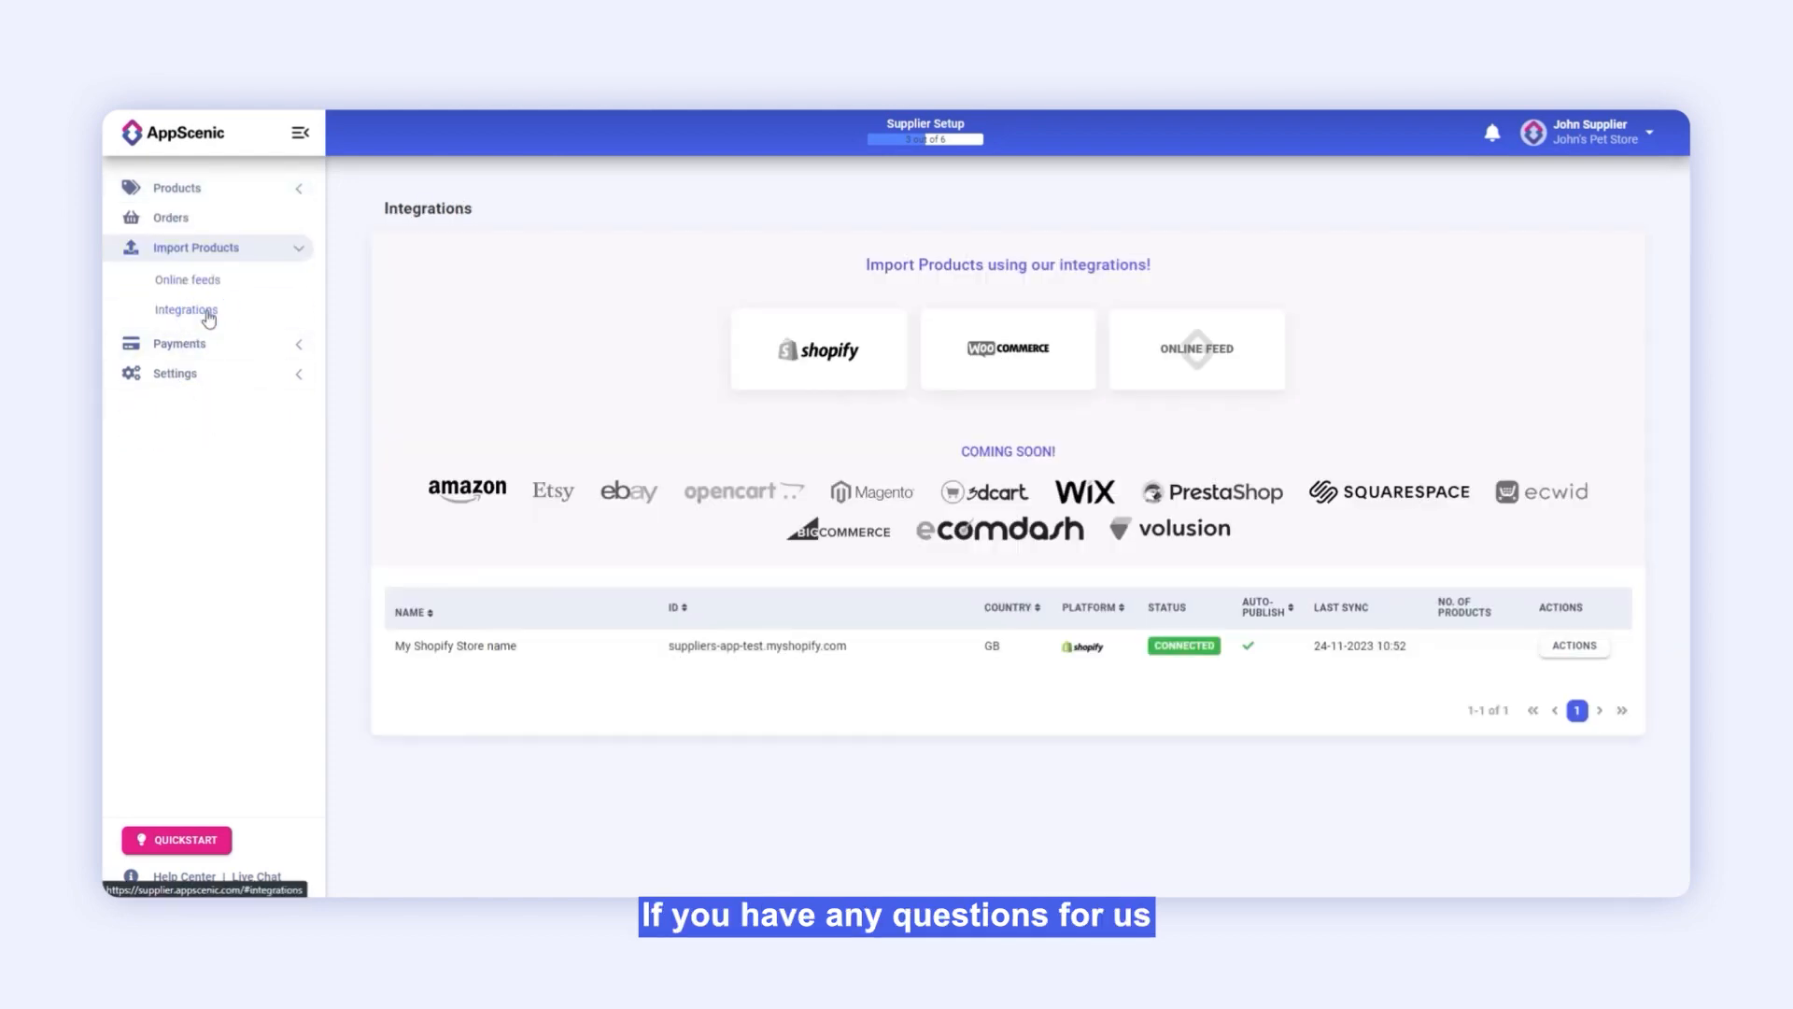